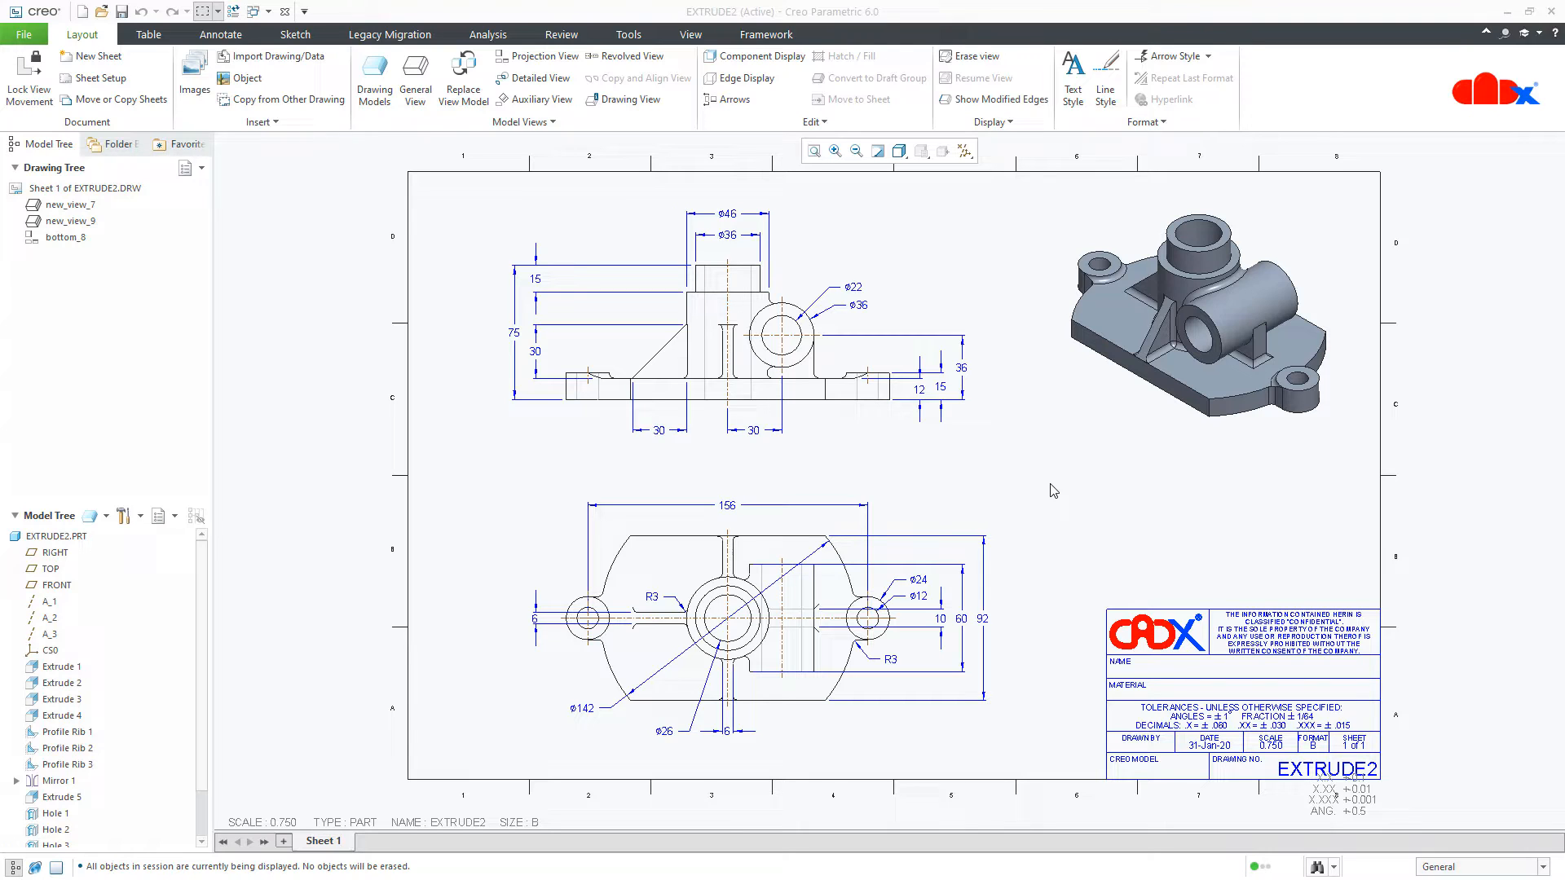
# Change the EXTRUDE2 drawing scale value from 0.750 to 1.000.
pyautogui.click(812, 586)
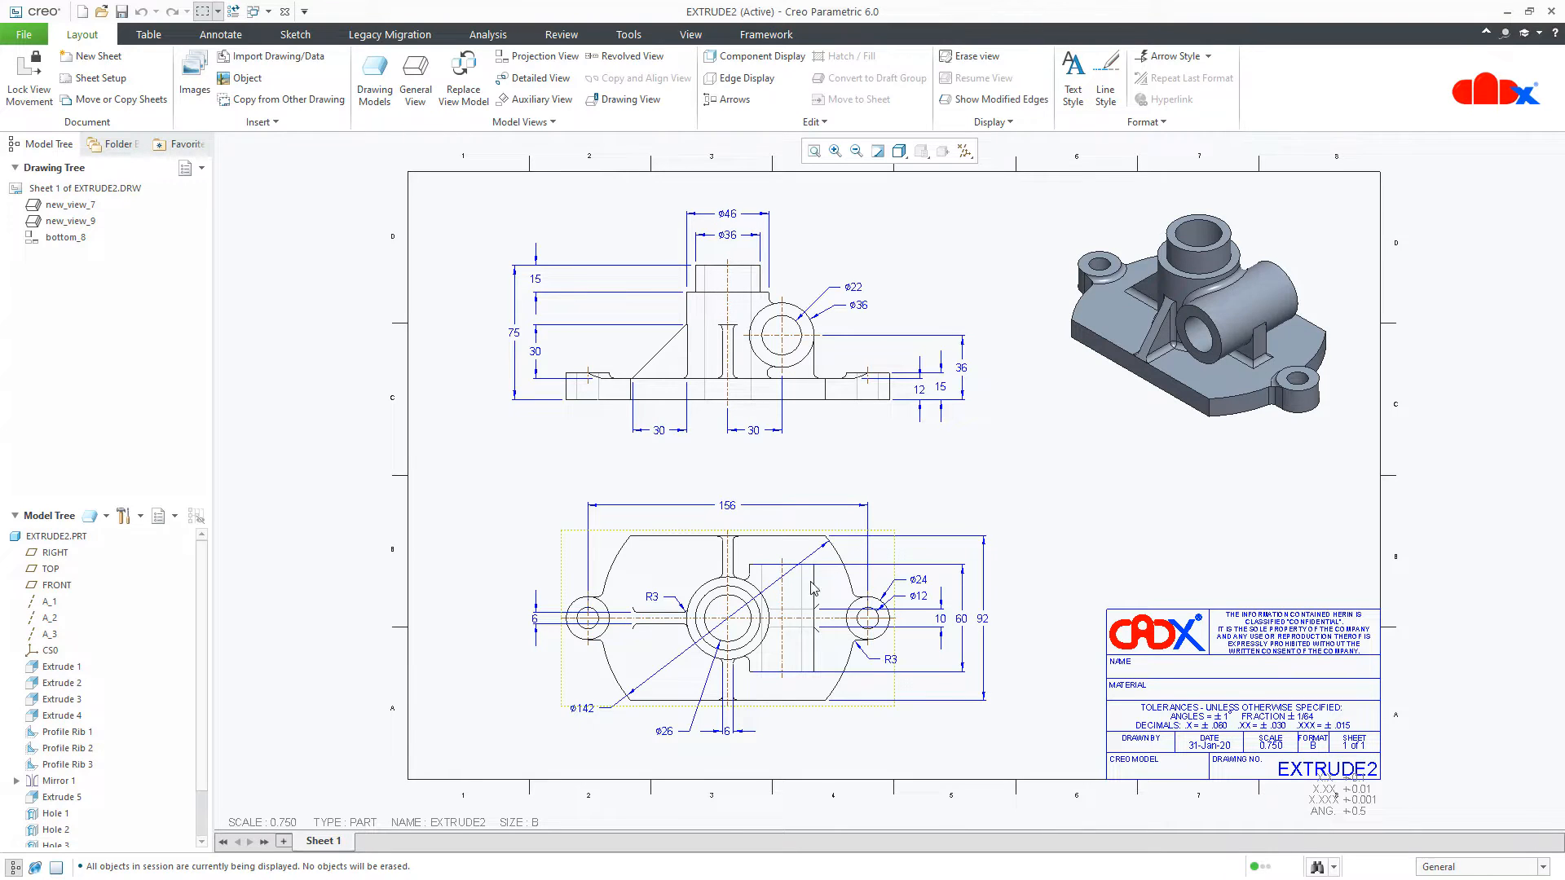
pyautogui.moveTo(292, 821)
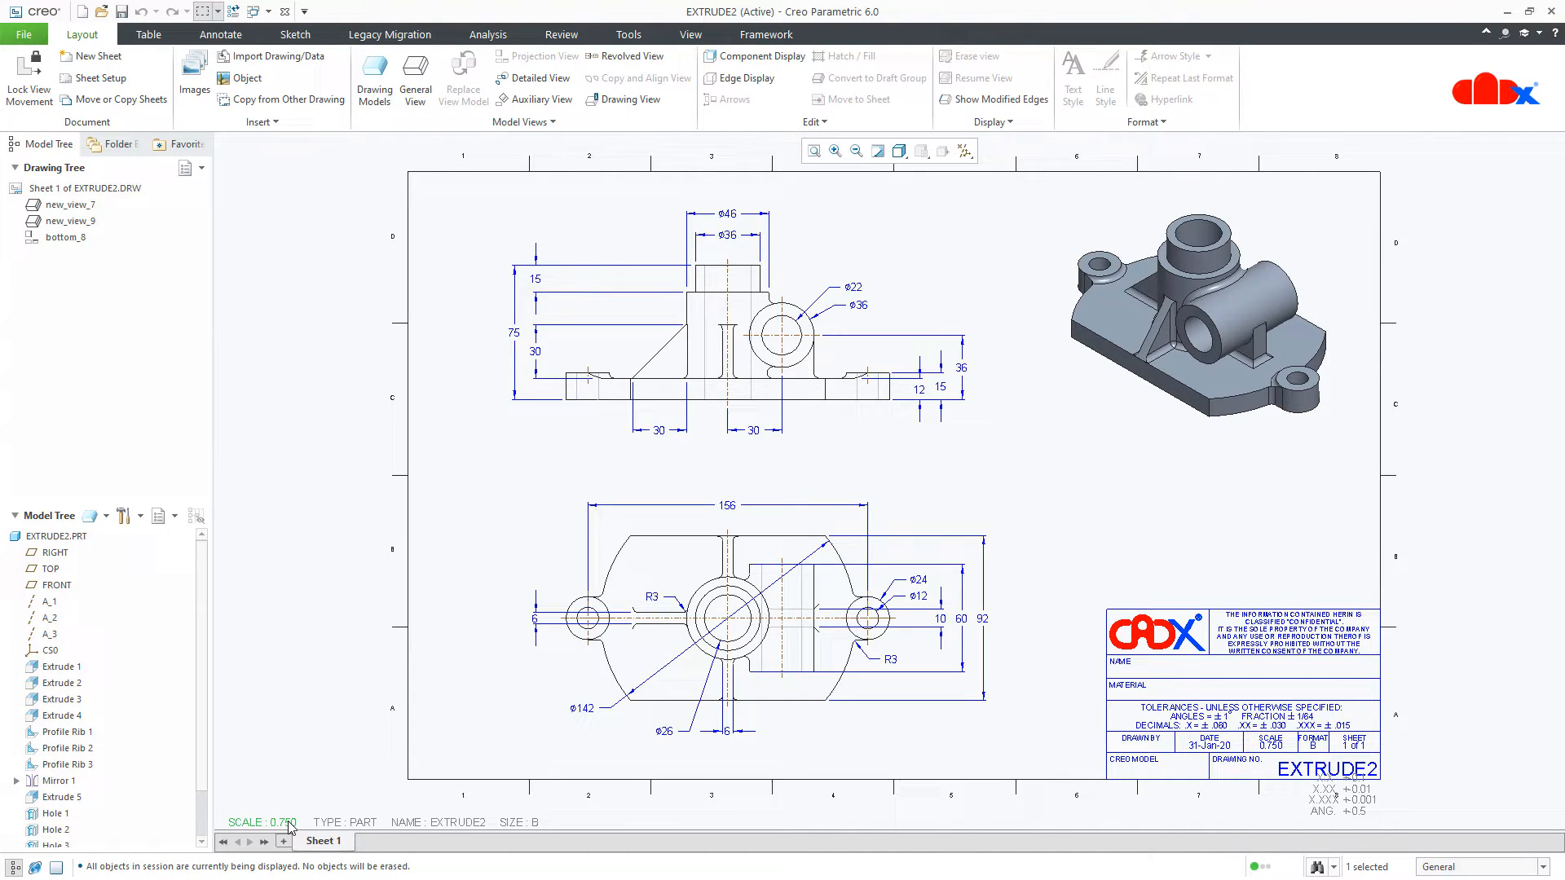
pyautogui.doubleClick(282, 822)
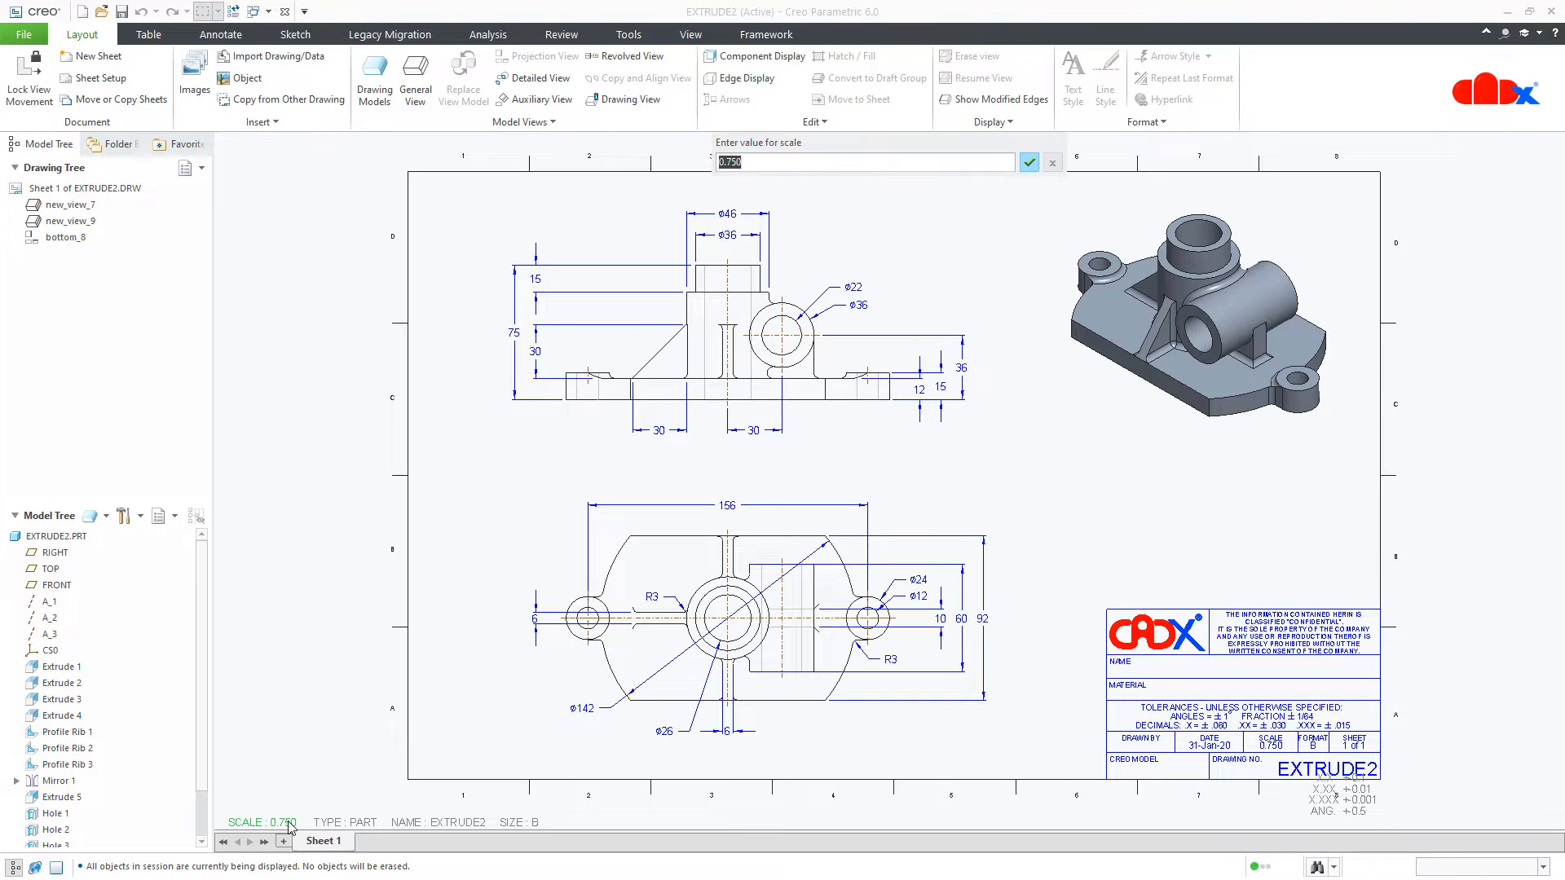
pyautogui.click(1028, 161)
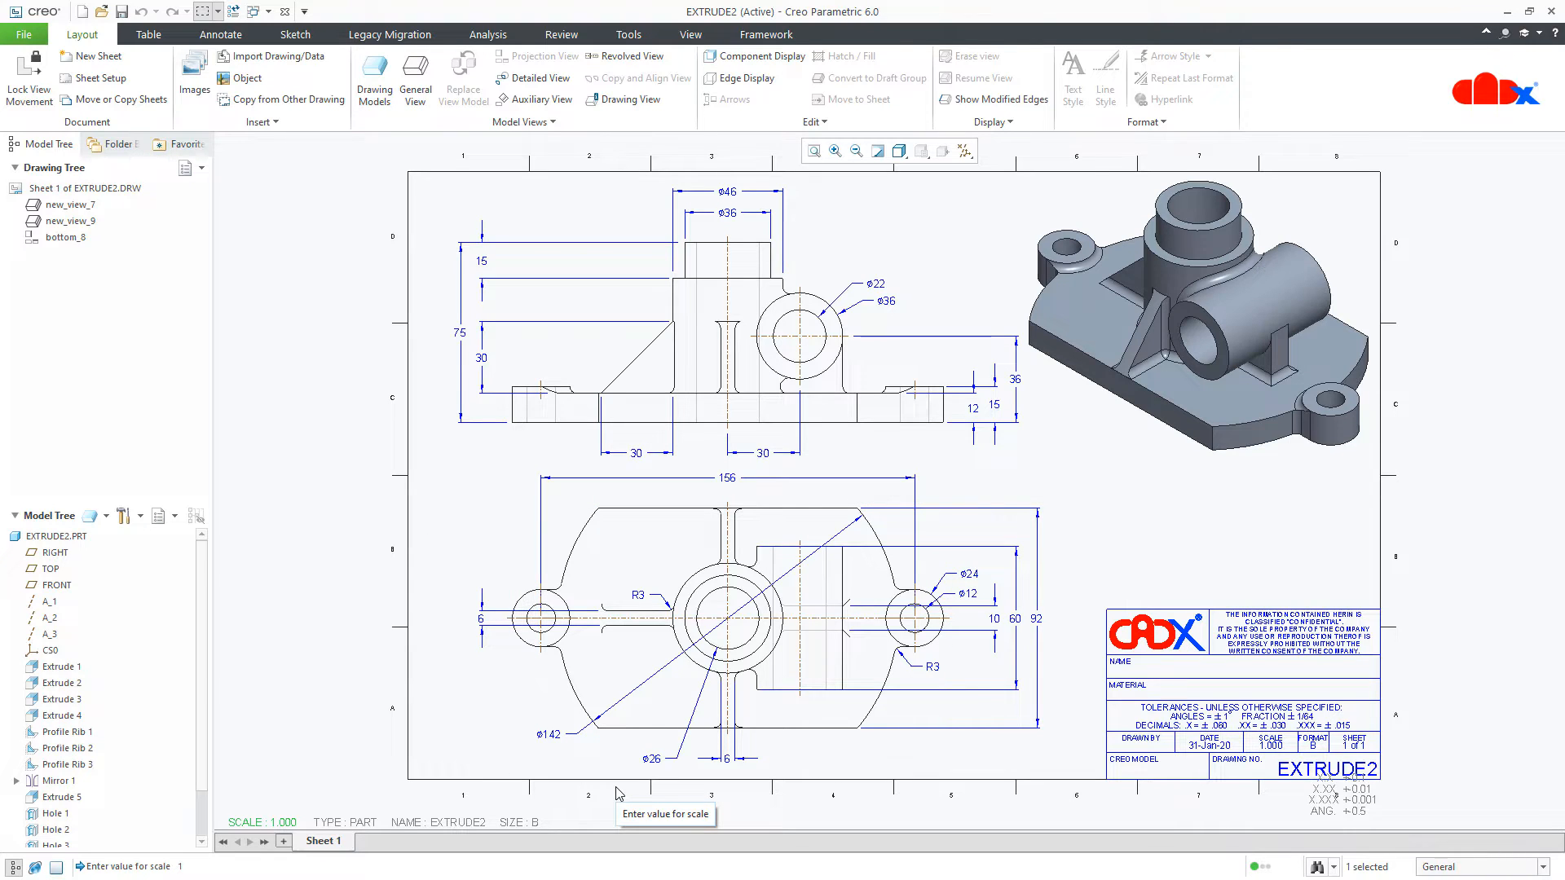
pyautogui.moveTo(533, 827)
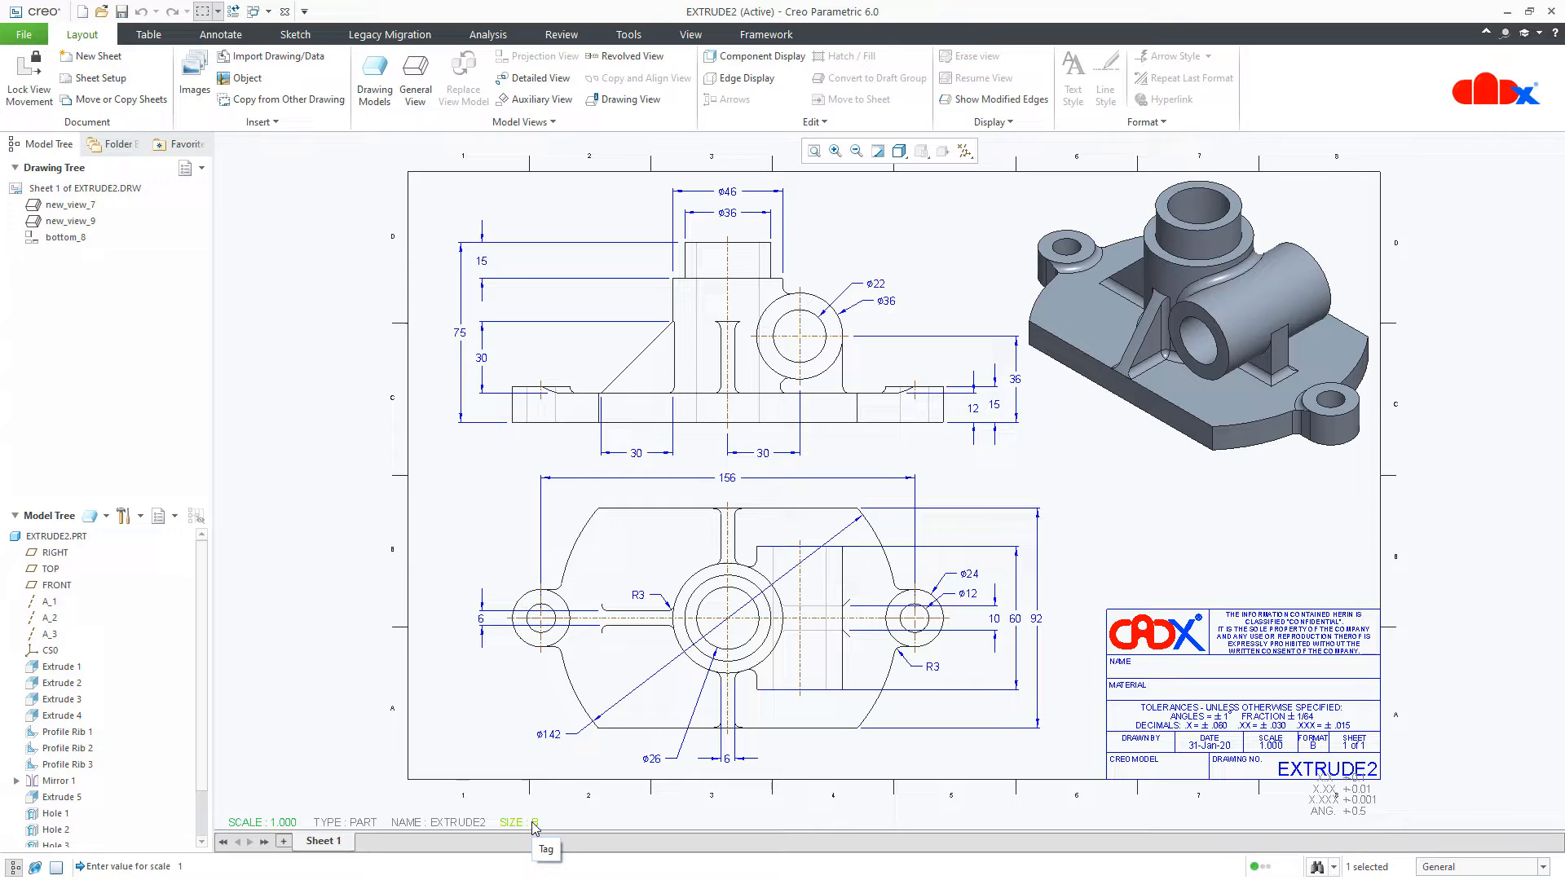
# Load the c_17x22cadx.frm sheet format and remove all existing format tables.
pyautogui.click(97, 78)
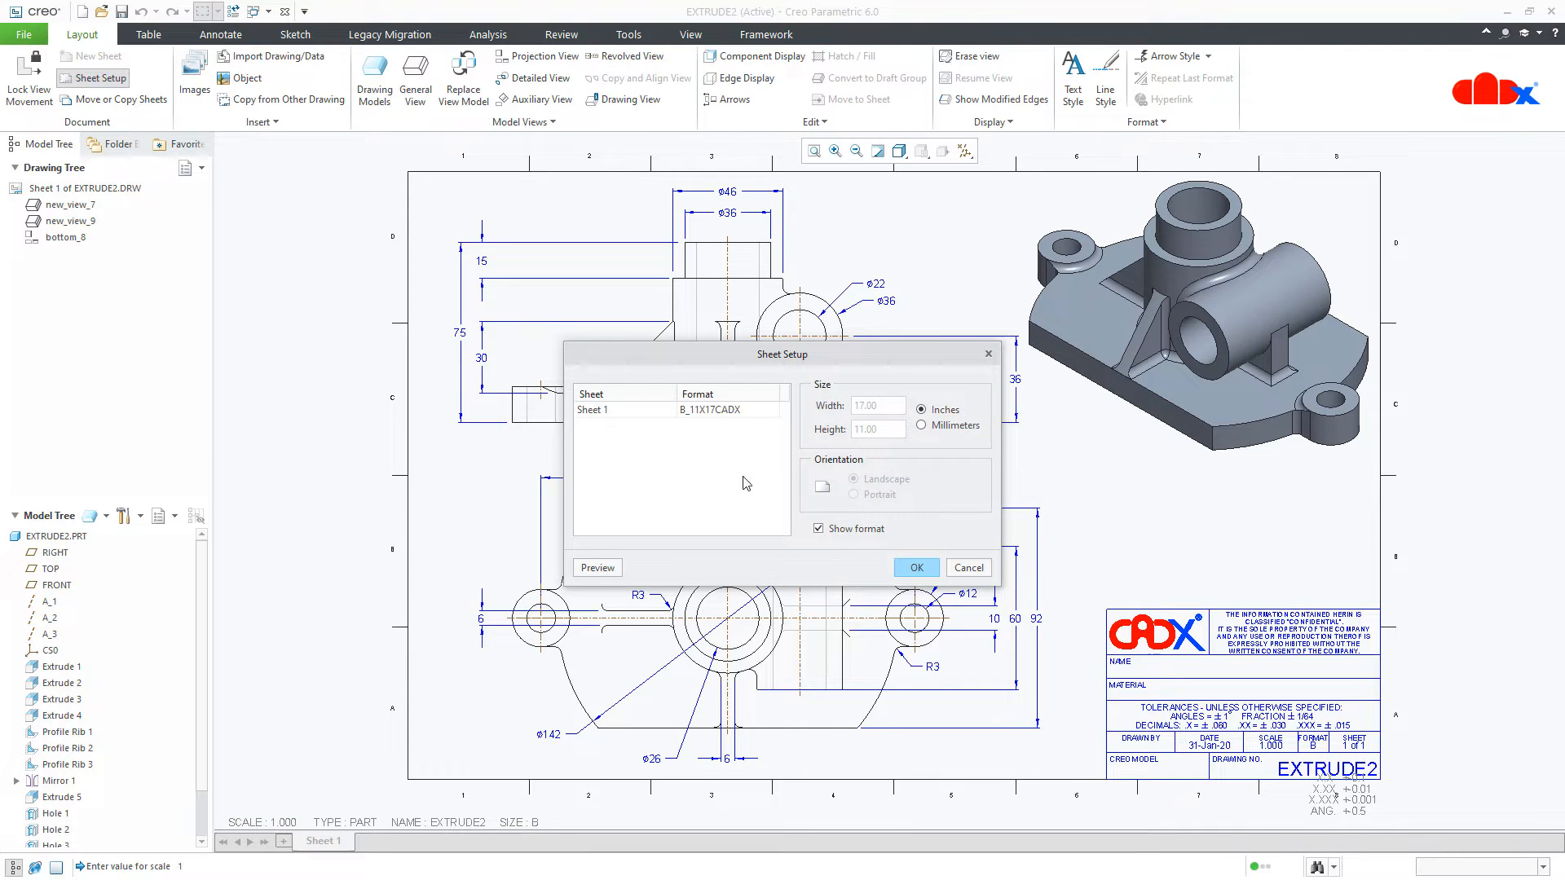
pyautogui.click(769, 409)
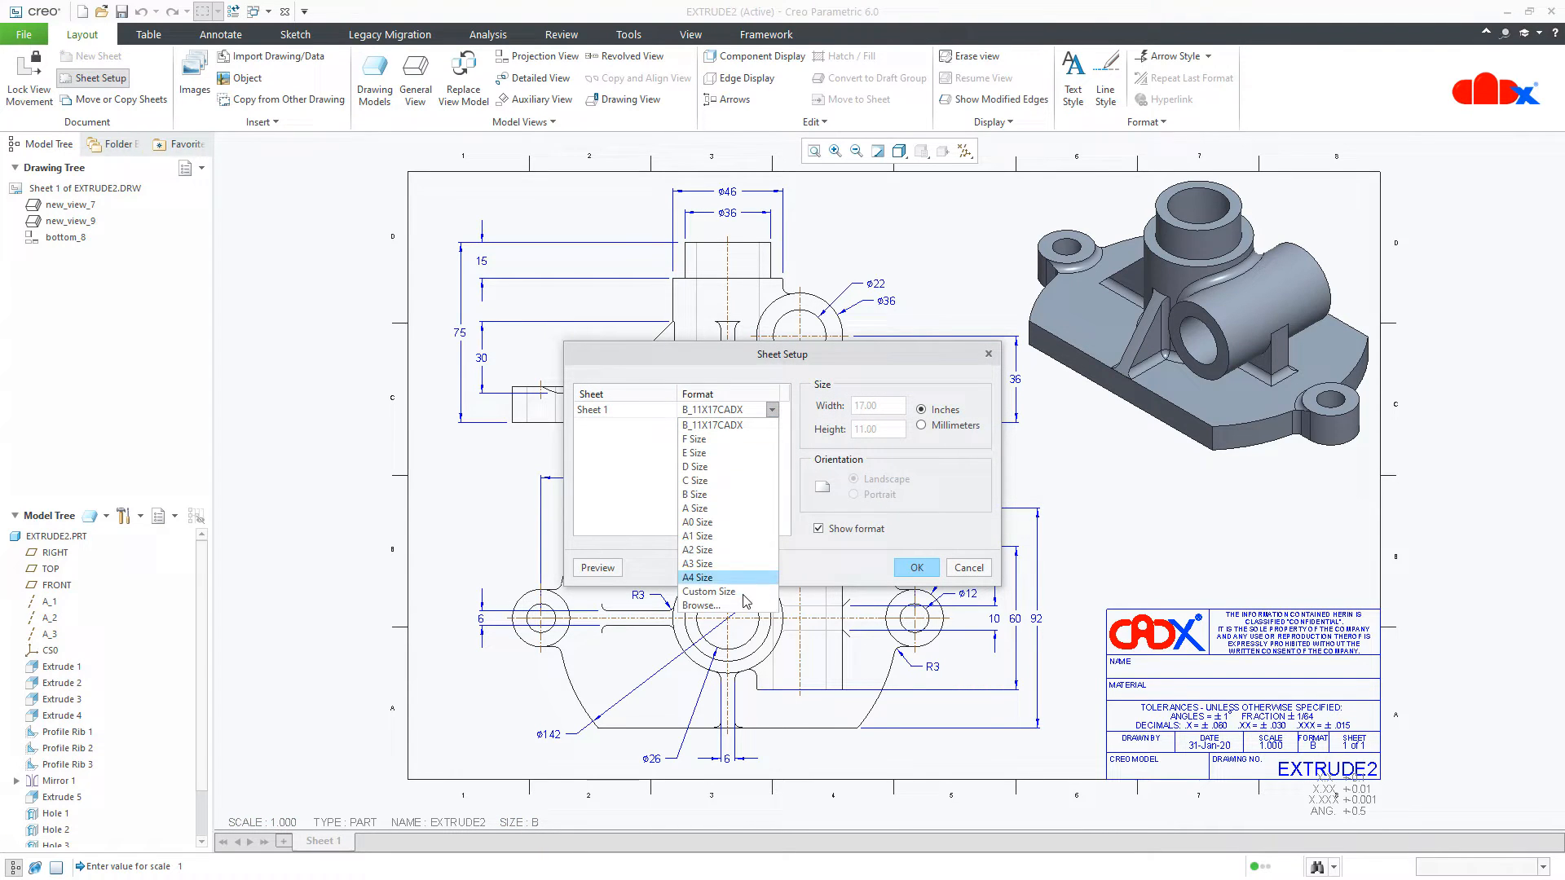
pyautogui.click(701, 606)
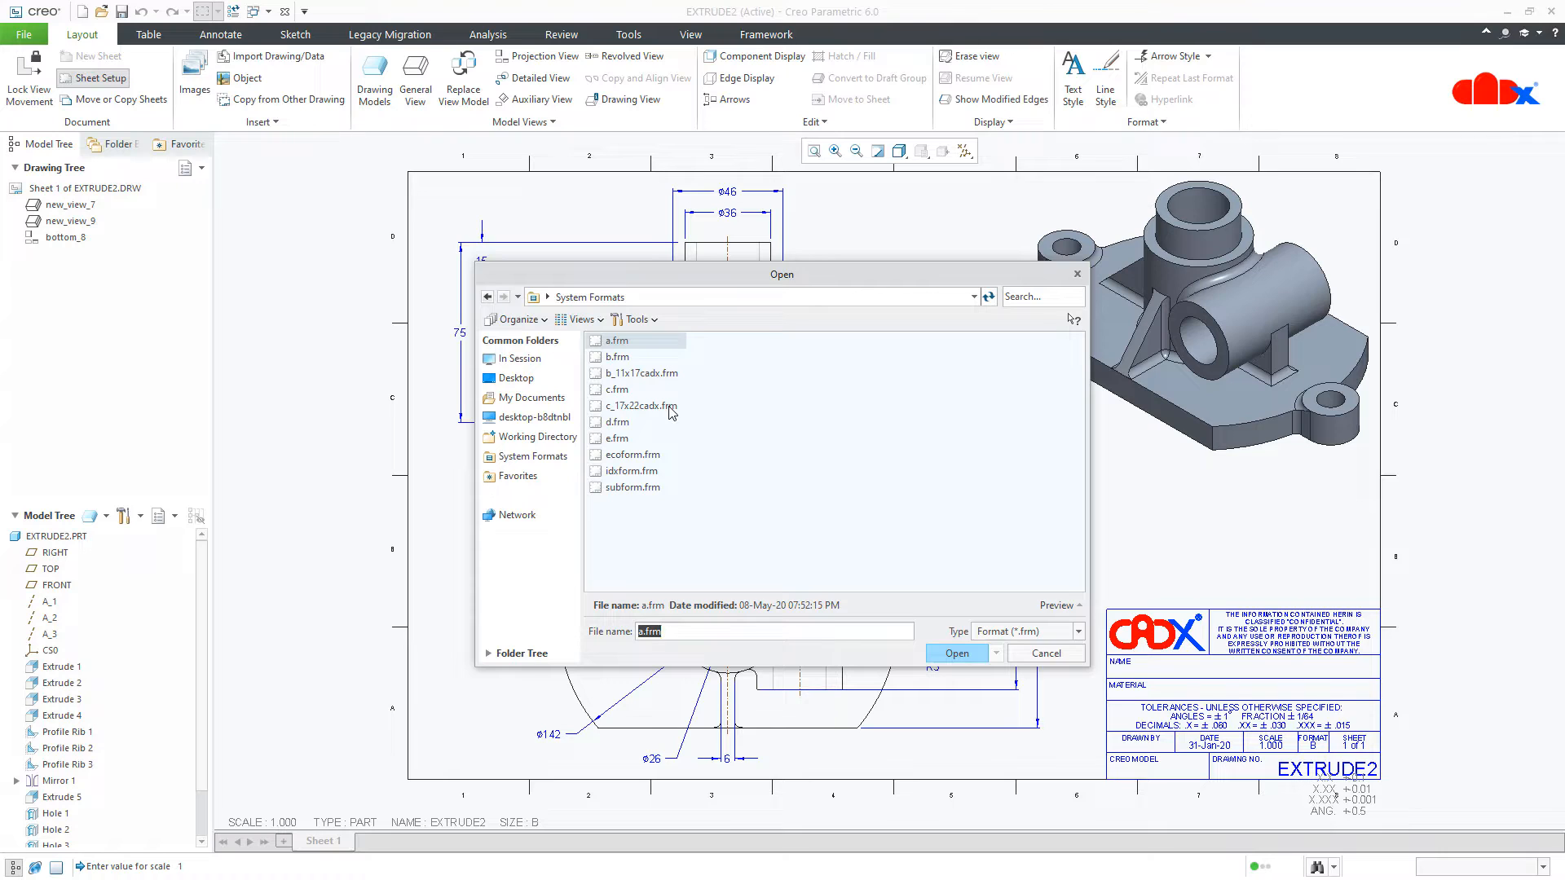
pyautogui.click(639, 405)
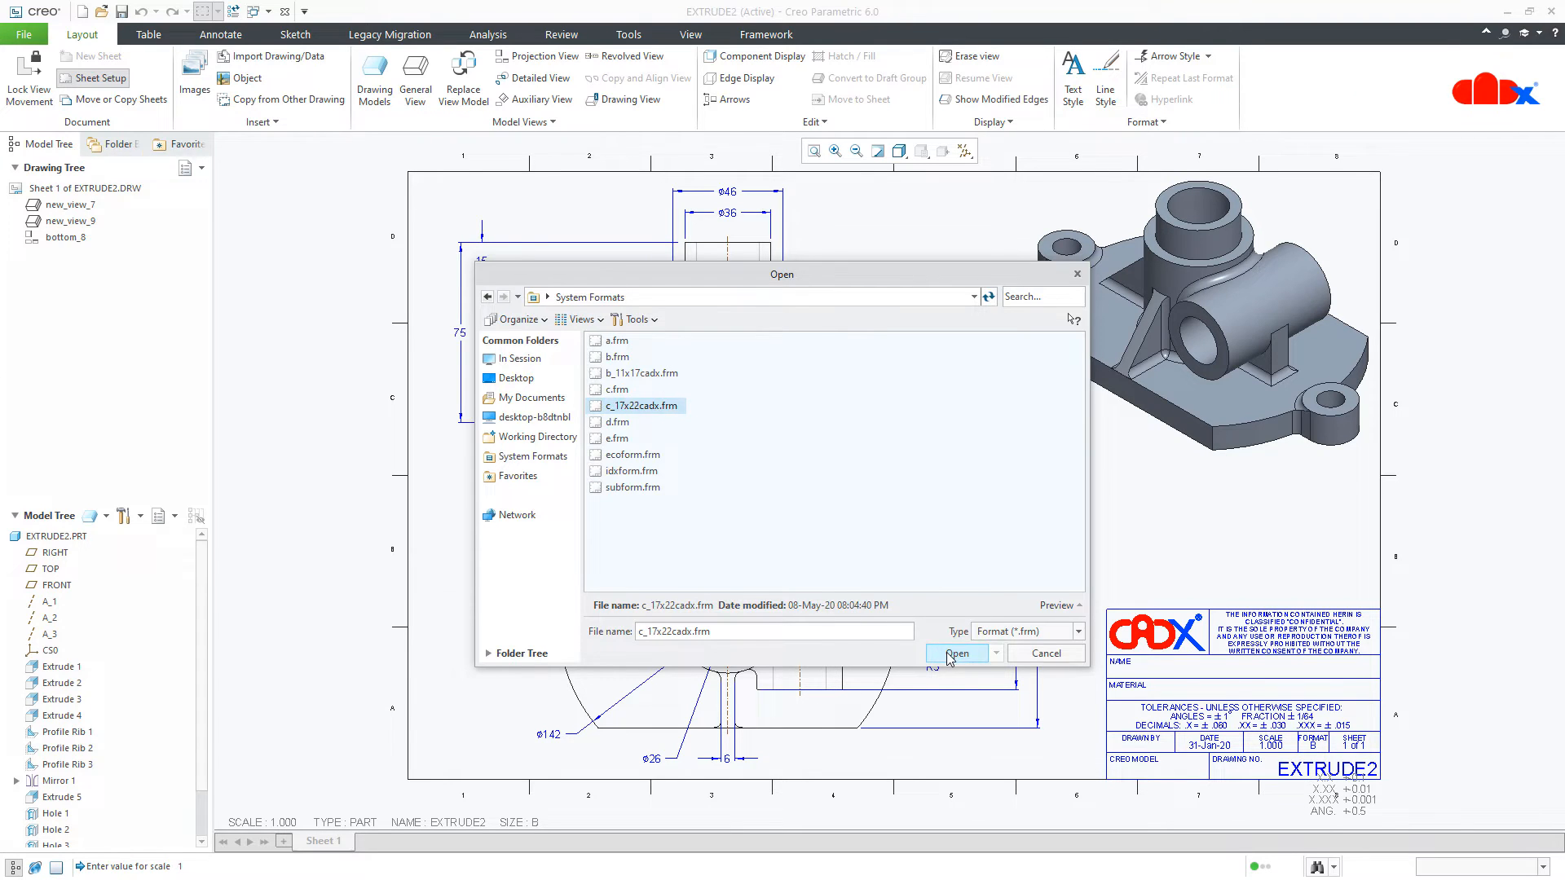
pyautogui.click(956, 653)
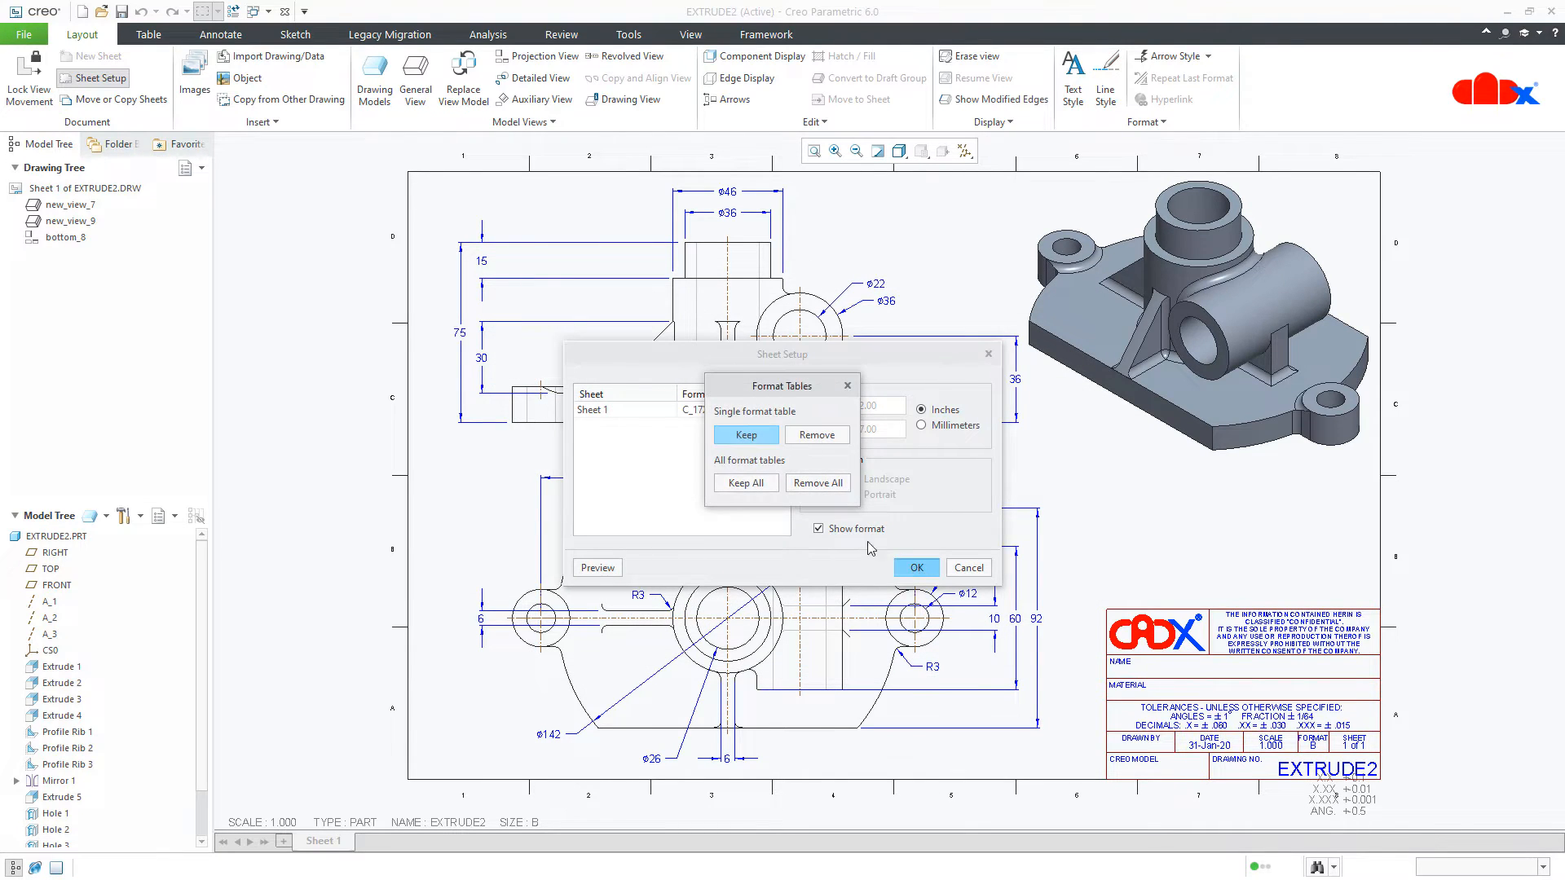
pyautogui.click(817, 484)
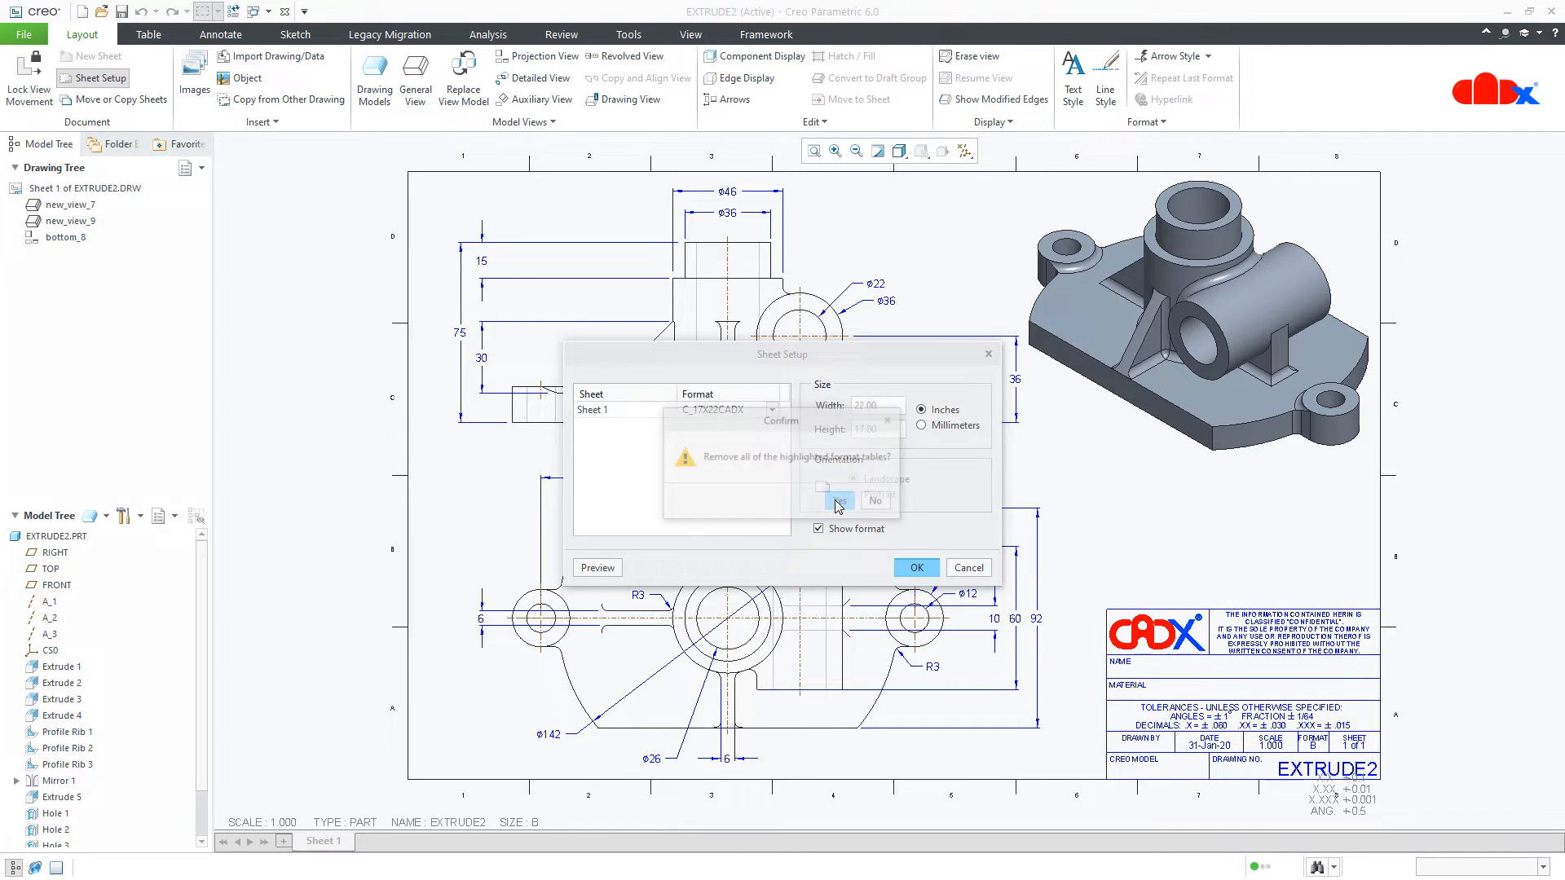
pyautogui.click(837, 500)
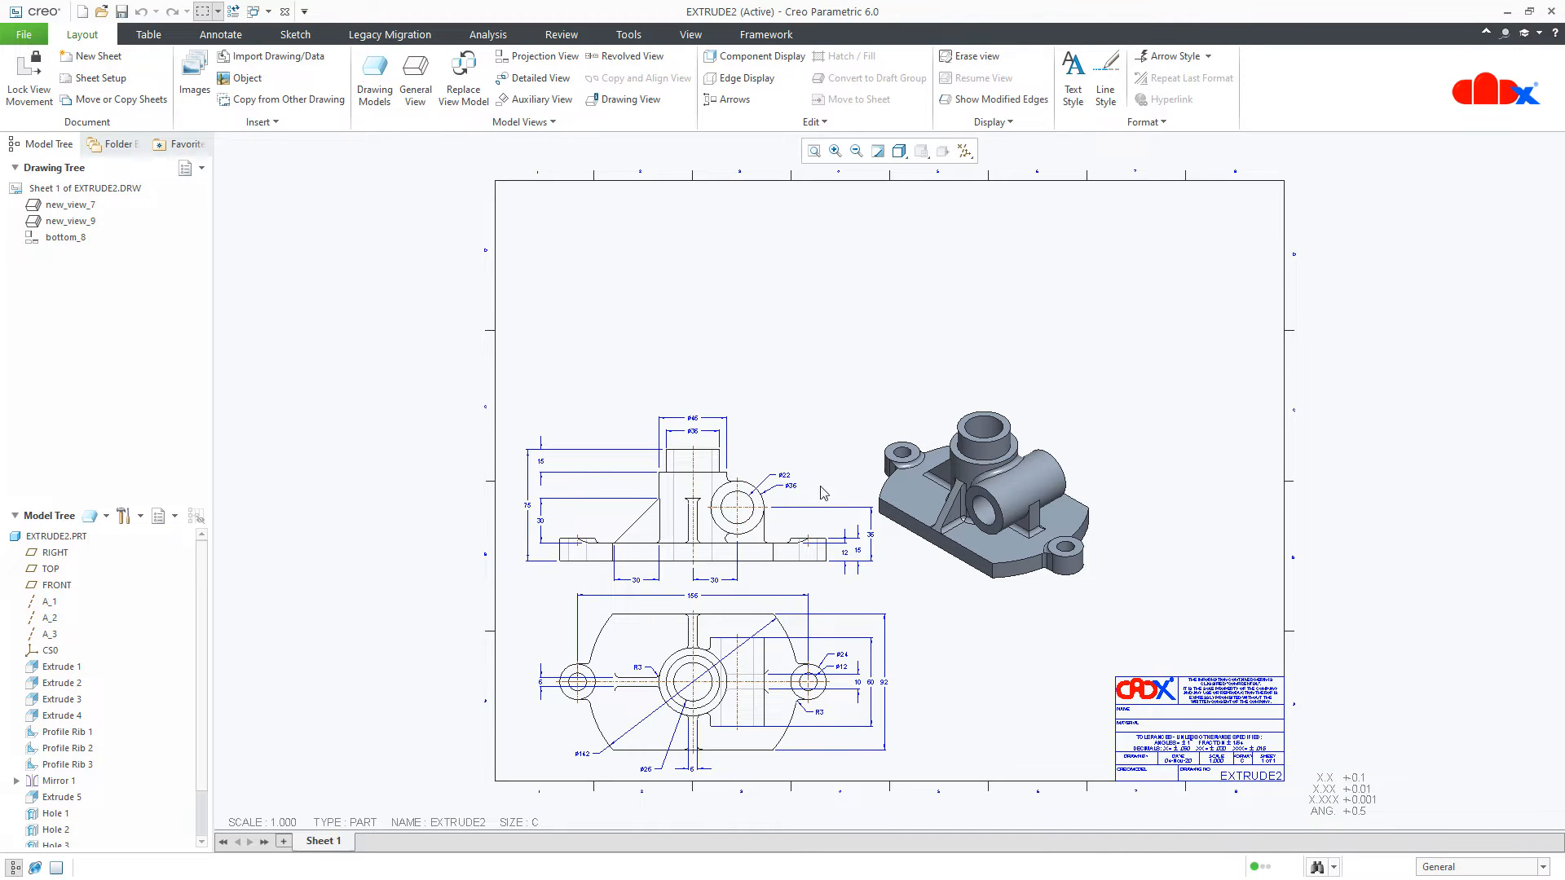
pyautogui.moveTo(871, 579)
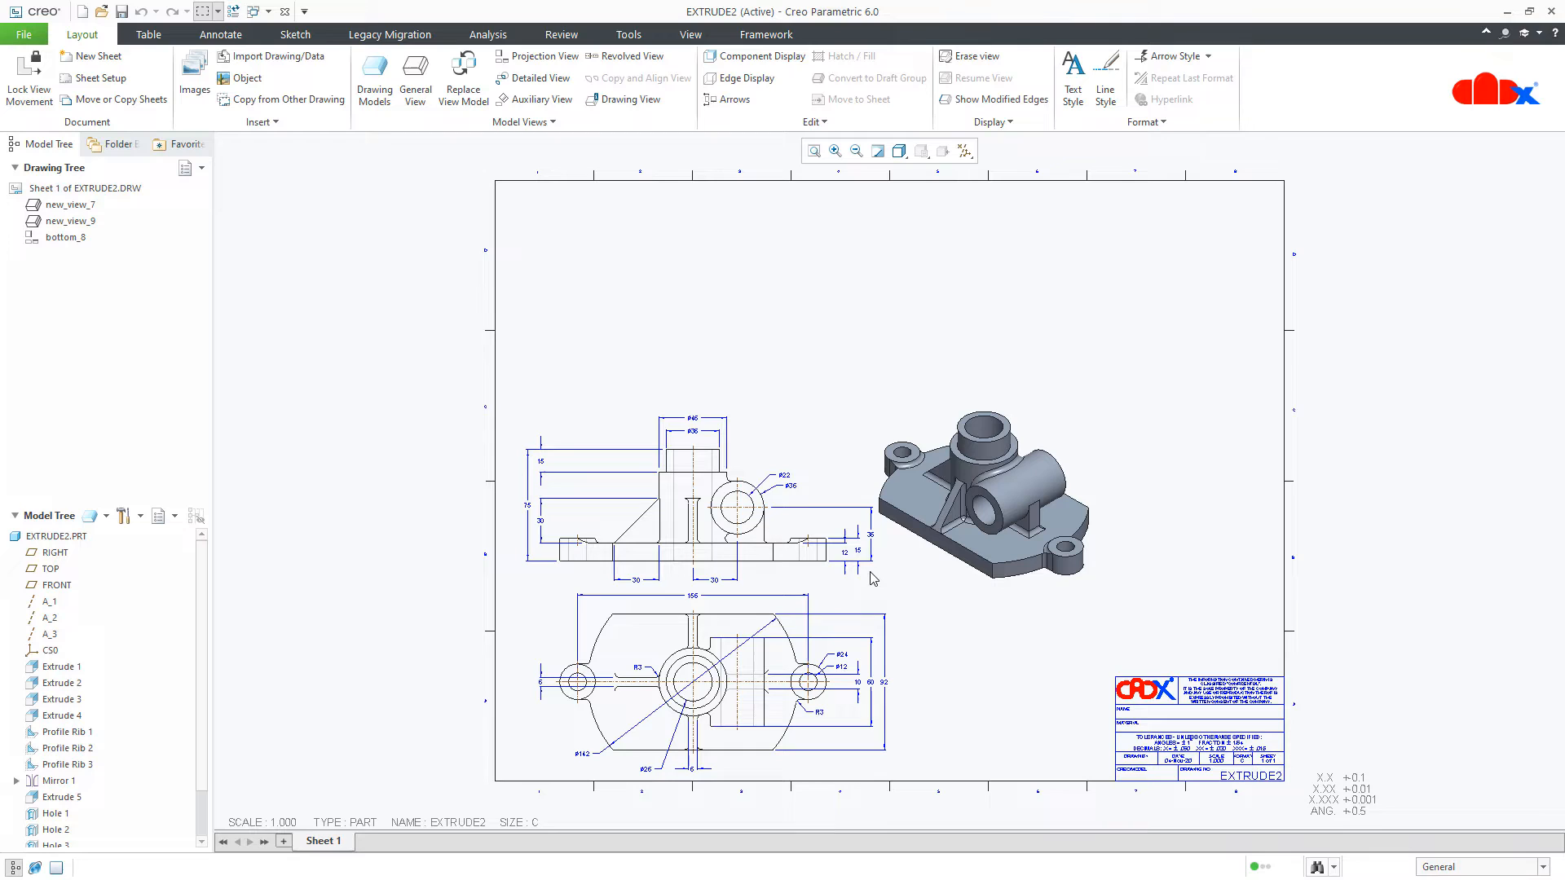
pyautogui.moveTo(537, 825)
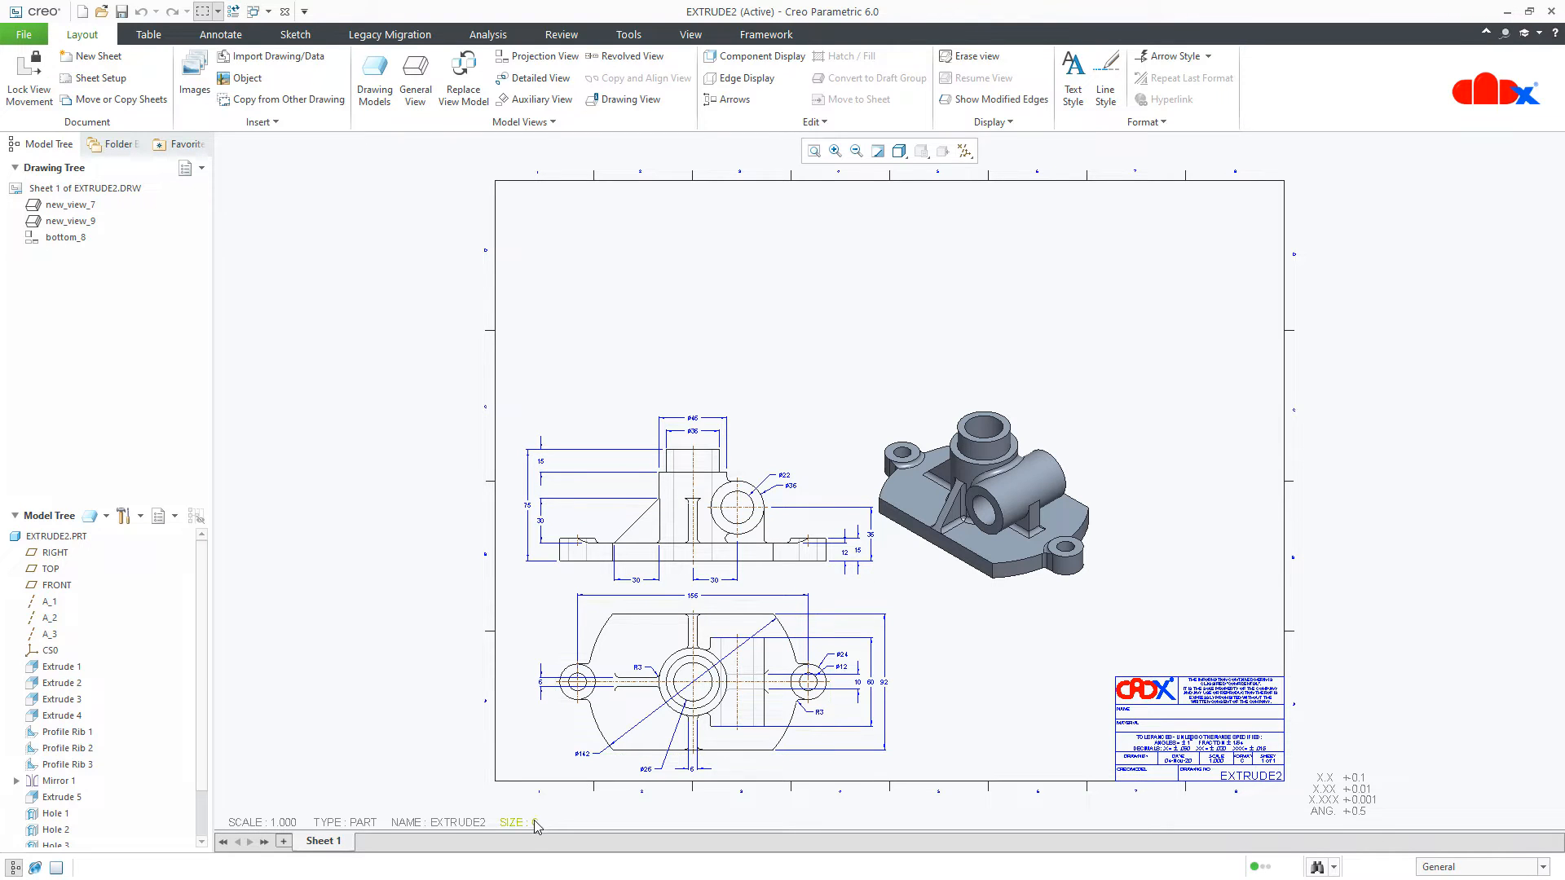
# Load the b_11x17cadx.frm sheet format while keeping the format tables.
pyautogui.click(98, 78)
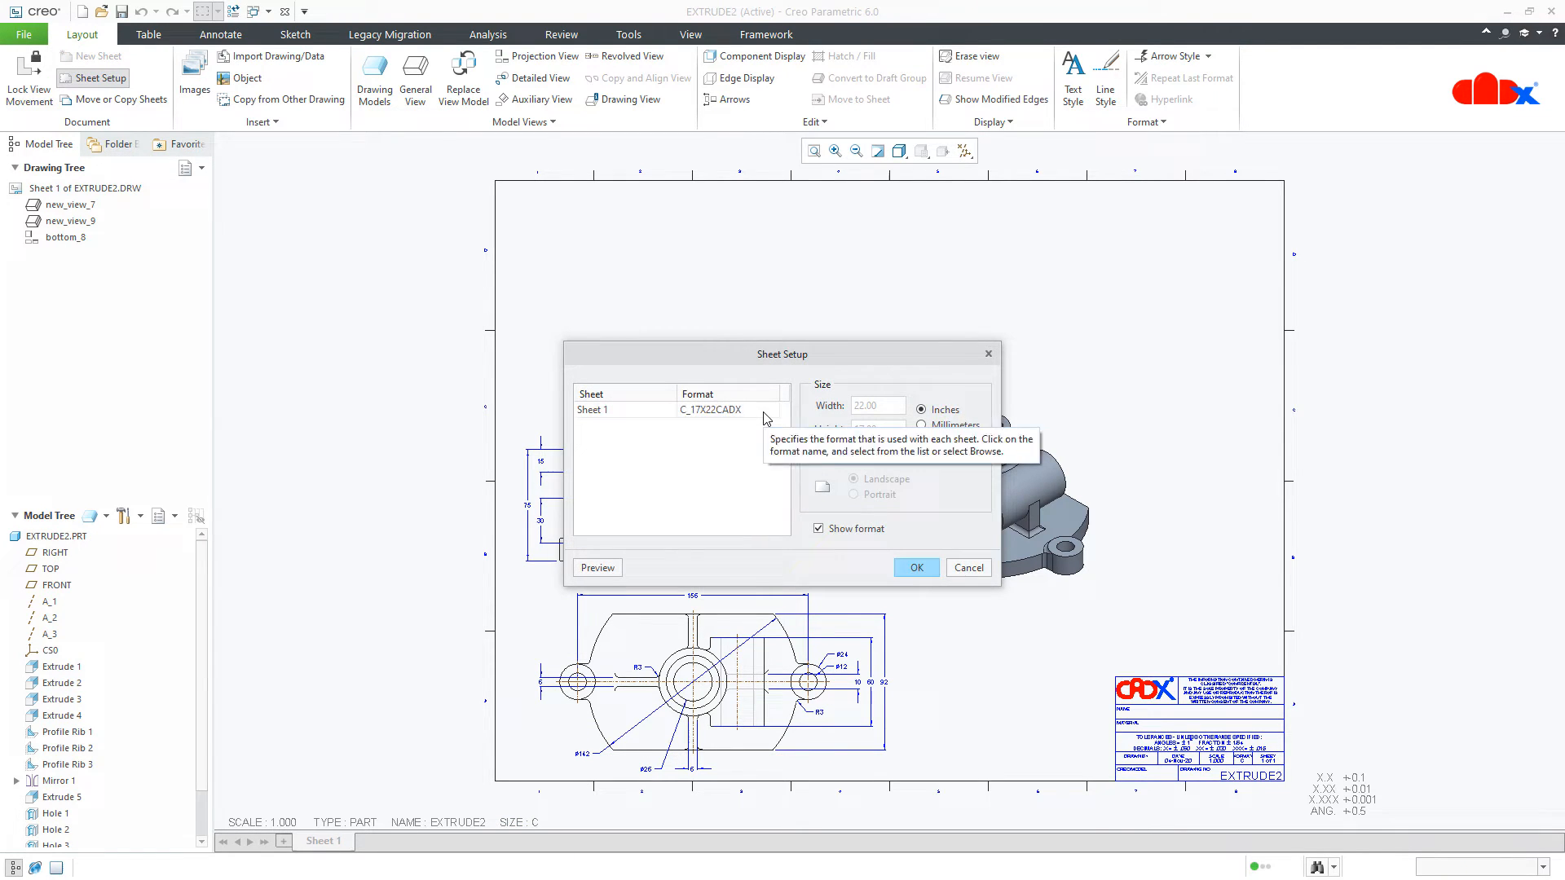
pyautogui.click(769, 409)
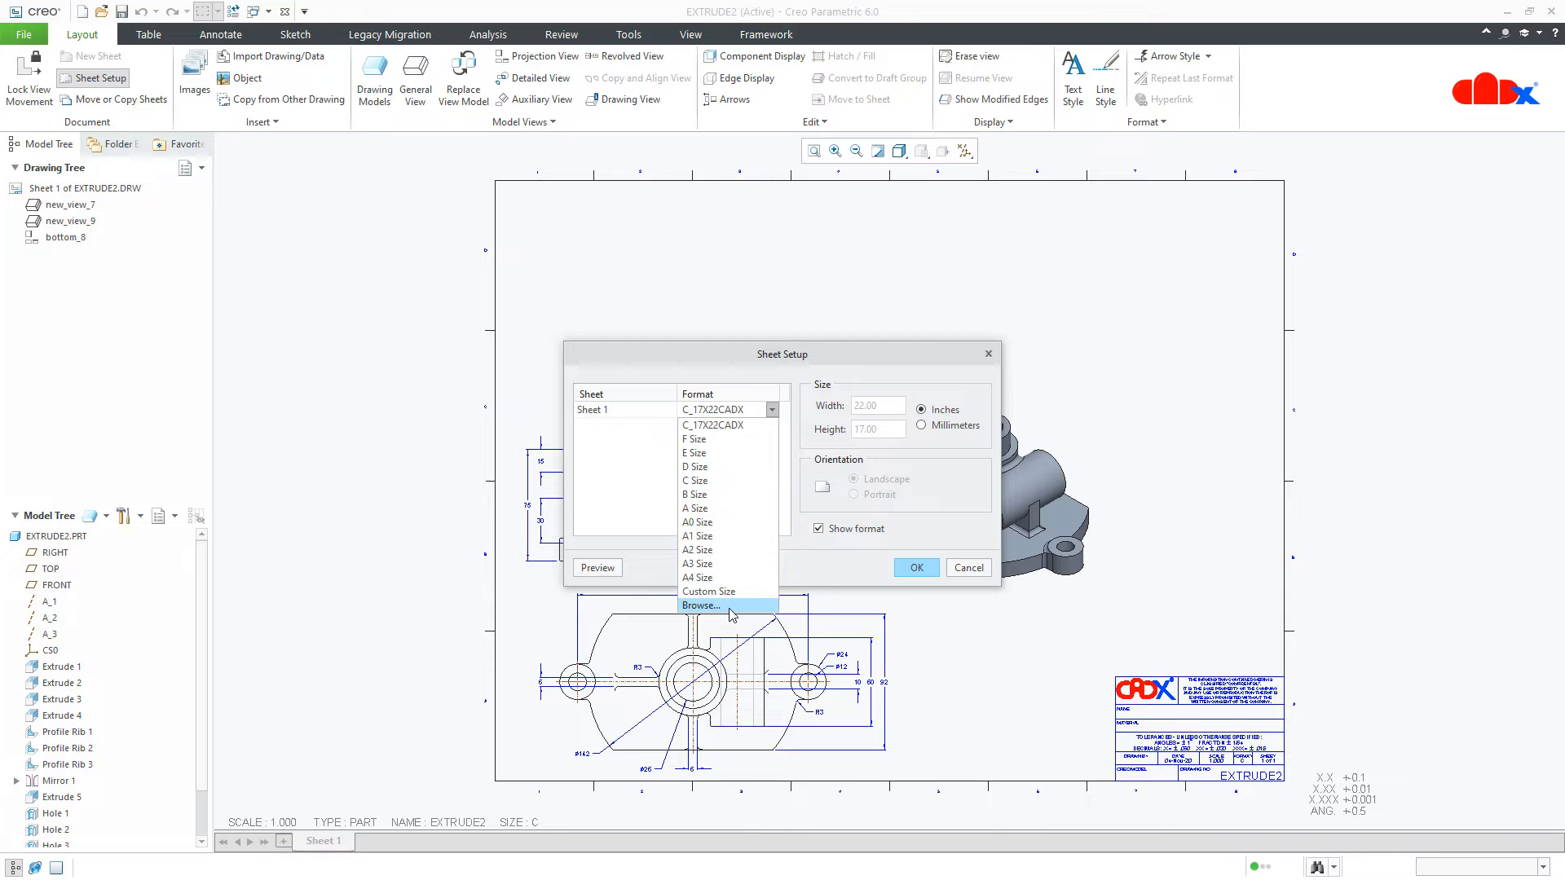
pyautogui.click(702, 604)
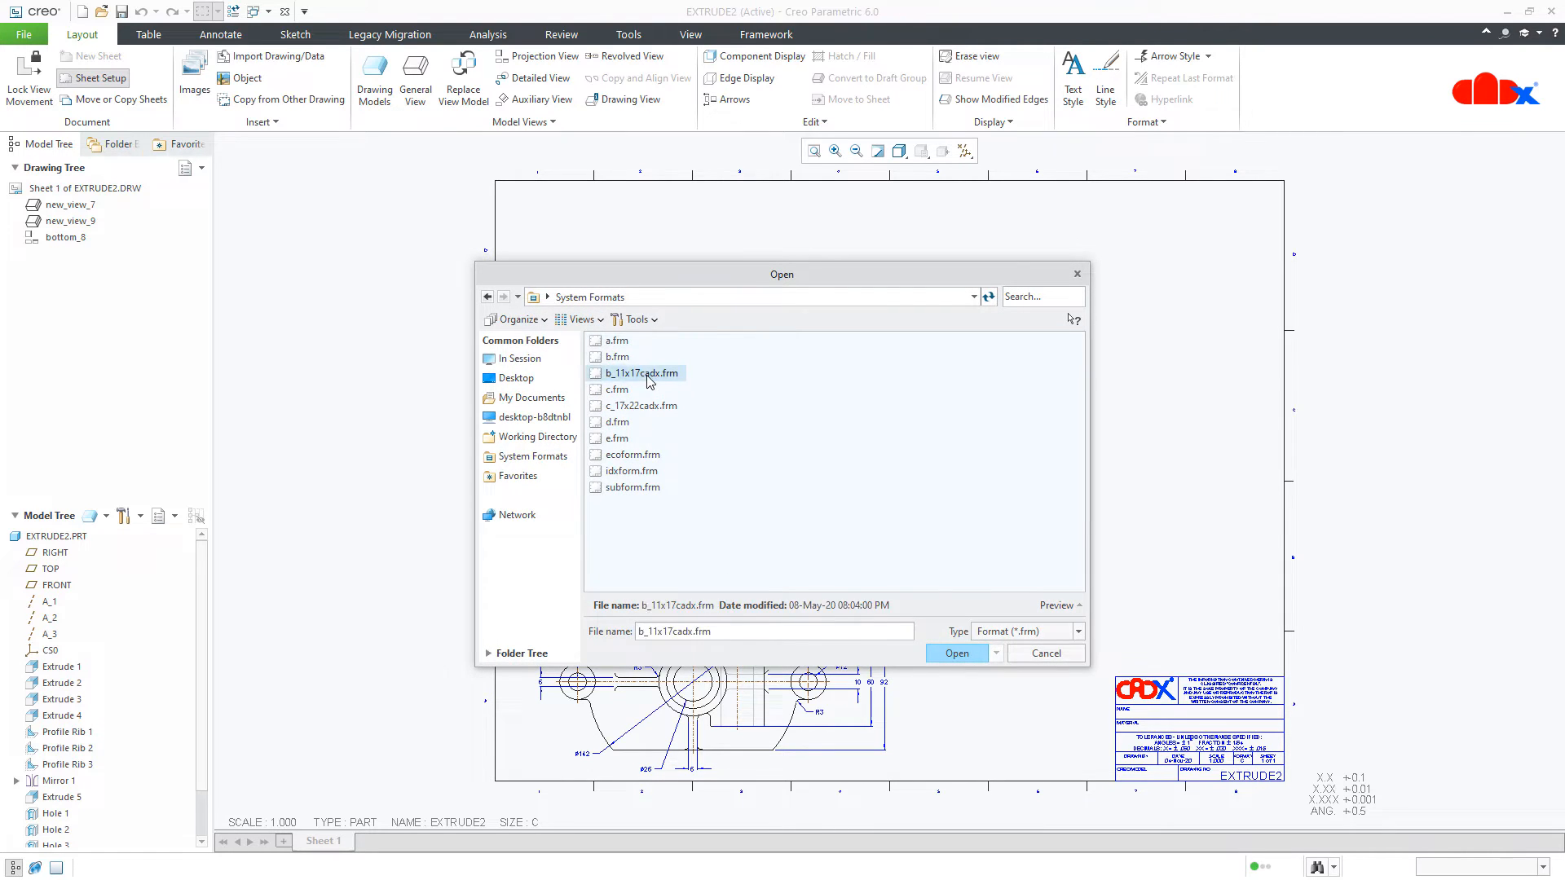
pyautogui.click(955, 653)
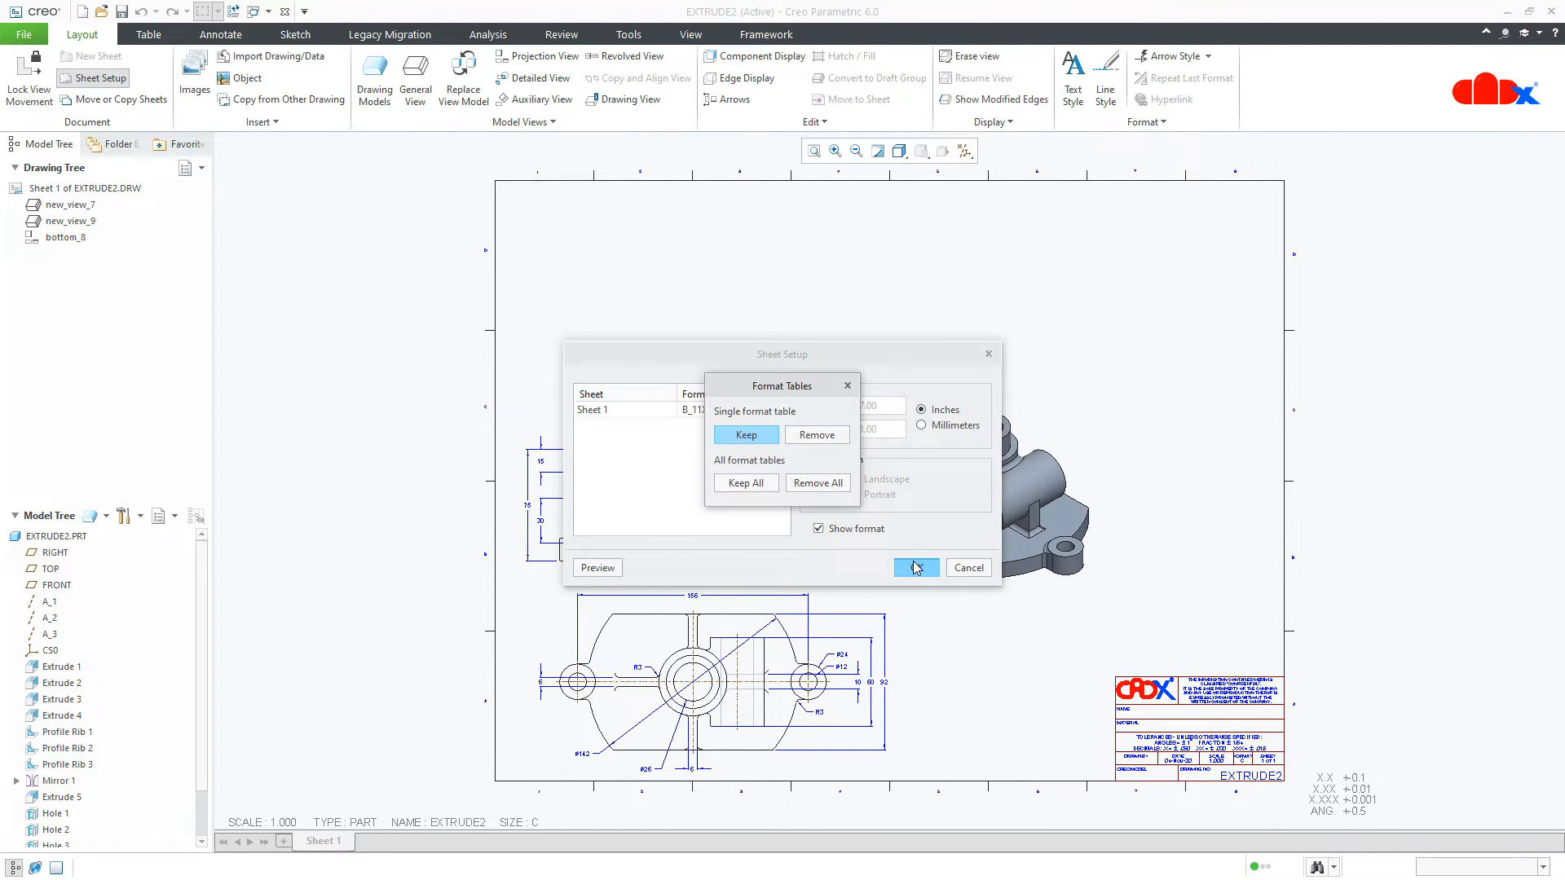
pyautogui.click(915, 567)
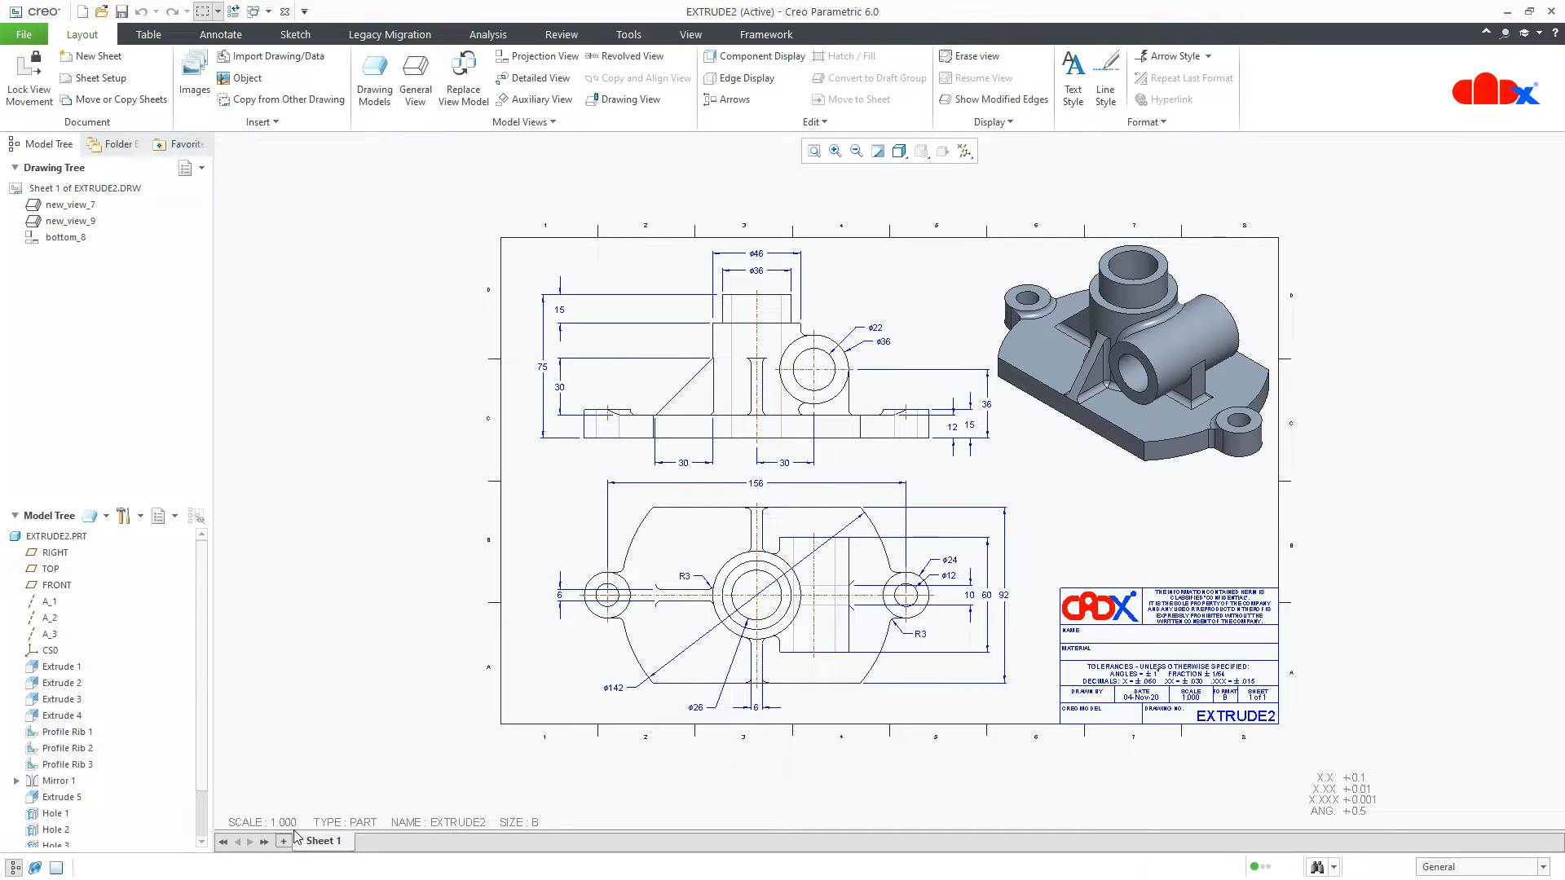
pyautogui.moveTo(339, 778)
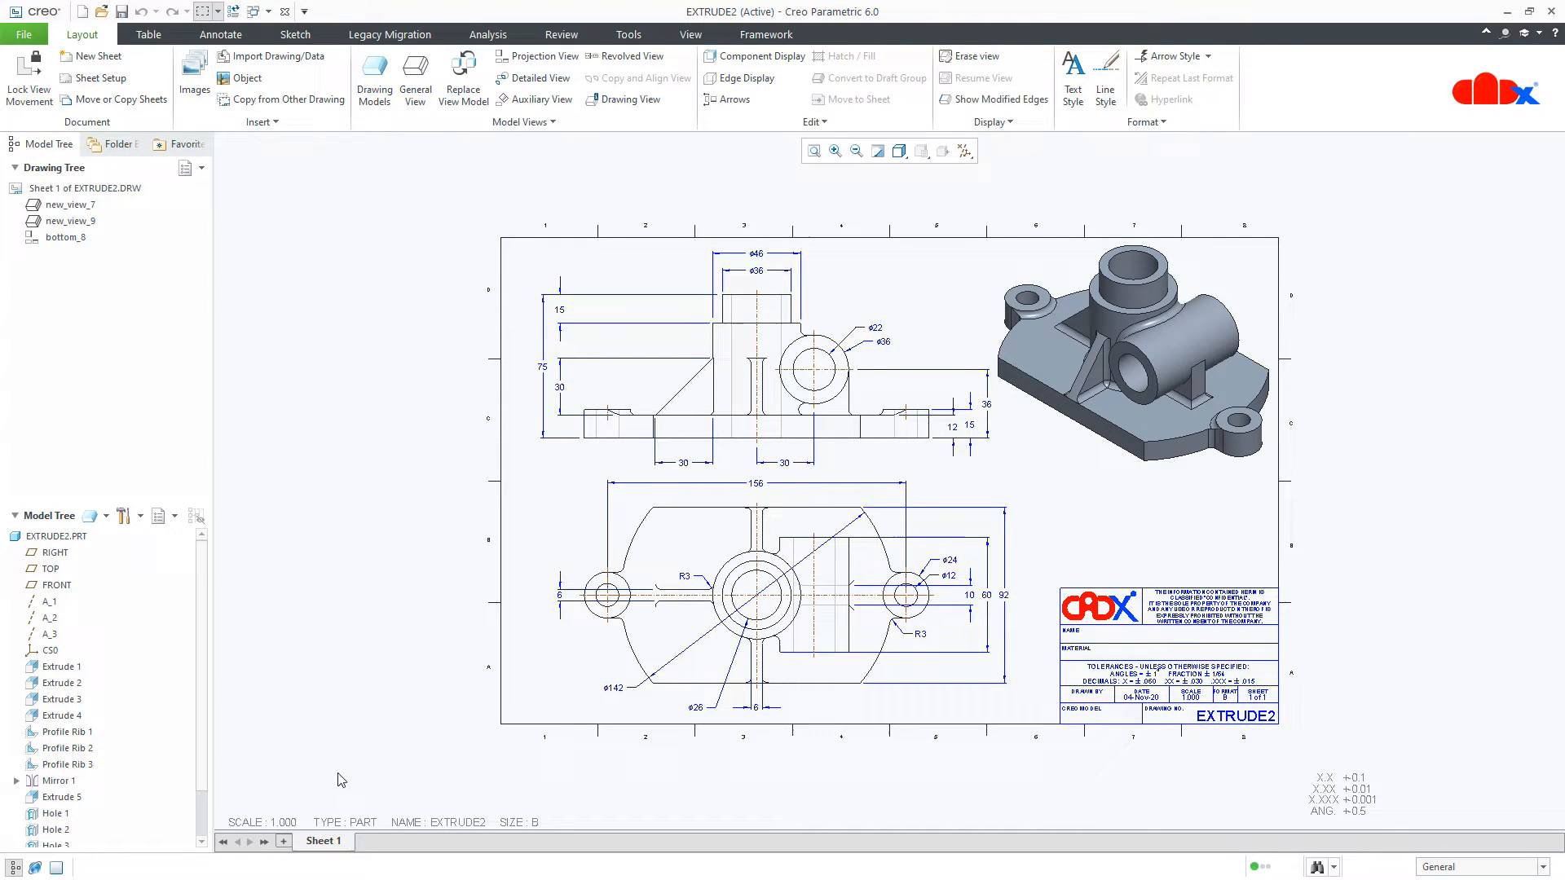
# Set the drawing_units detail option to mm in Drawing Properties and apply.
pyautogui.click(23, 34)
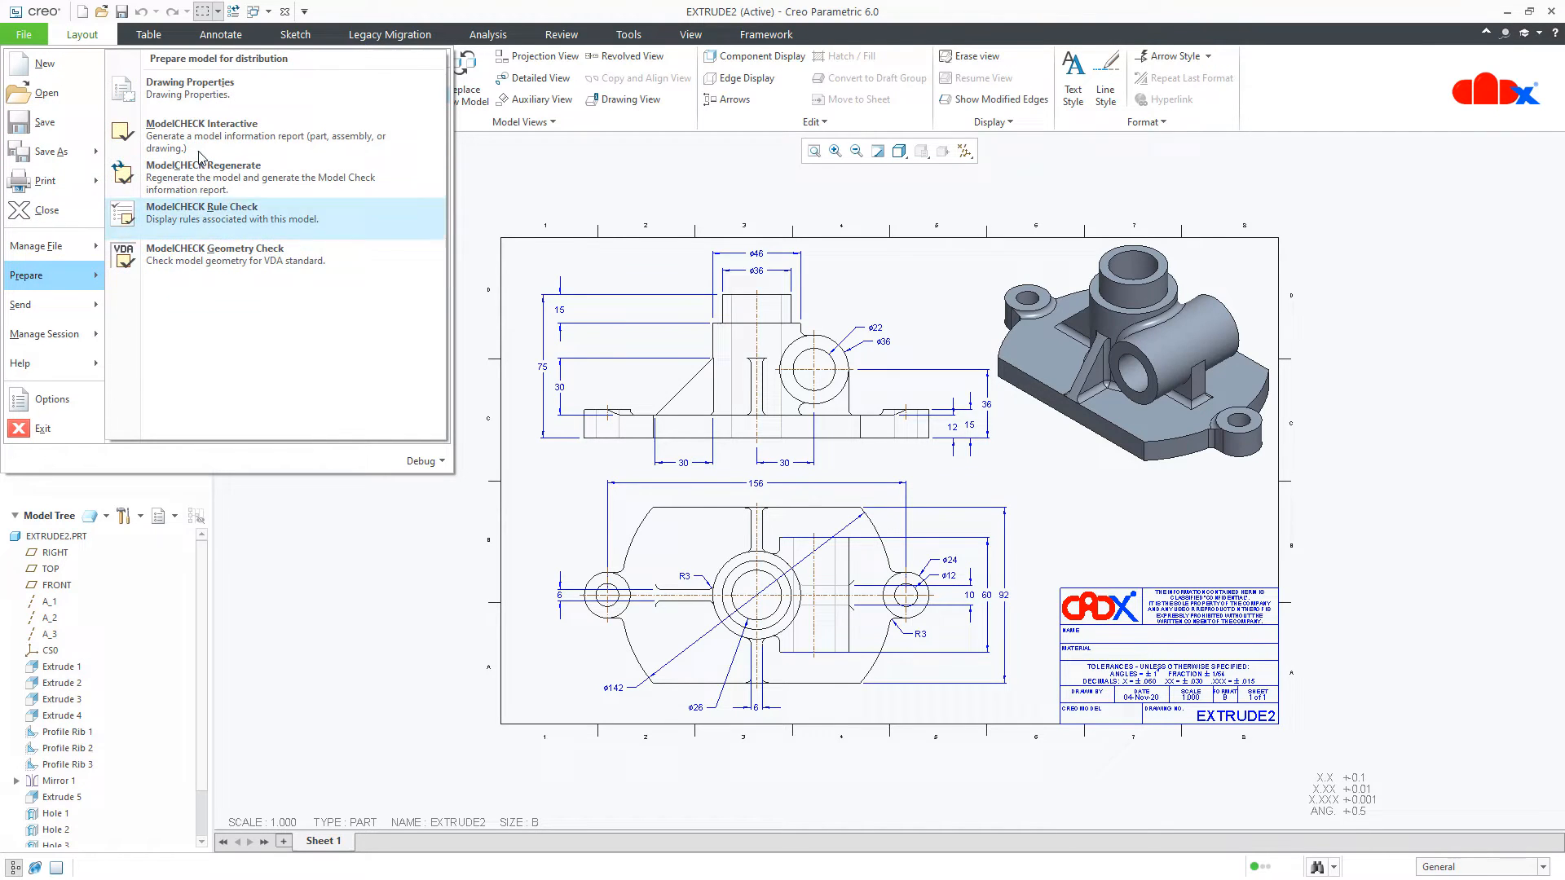
pyautogui.click(188, 88)
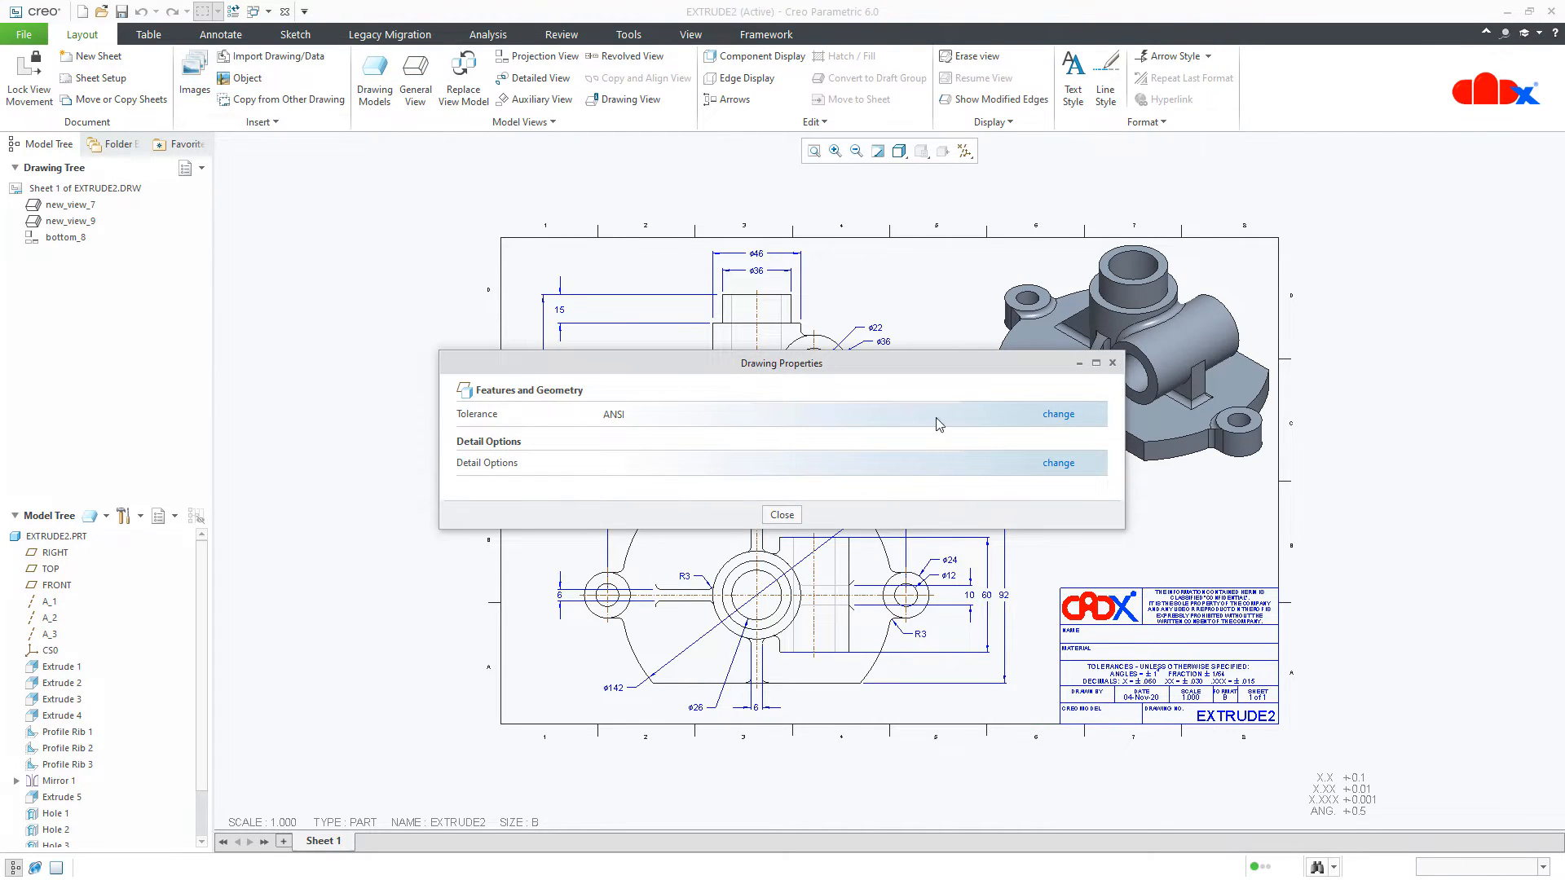
pyautogui.click(1057, 462)
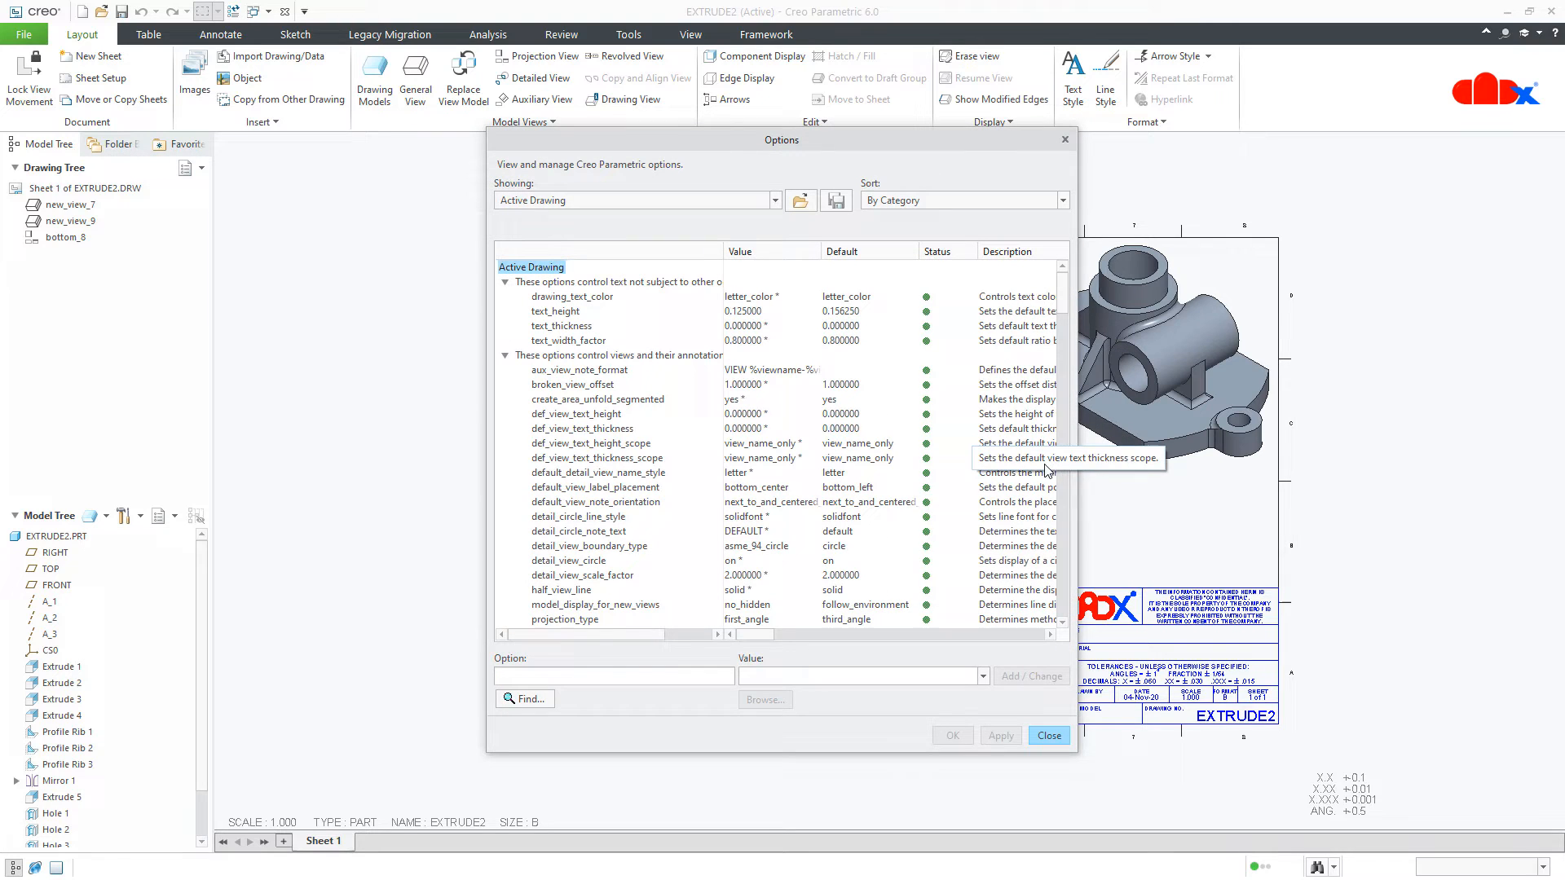
pyautogui.click(613, 676)
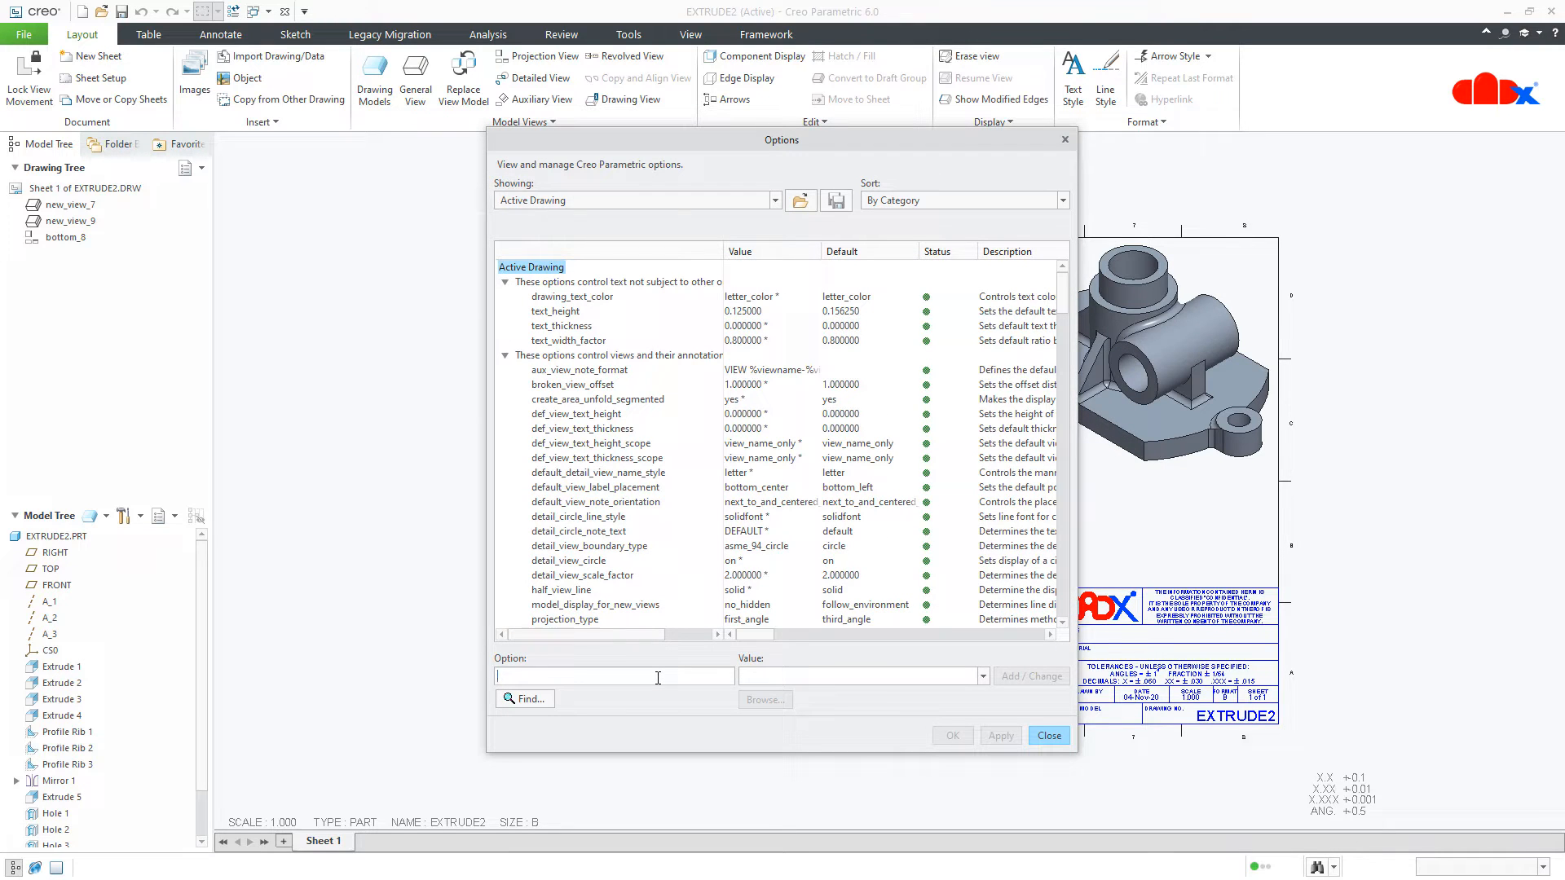
pyautogui.write('drawing_units')
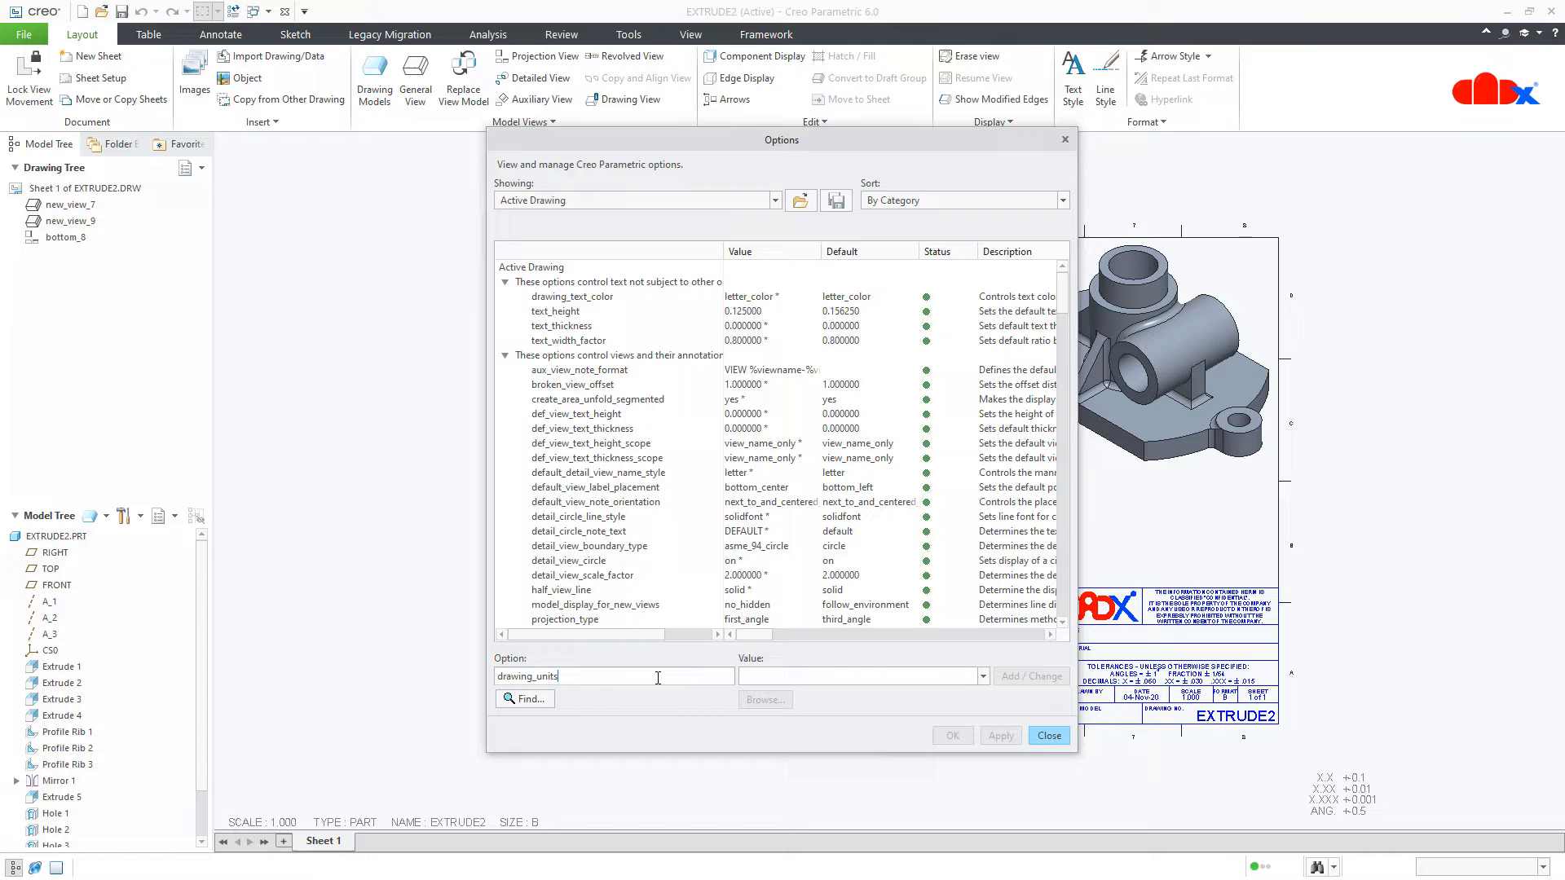
pyautogui.click(519, 698)
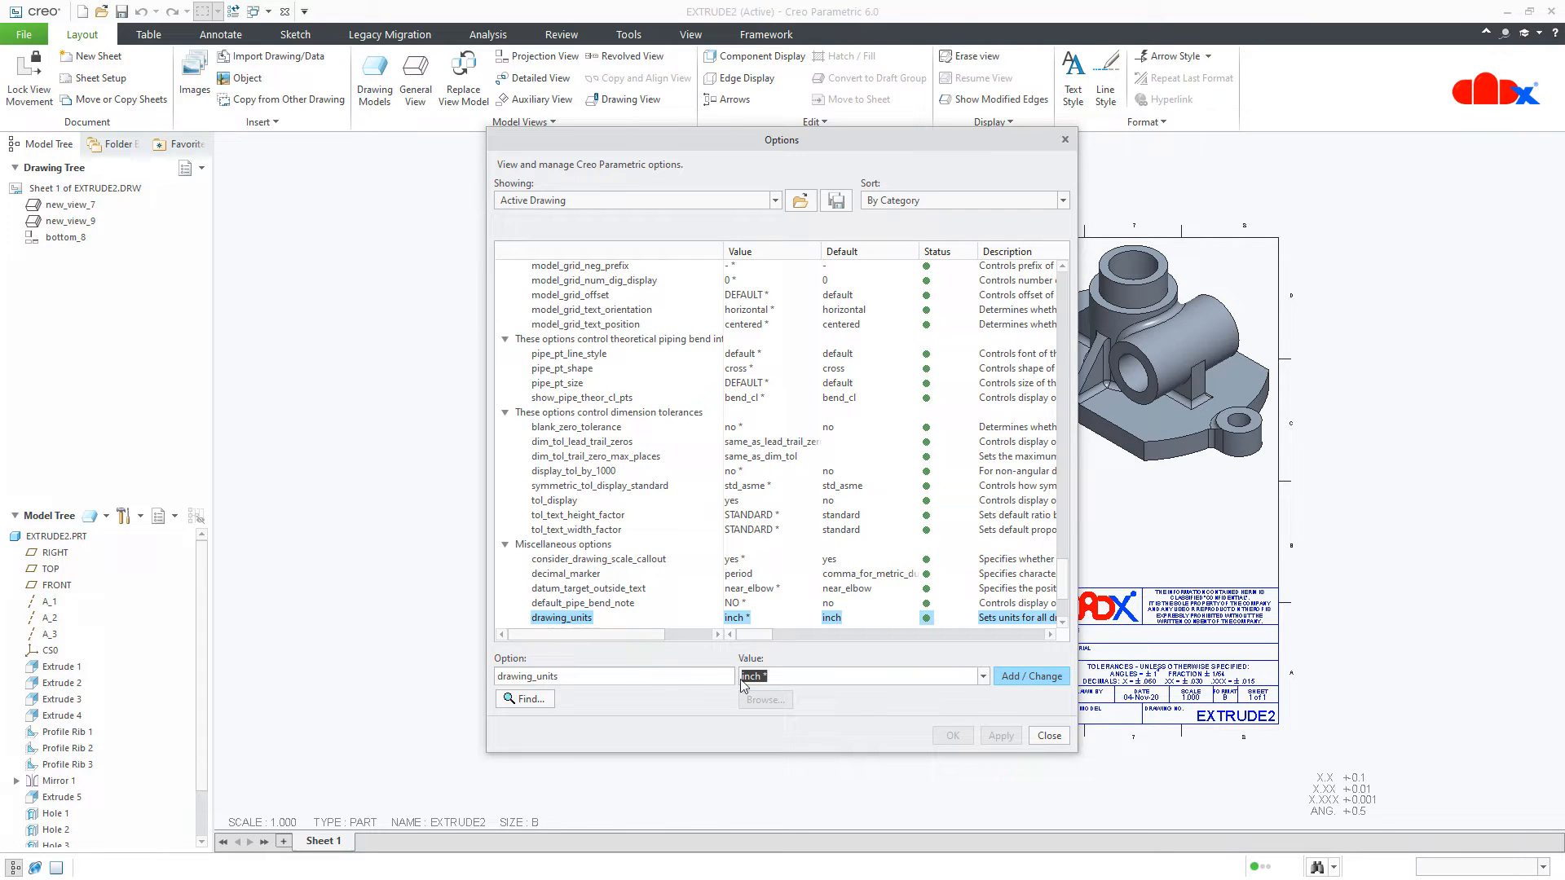
pyautogui.click(983, 676)
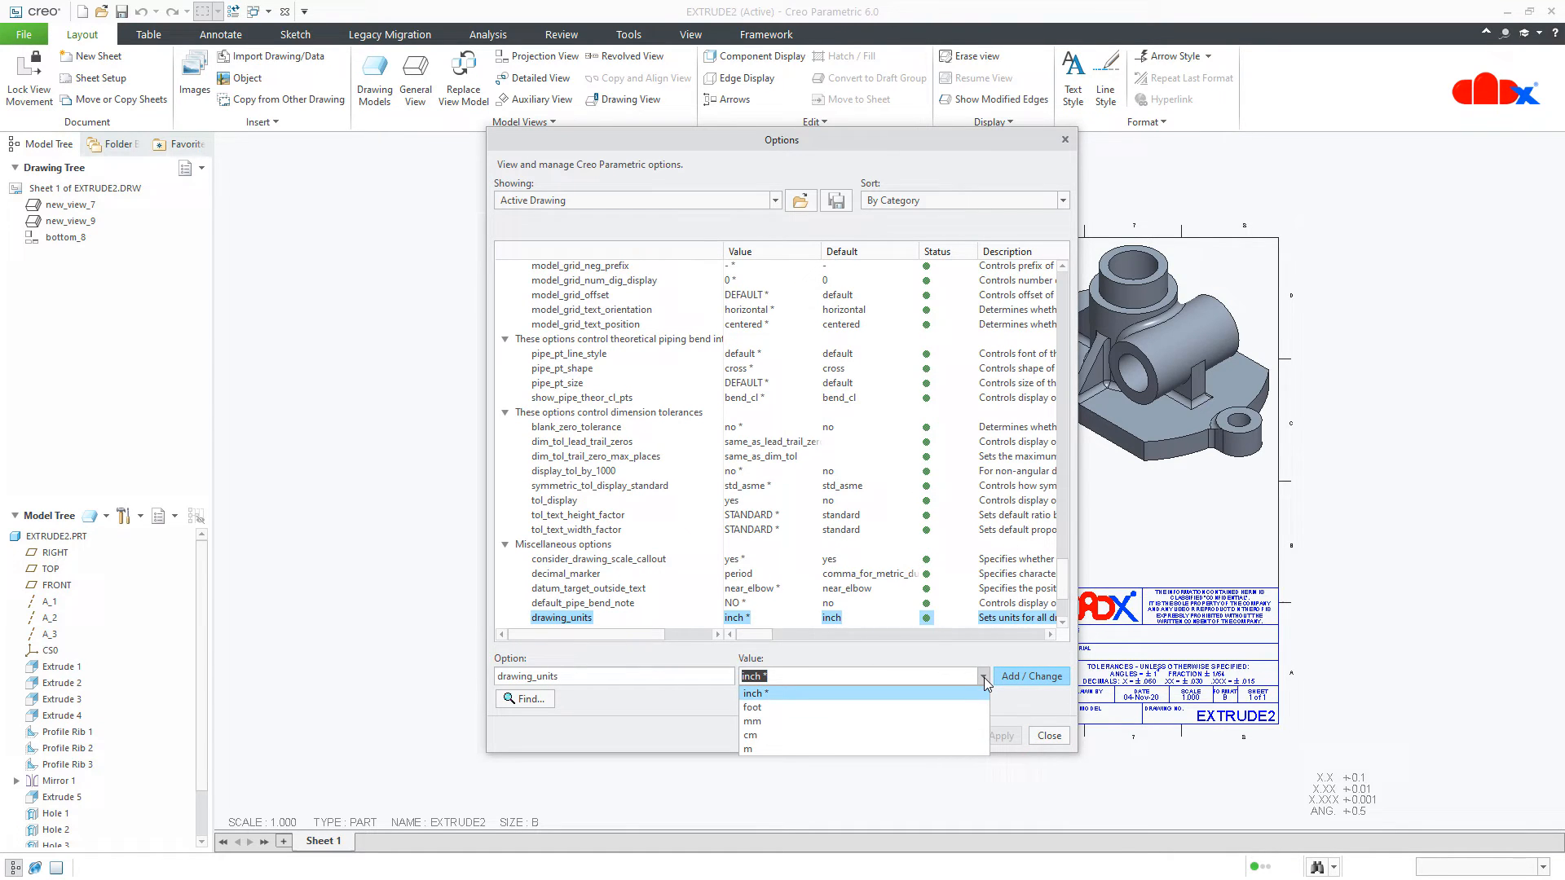
pyautogui.moveTo(964, 722)
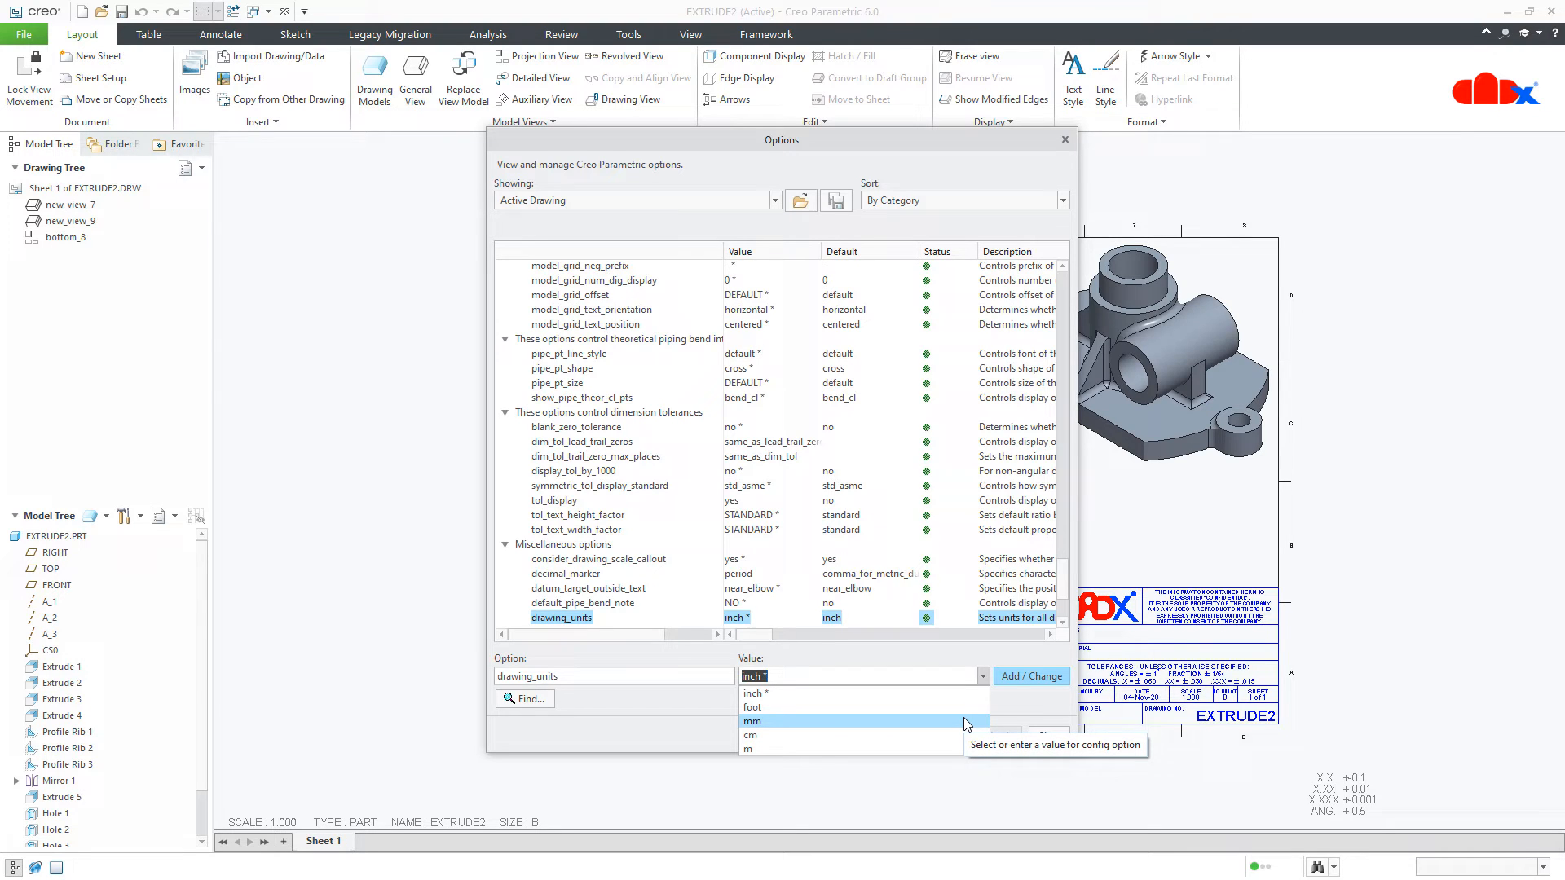
pyautogui.click(750, 721)
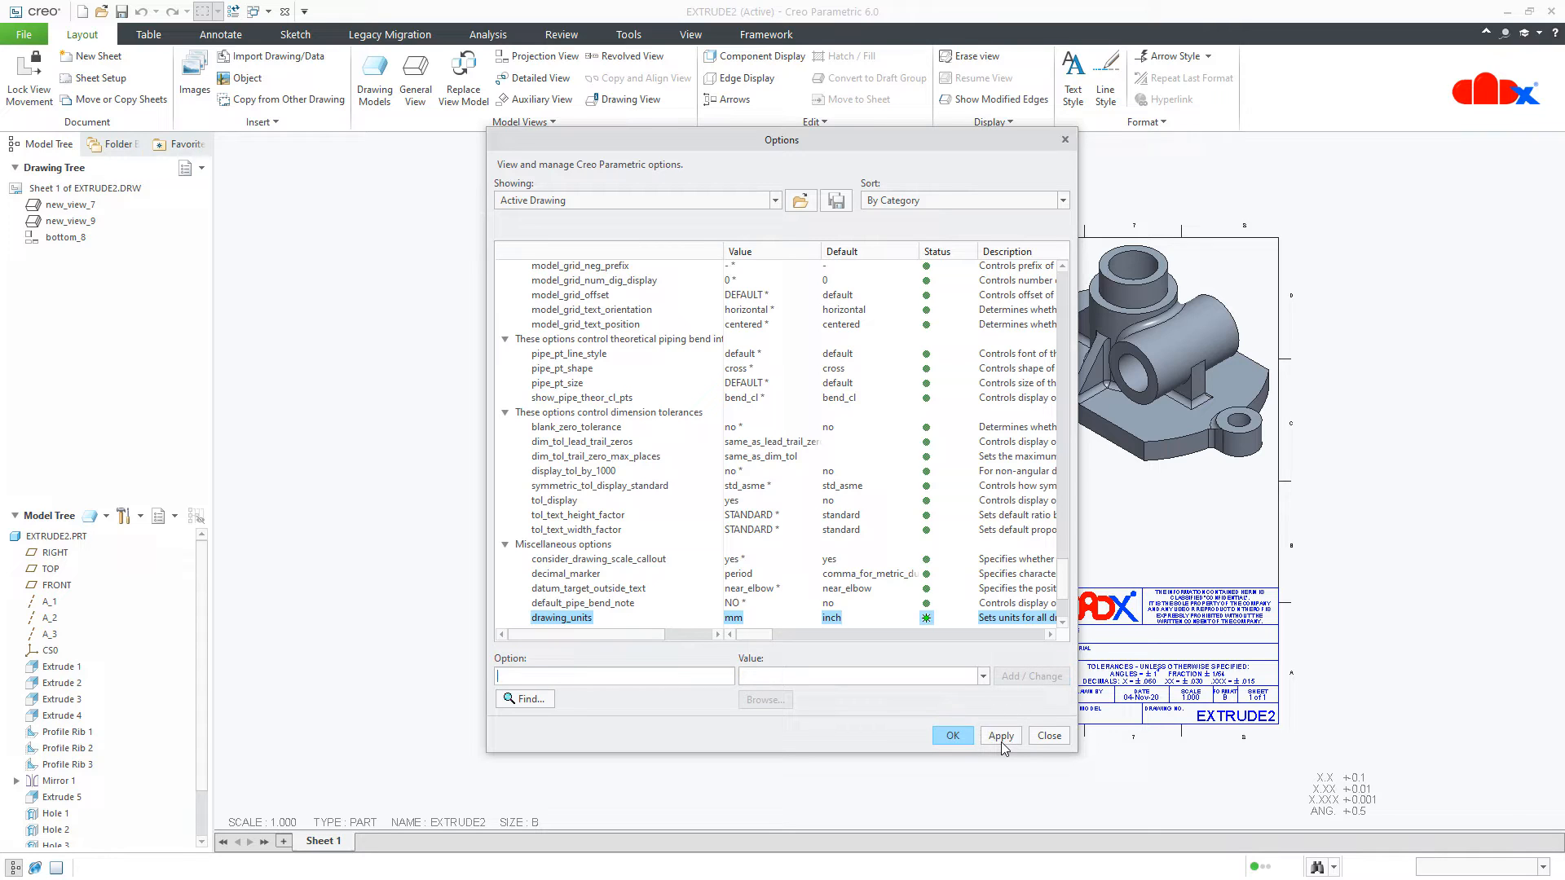
pyautogui.click(951, 735)
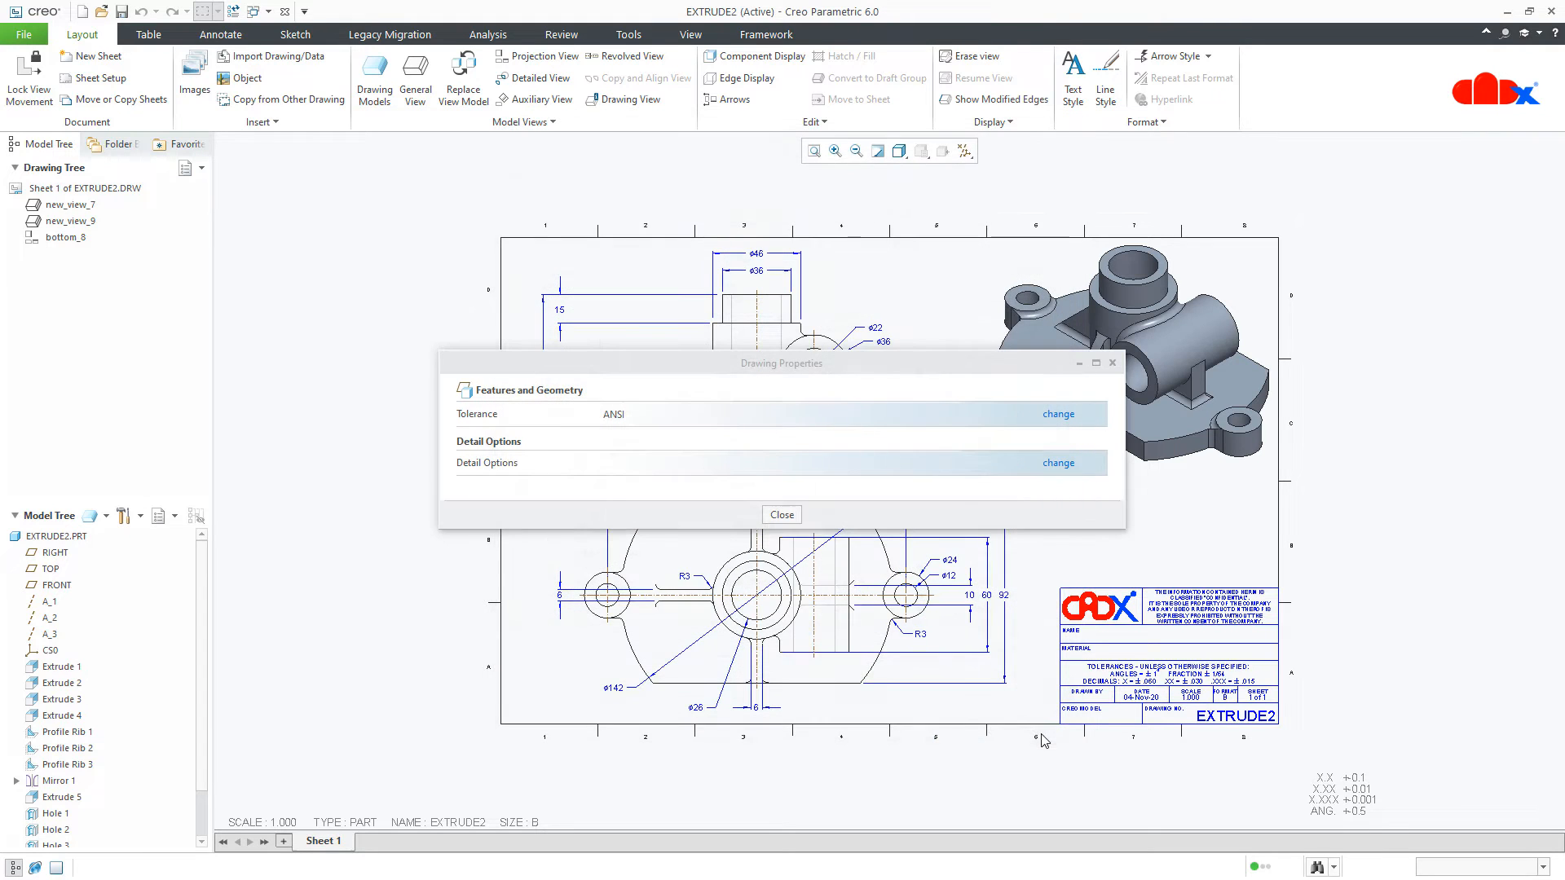
# Close Drawing Properties and bring up the File save-as and export choices.
pyautogui.click(782, 514)
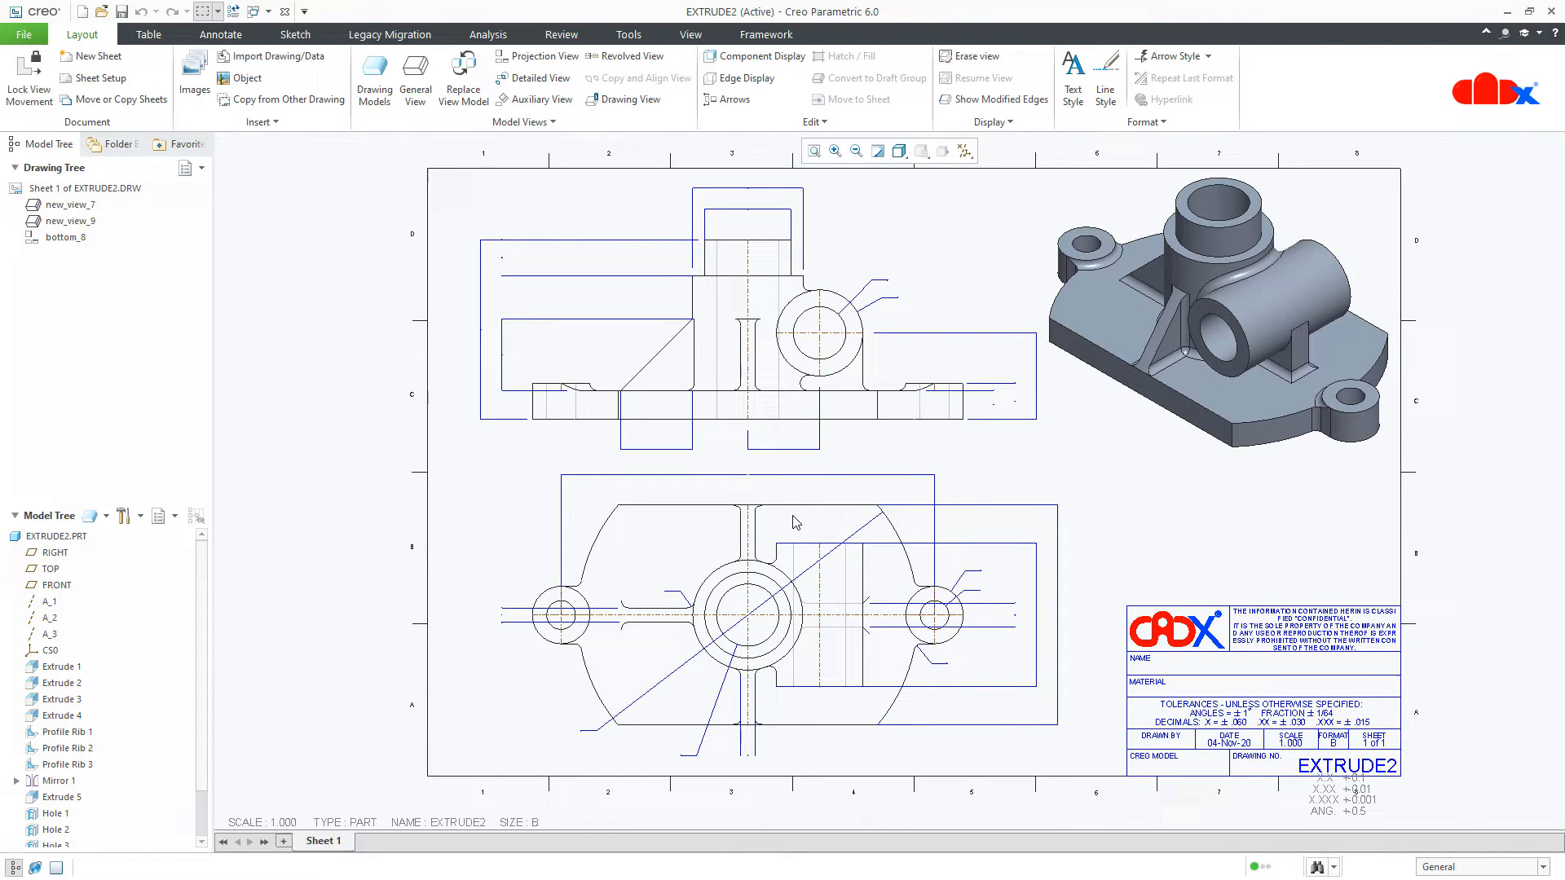
pyautogui.click(1048, 663)
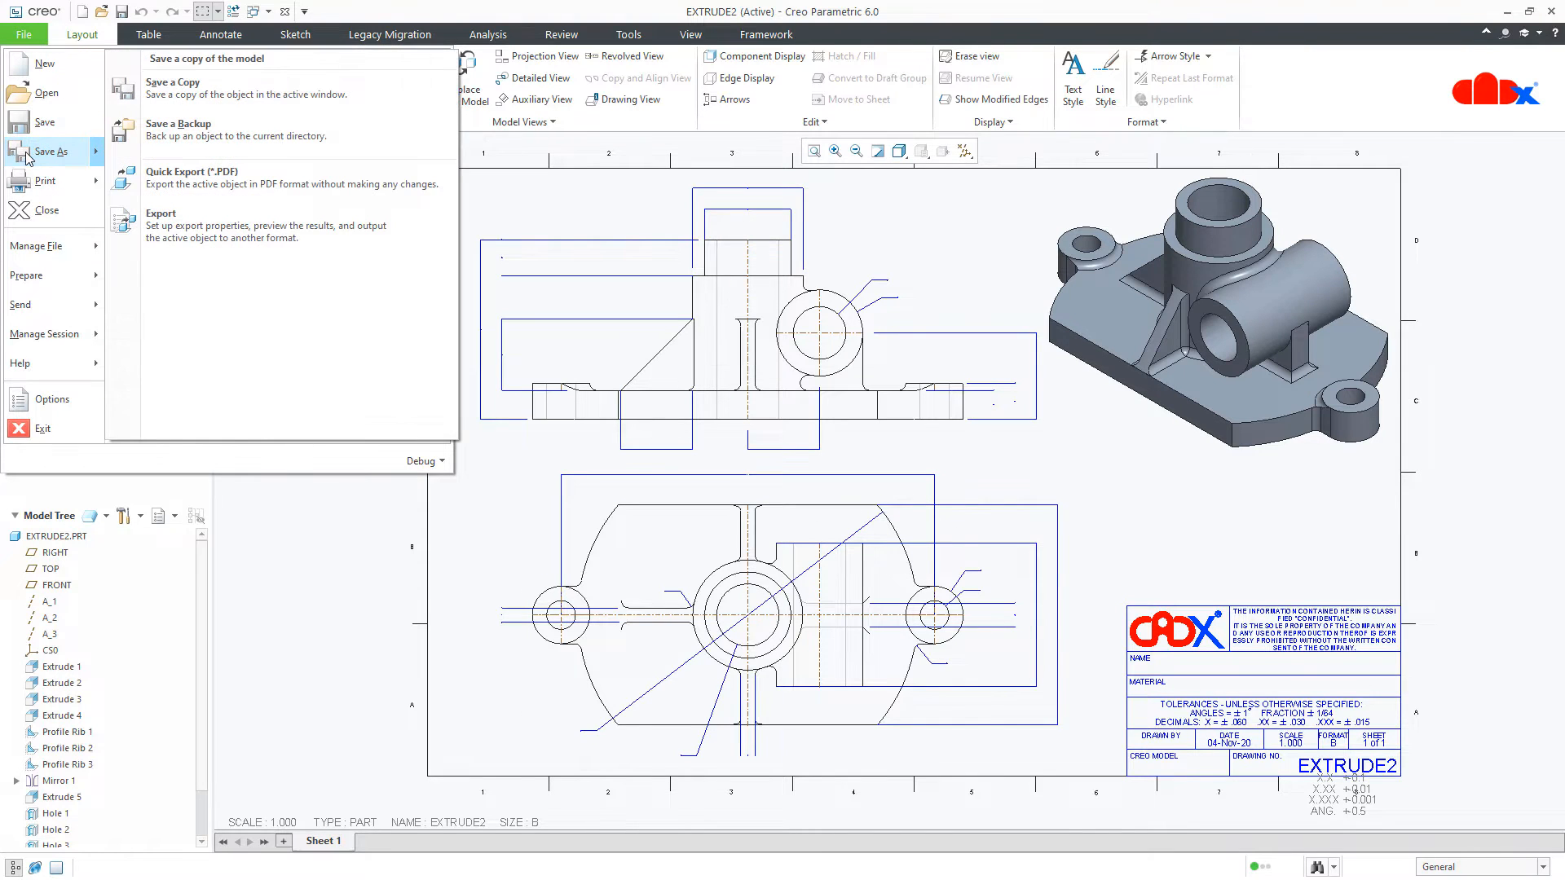
# Export the drawing as DWG named extrude2, then close Export Setup.
pyautogui.click(161, 219)
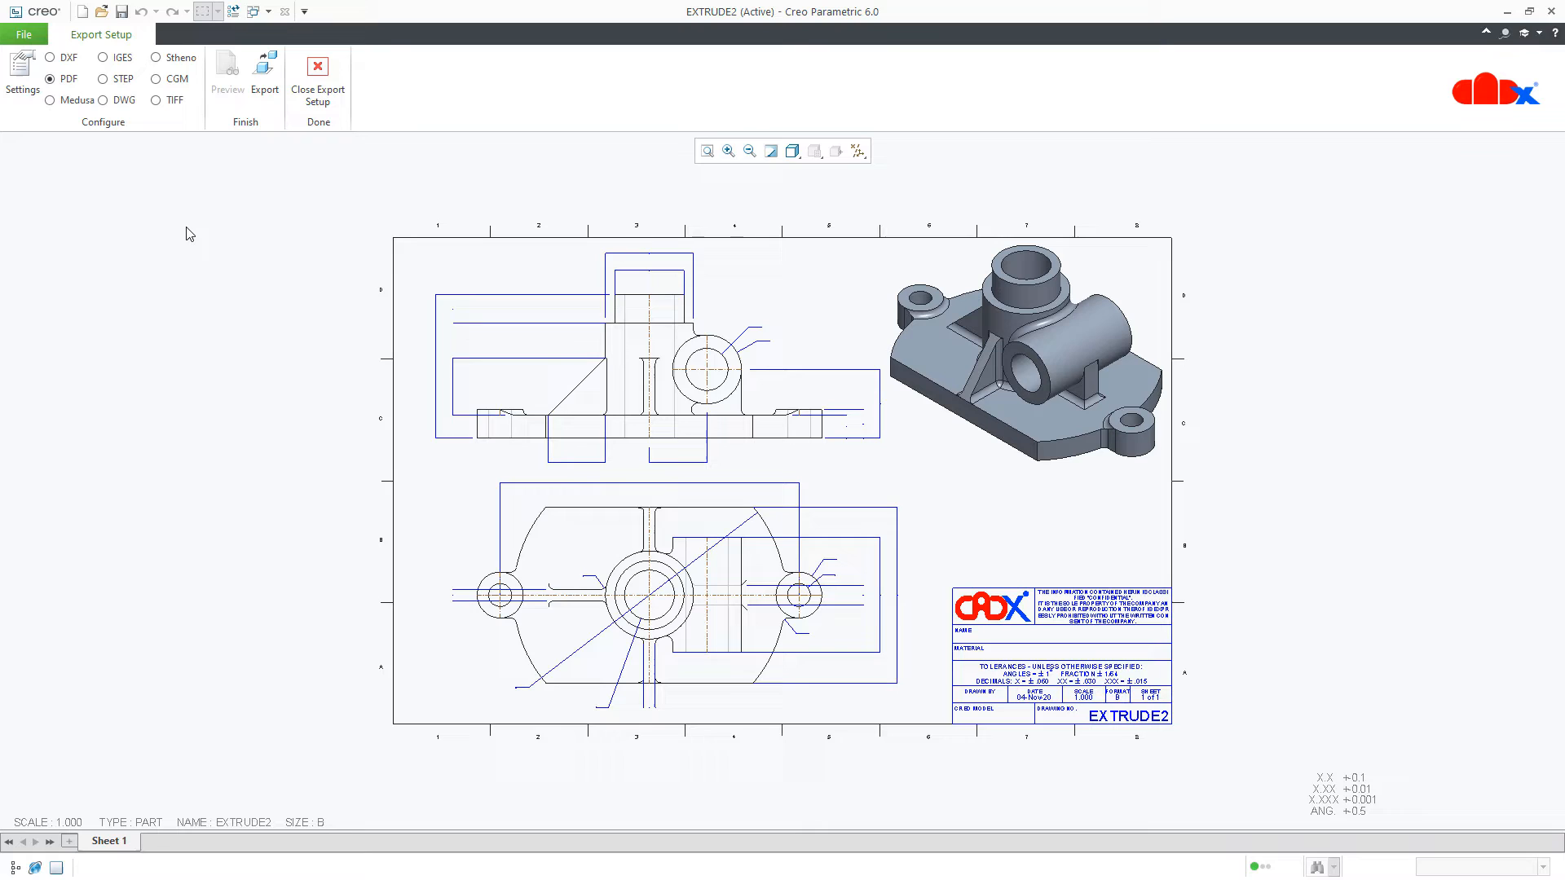
pyautogui.moveTo(49, 58)
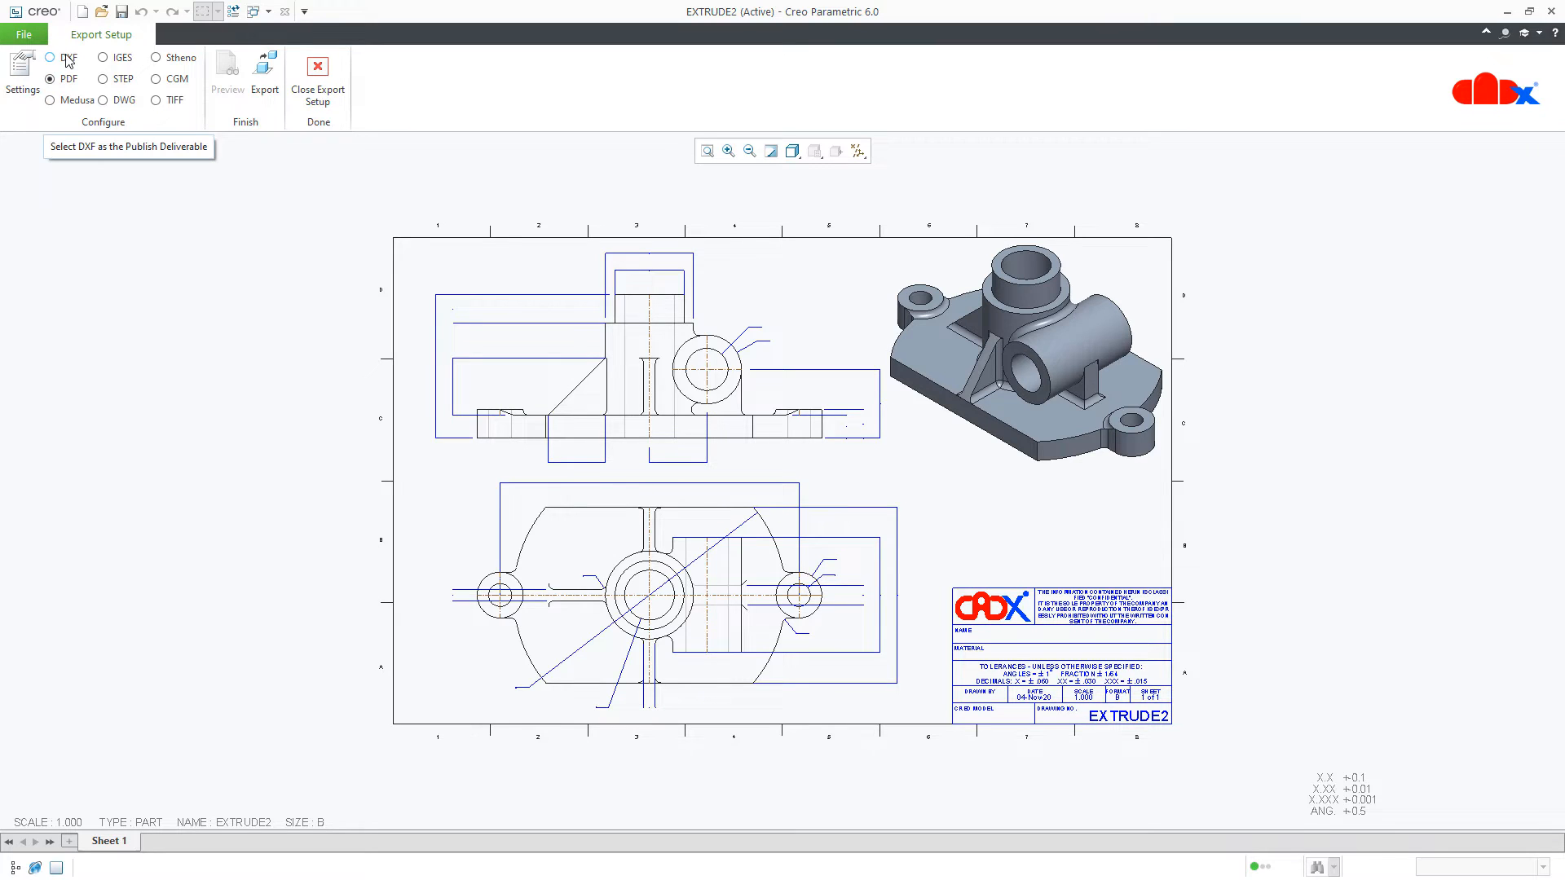
pyautogui.click(103, 100)
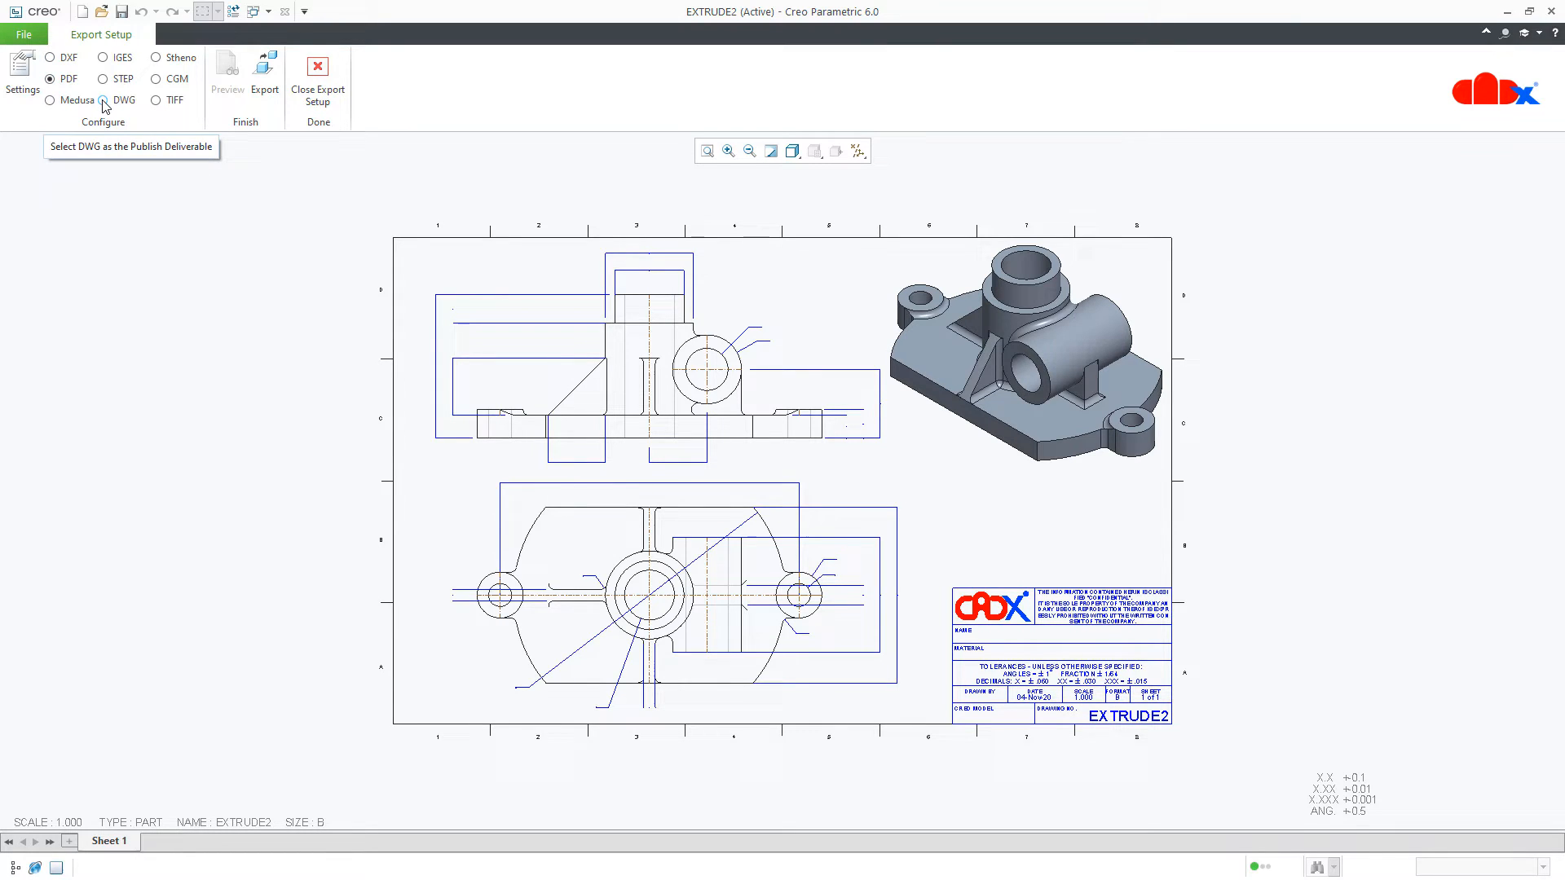
pyautogui.click(103, 100)
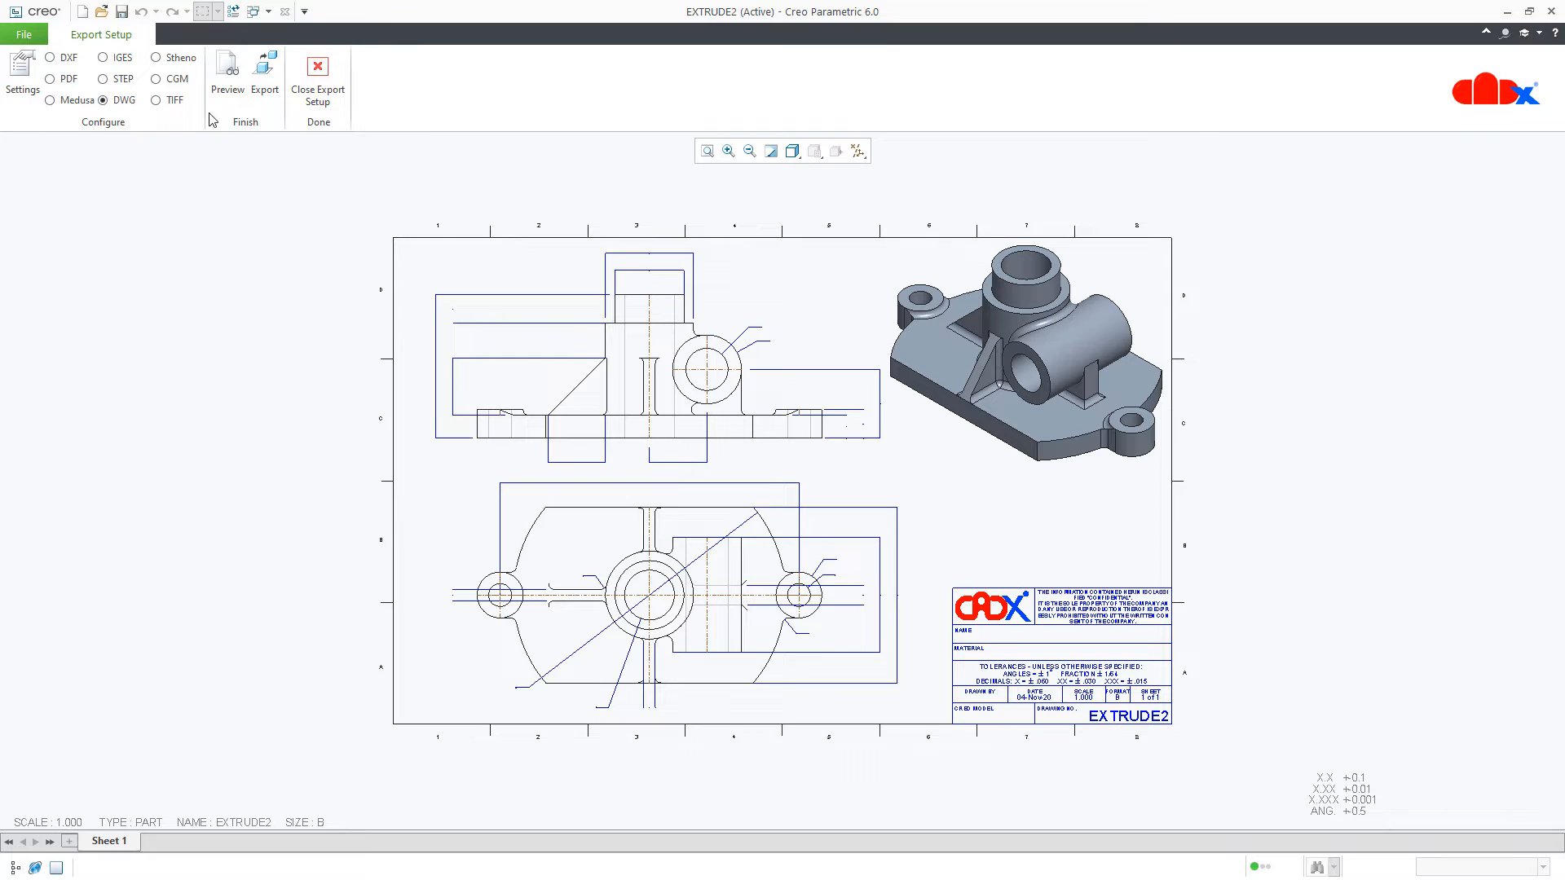
pyautogui.click(264, 79)
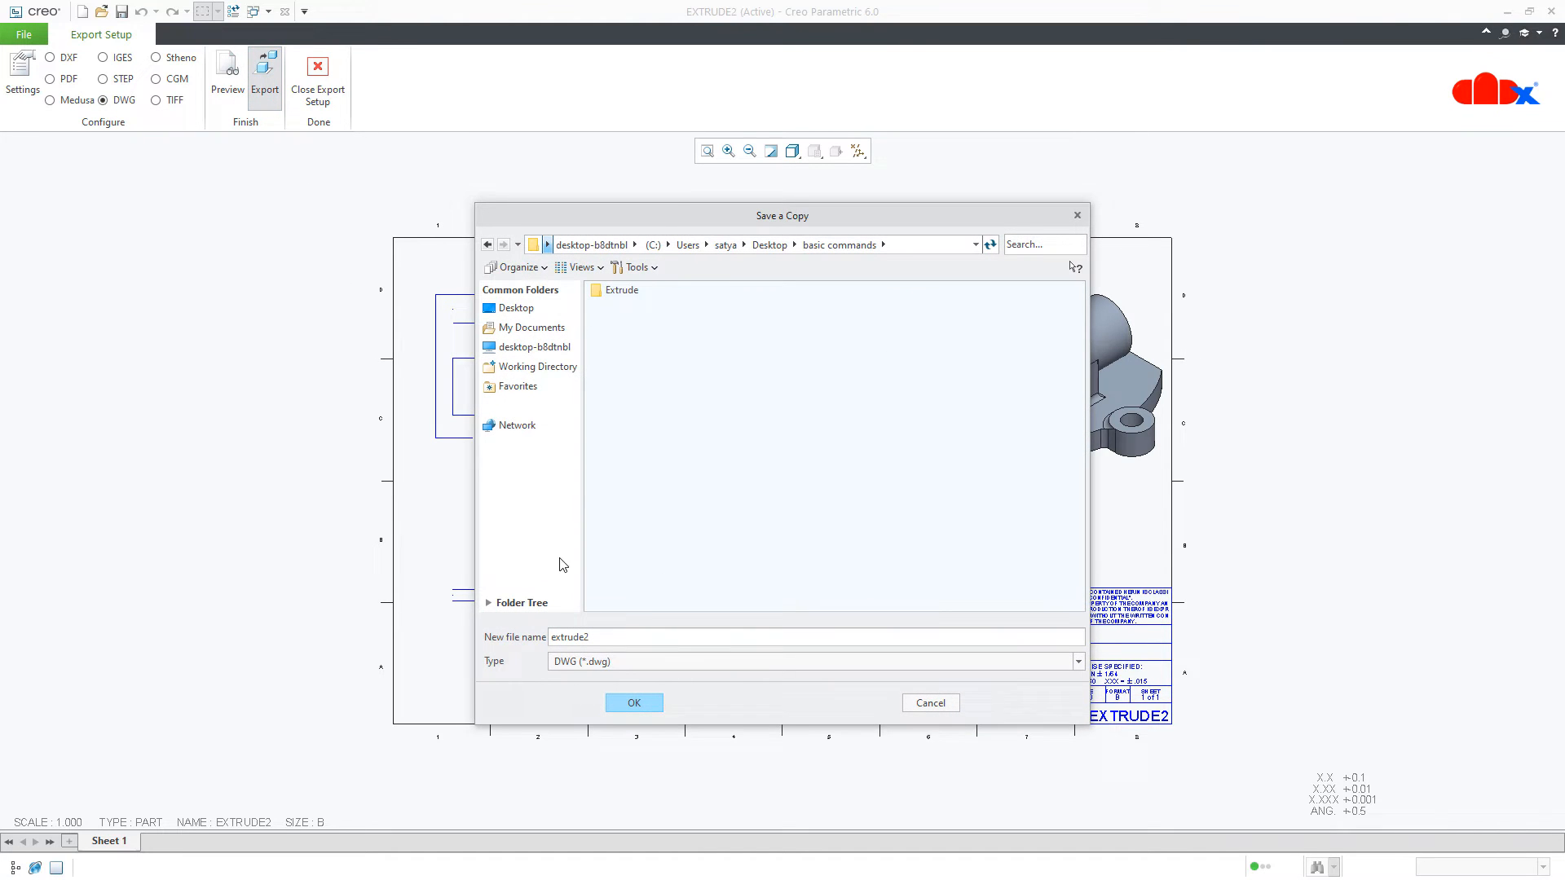
pyautogui.click(634, 703)
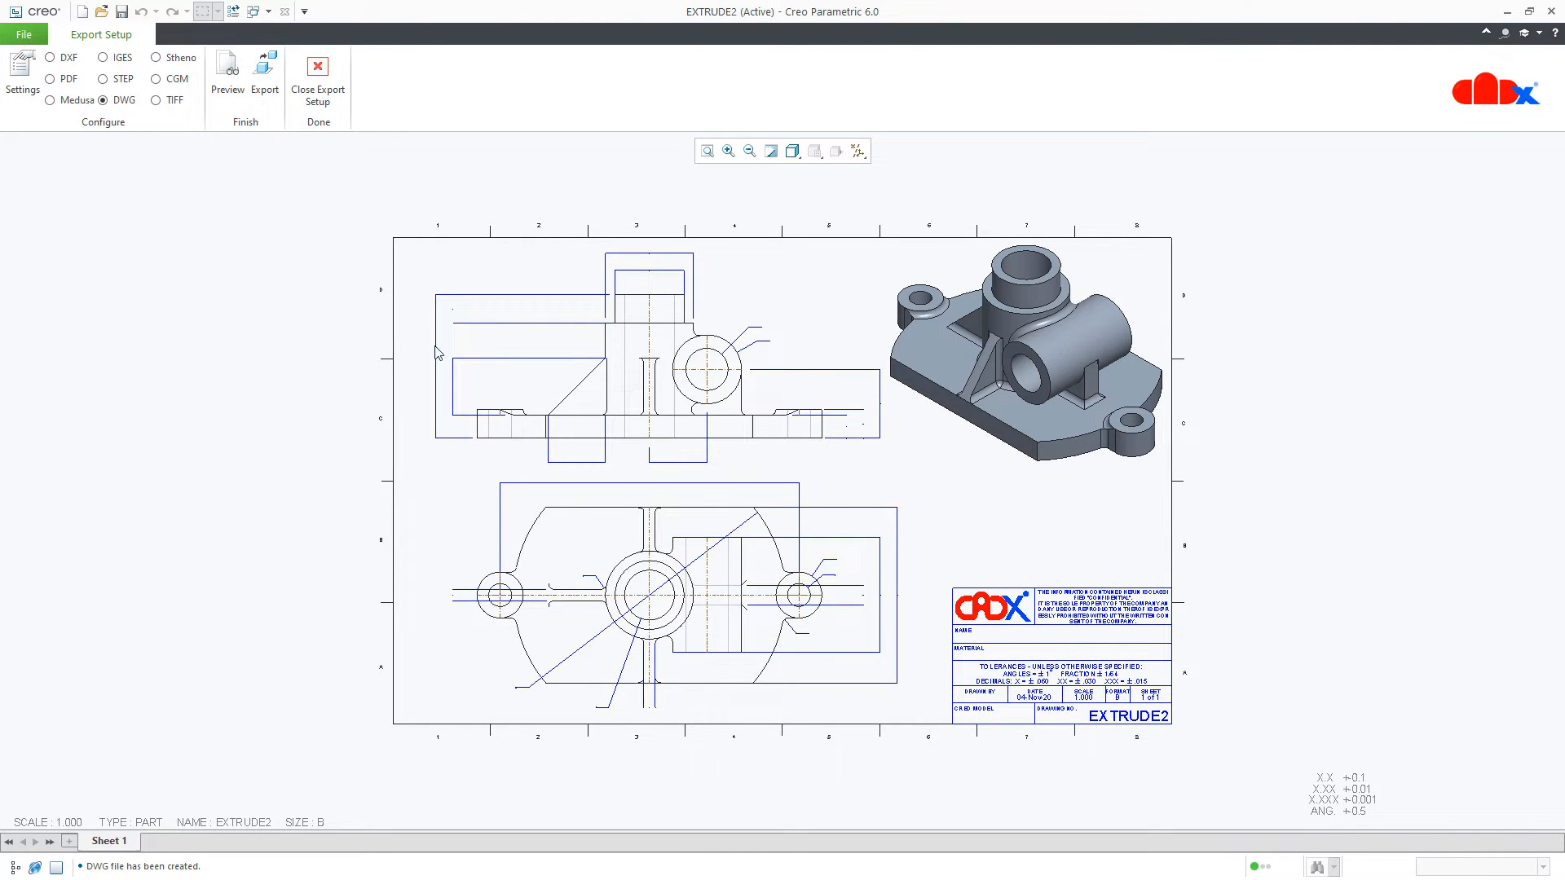
pyautogui.click(316, 70)
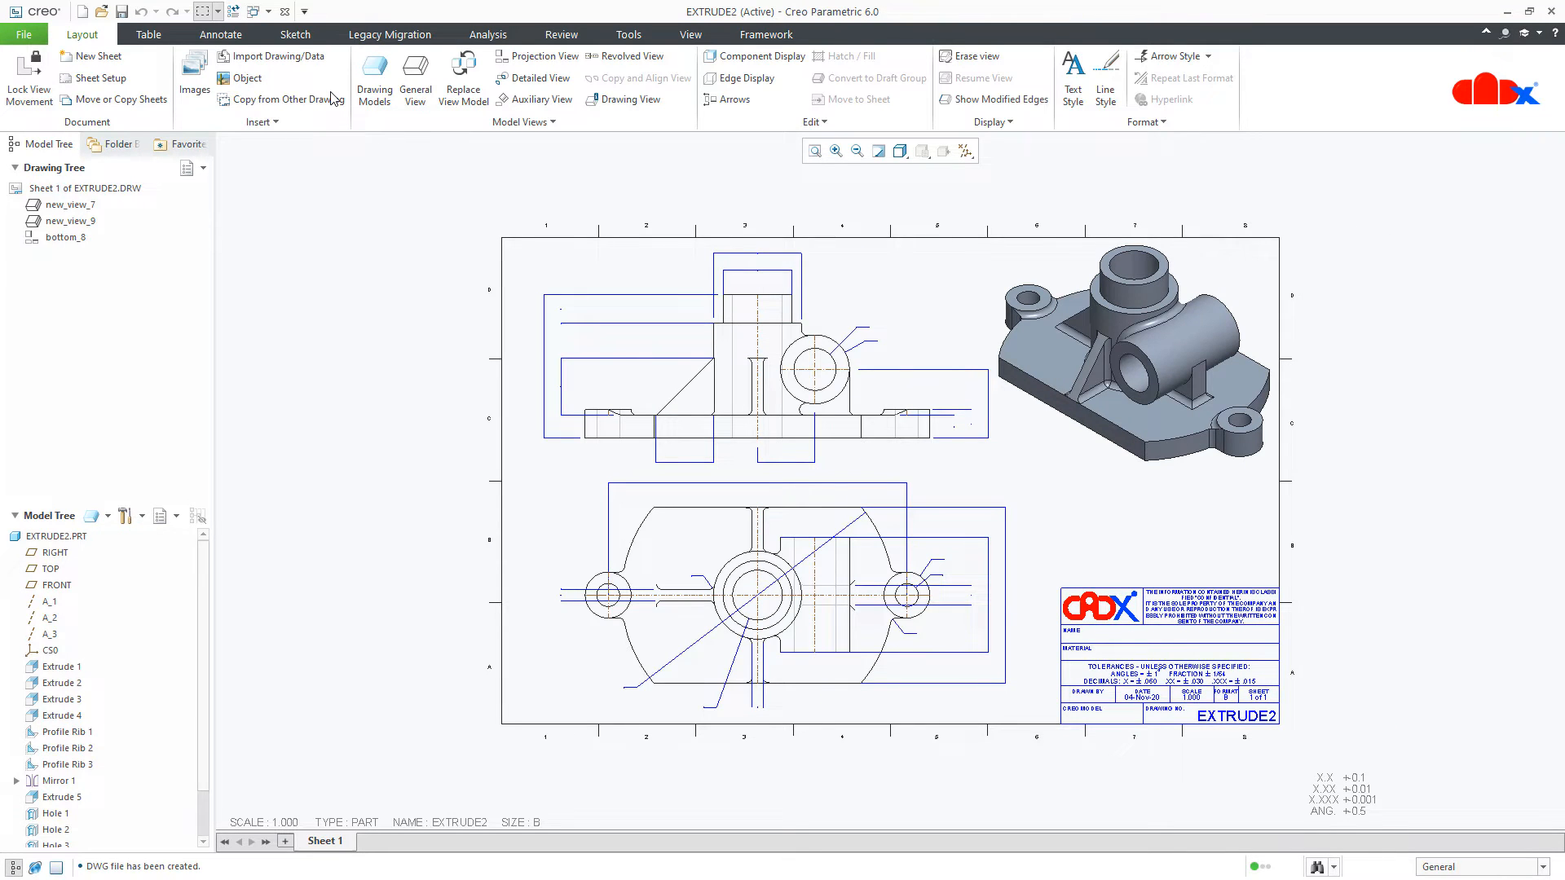
# Return to DWG Export Setup via File > Save As > Export.
pyautogui.click(25, 35)
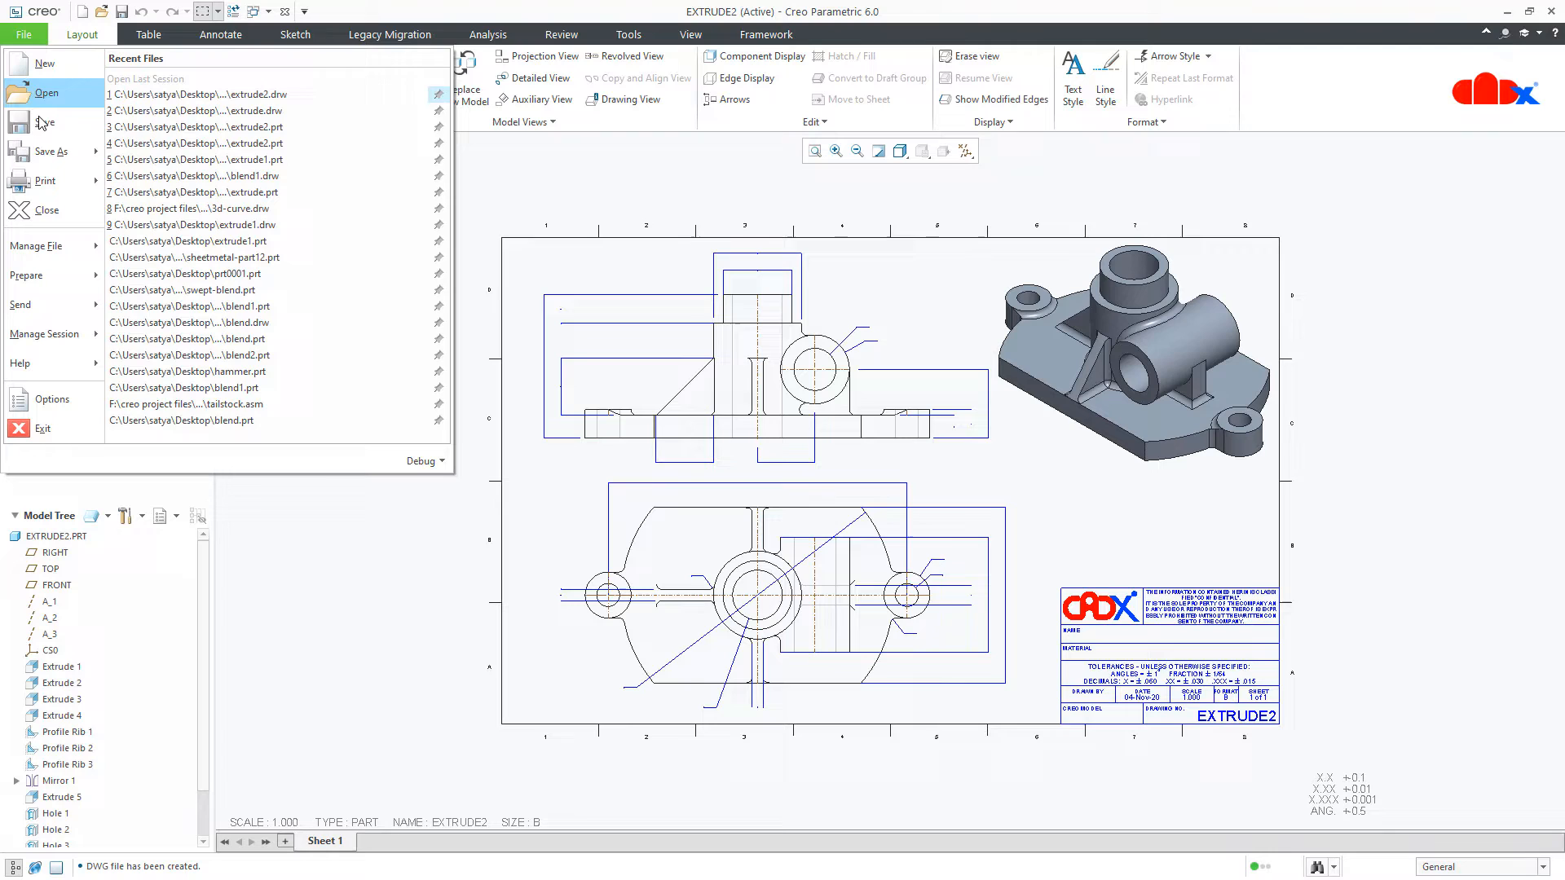
pyautogui.click(49, 151)
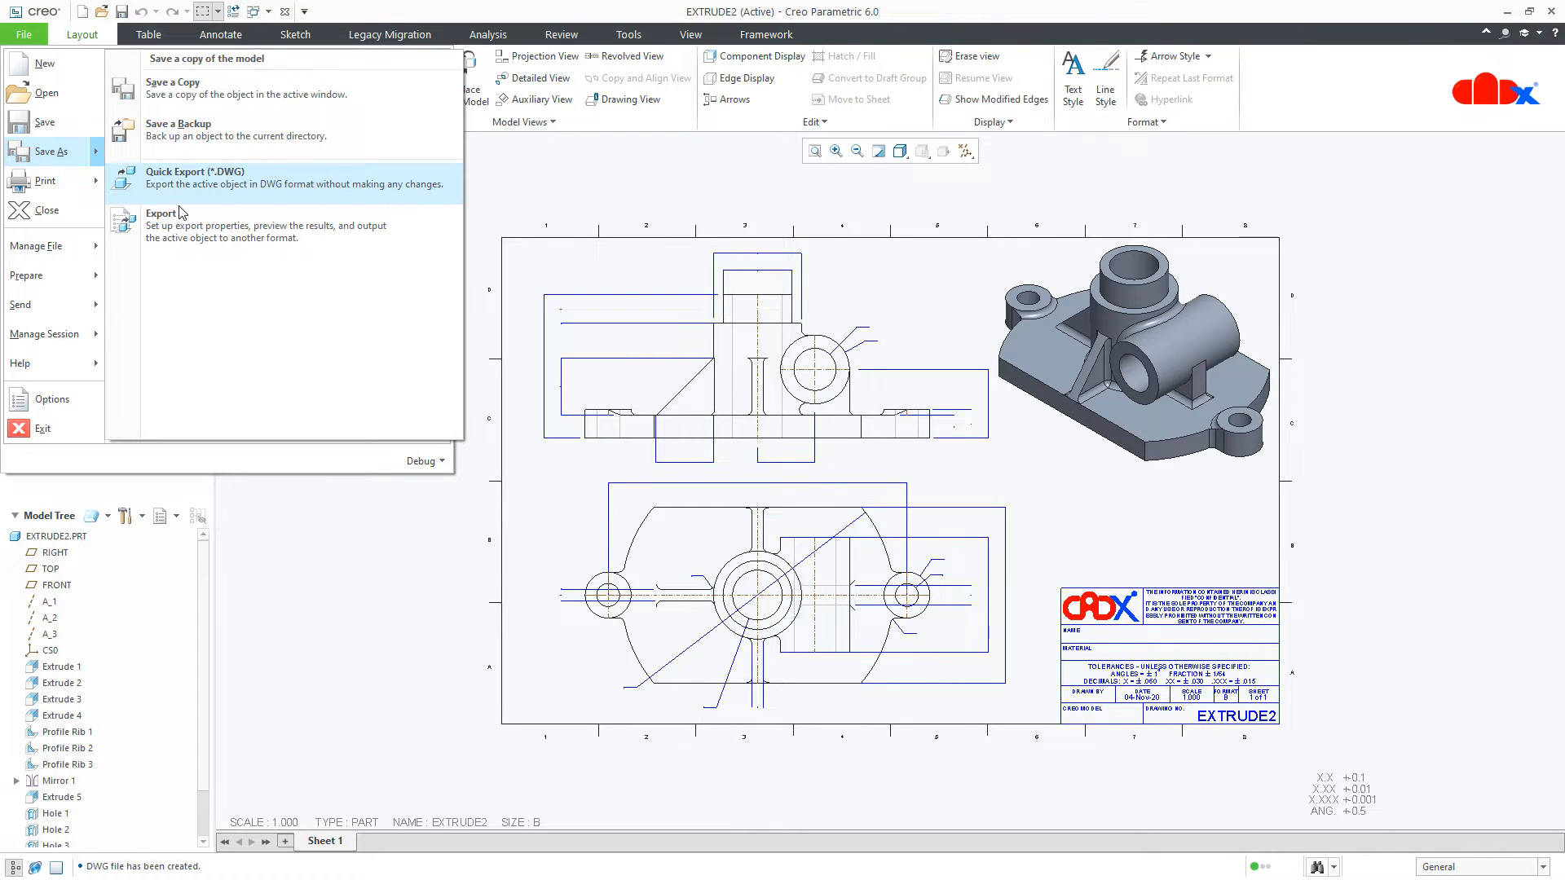
pyautogui.click(161, 212)
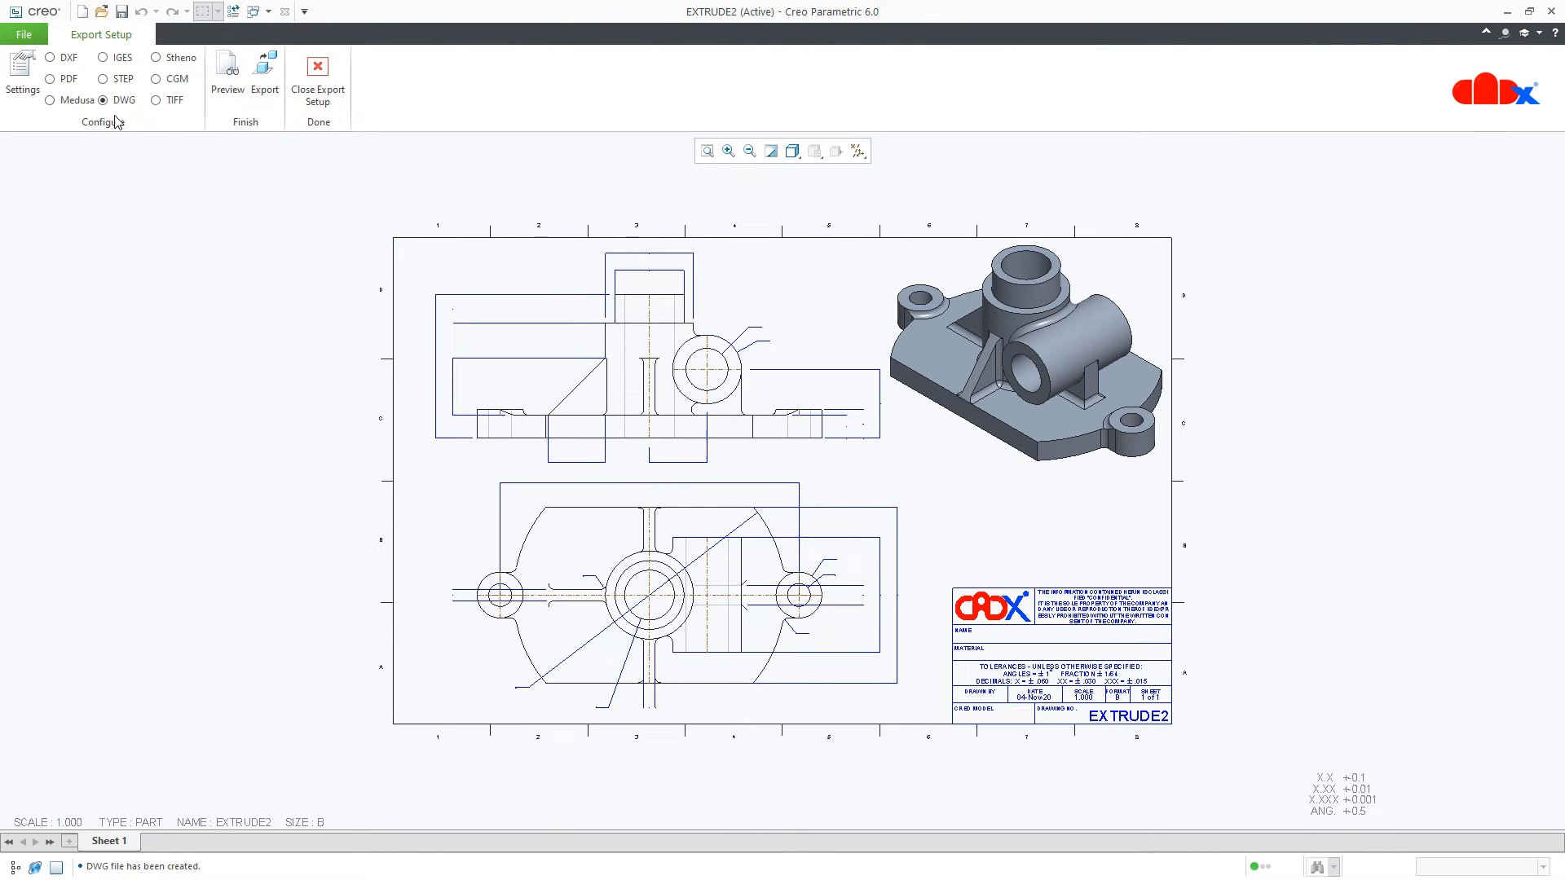
pyautogui.moveTo(49, 99)
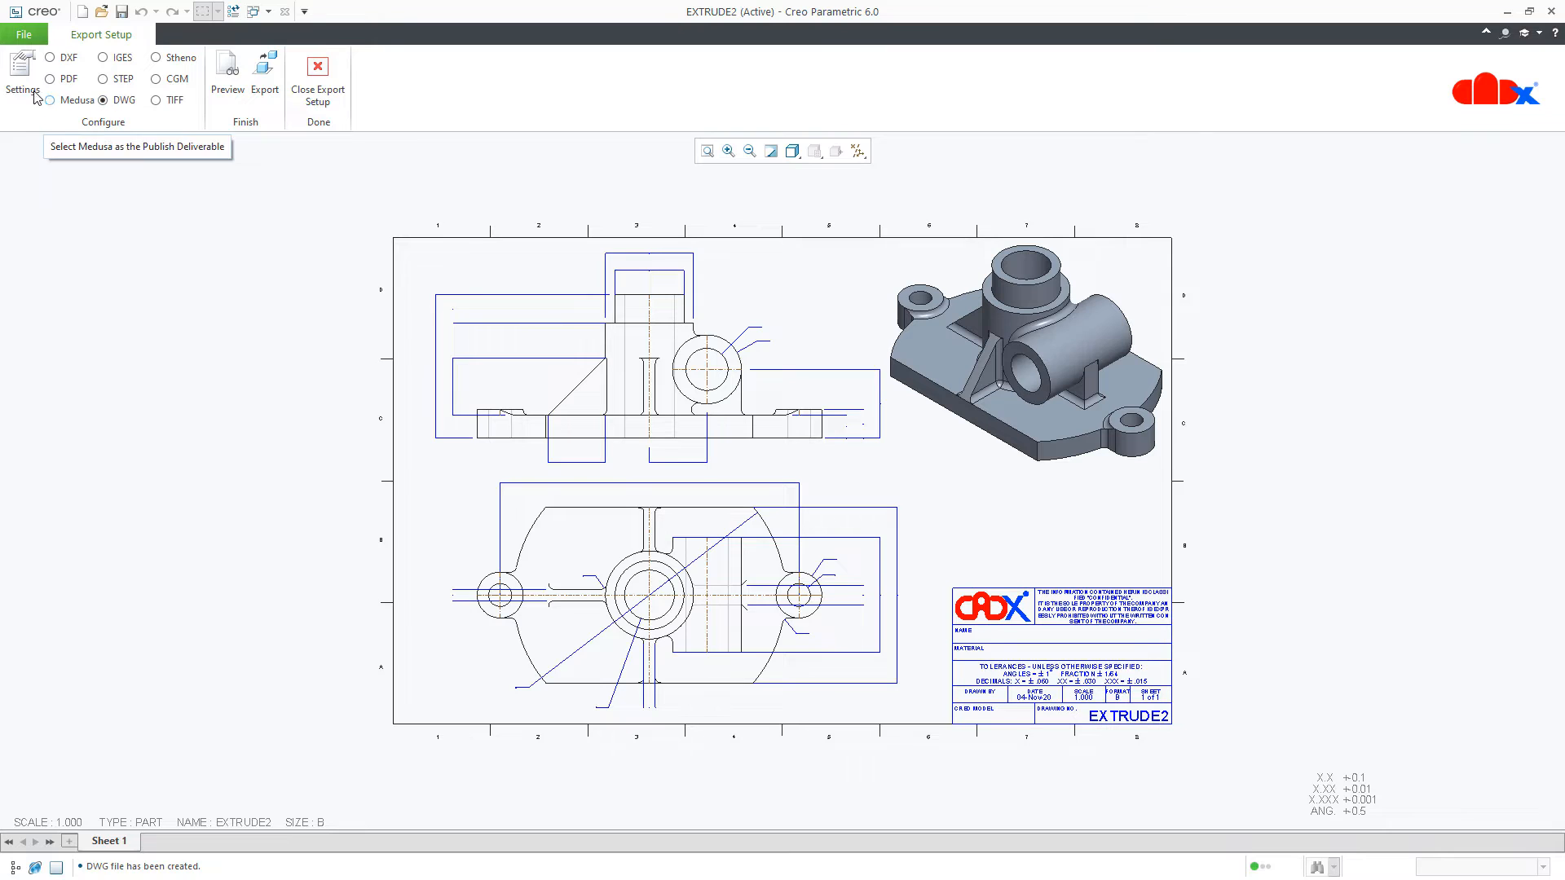
# Set the DWG export version to 2013 and review the Sheets and other settings tabs.
pyautogui.click(22, 75)
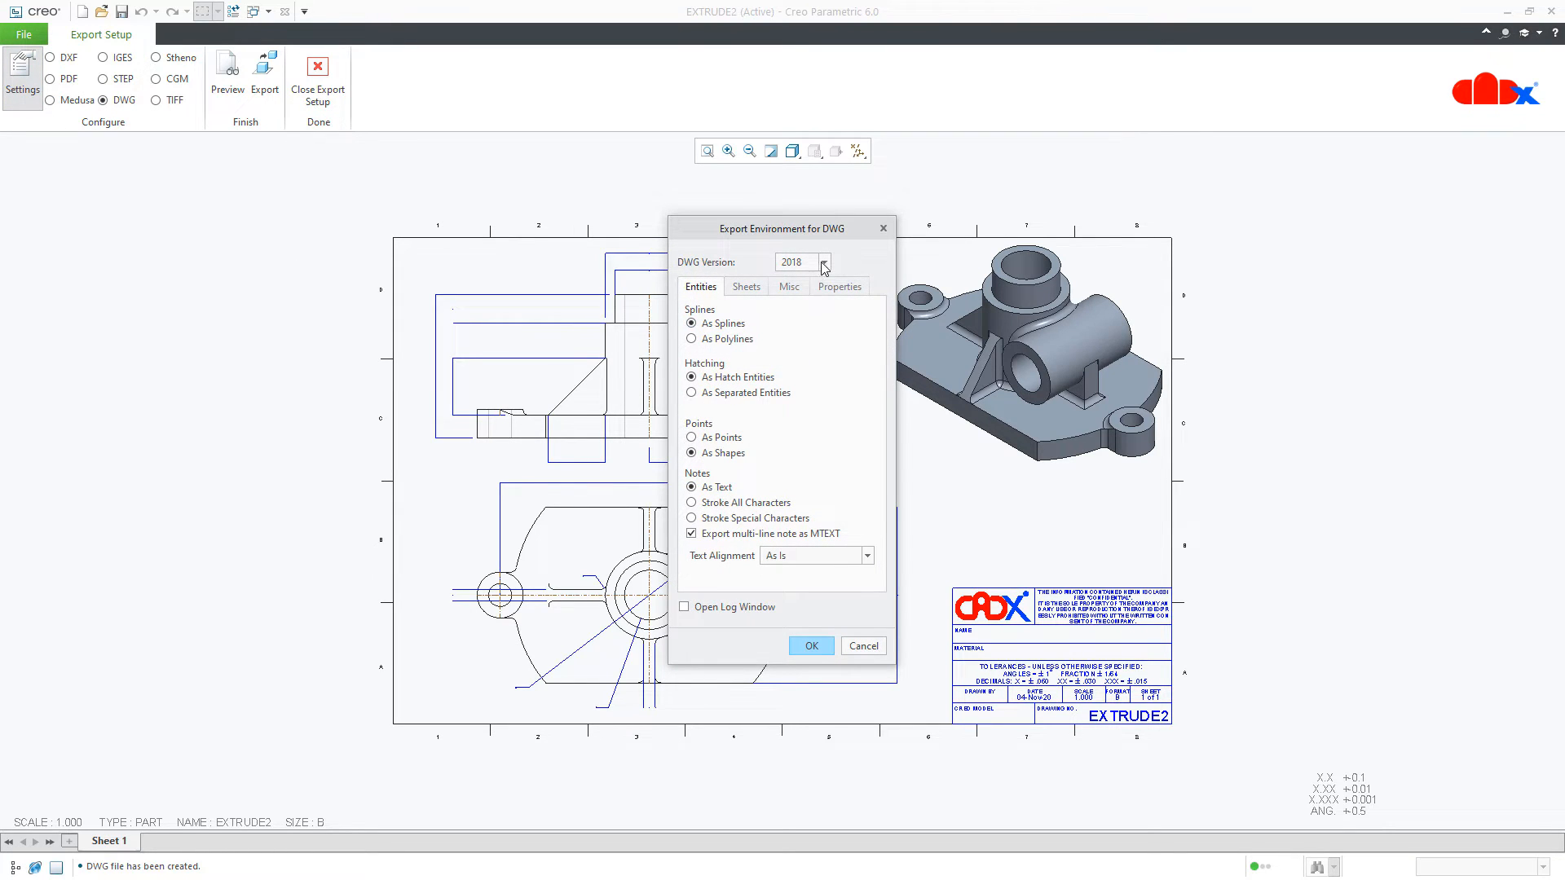
pyautogui.click(824, 261)
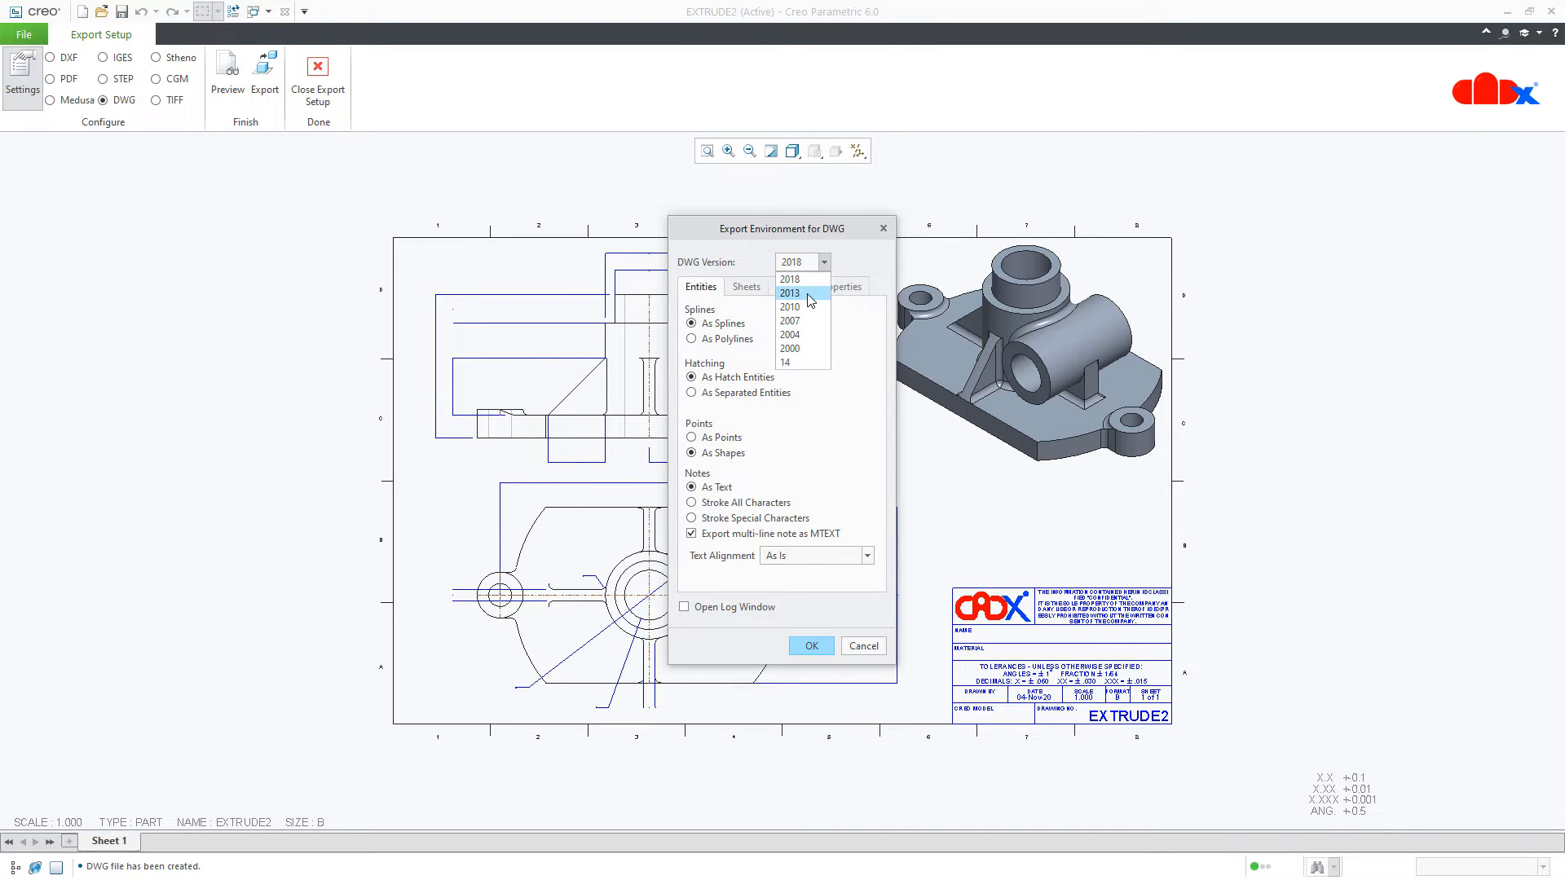
pyautogui.click(790, 292)
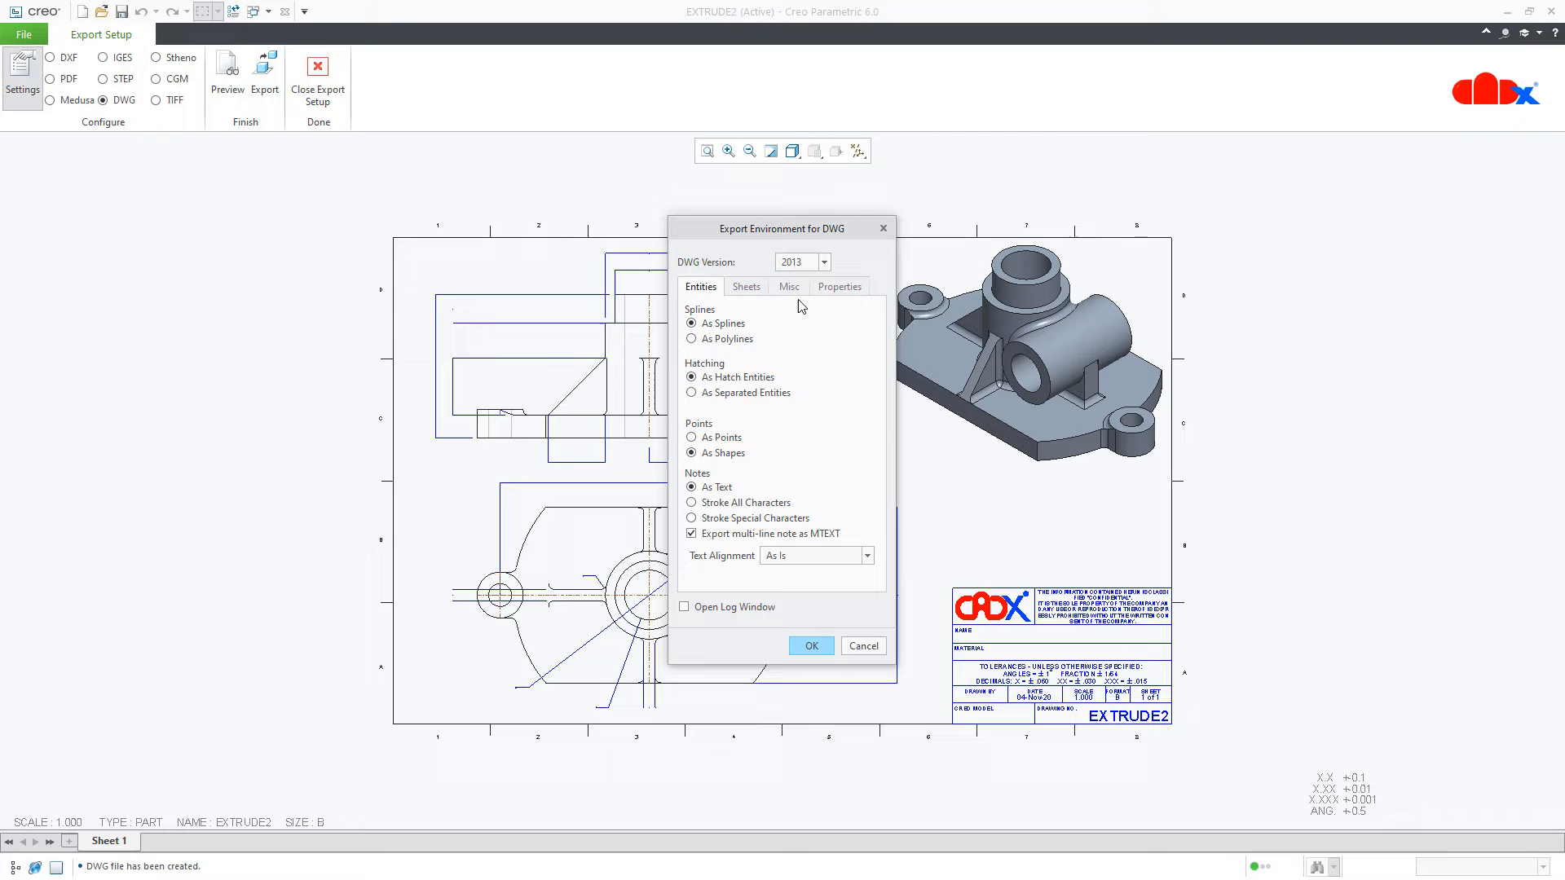
pyautogui.moveTo(725, 572)
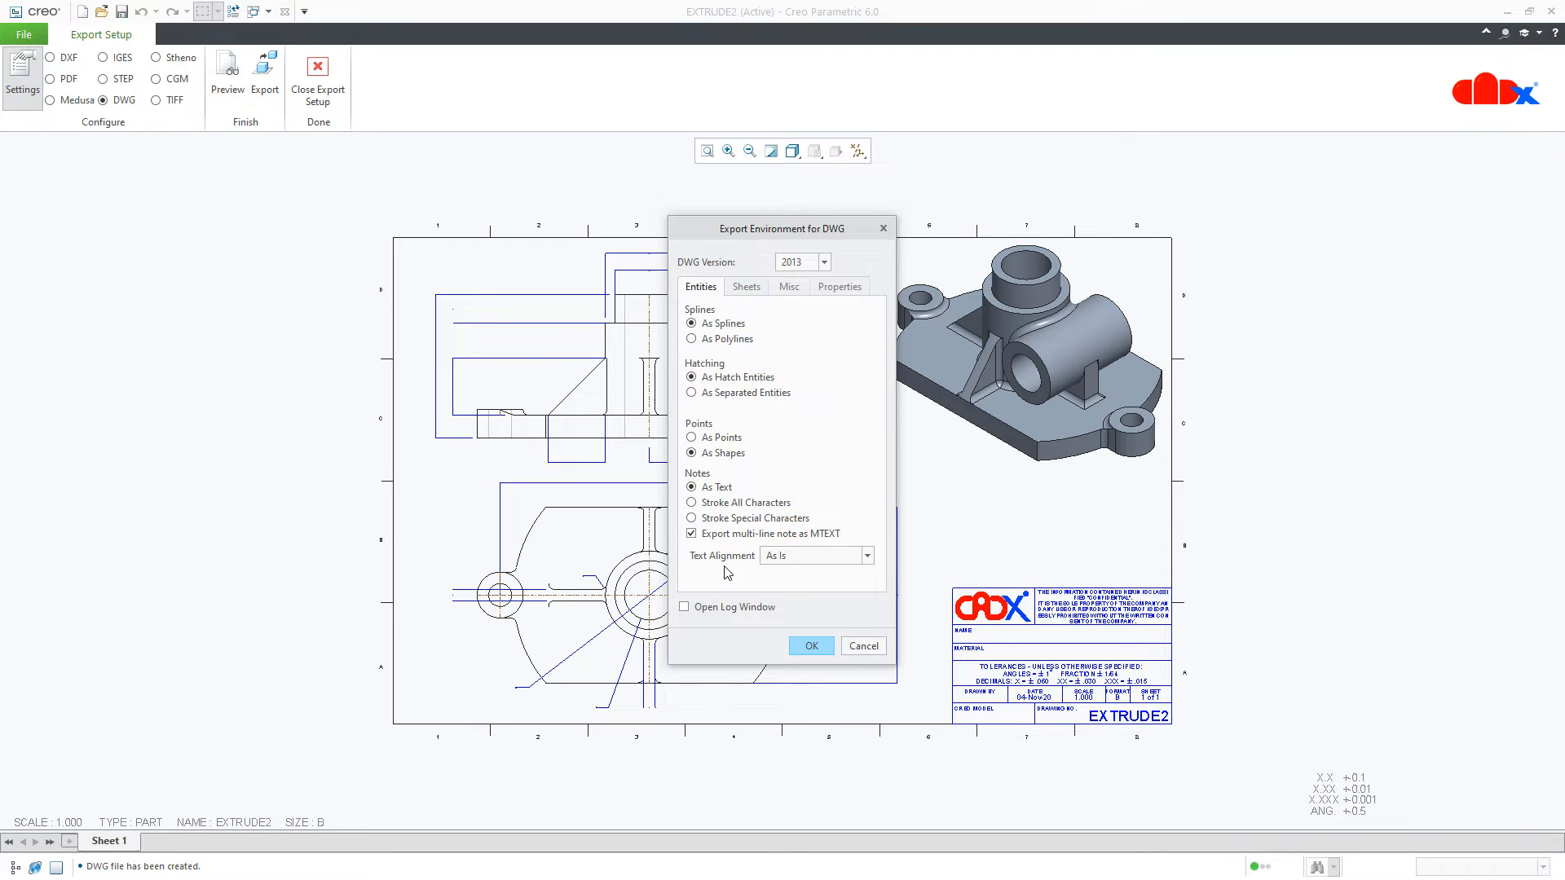
pyautogui.click(745, 287)
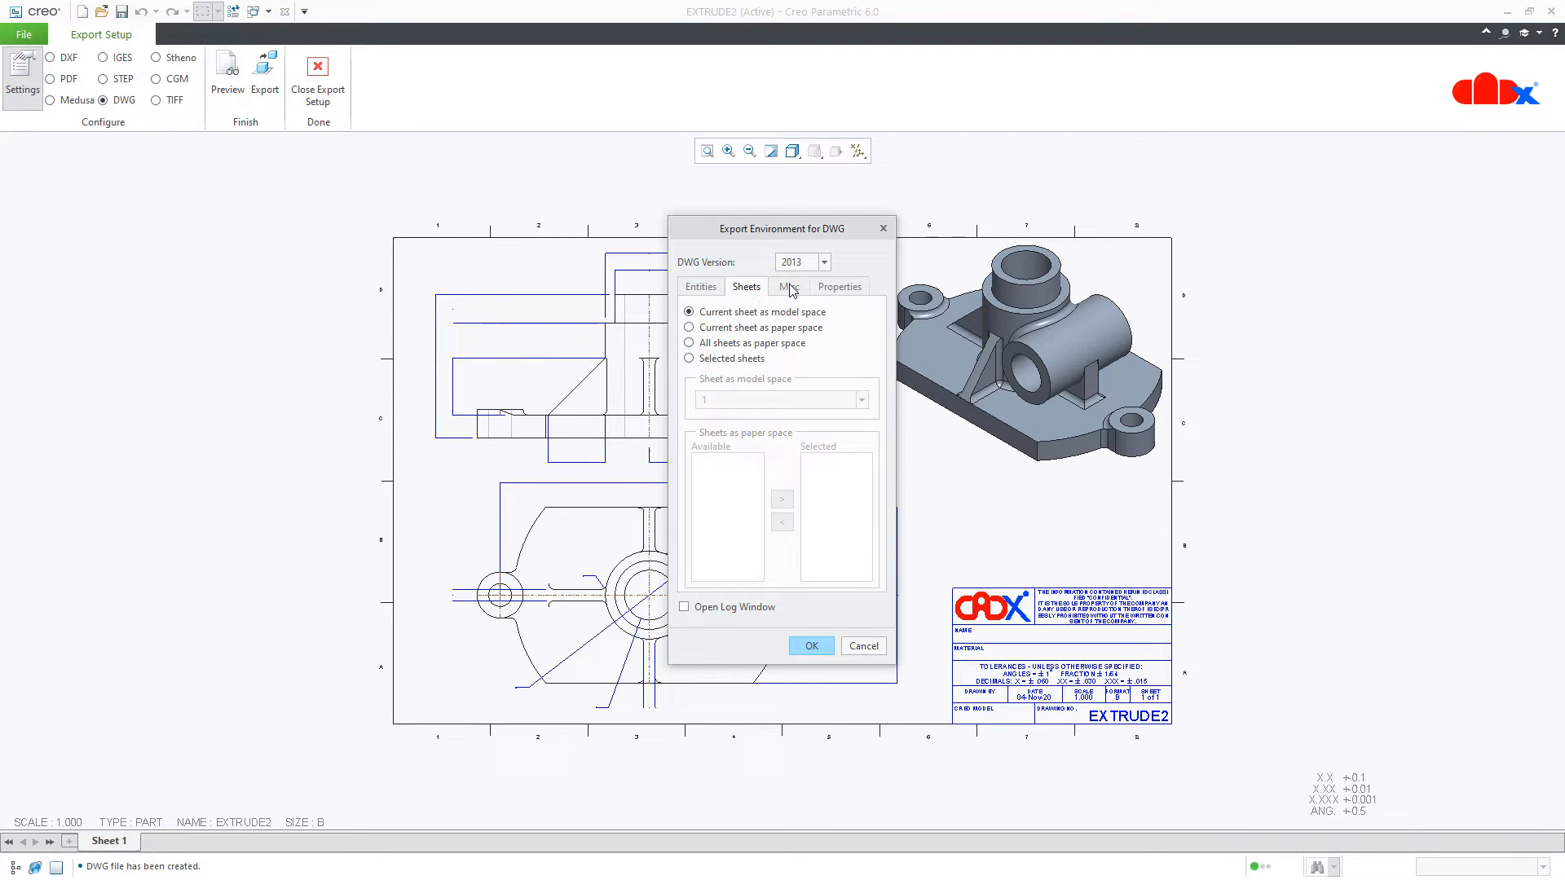
pyautogui.click(839, 286)
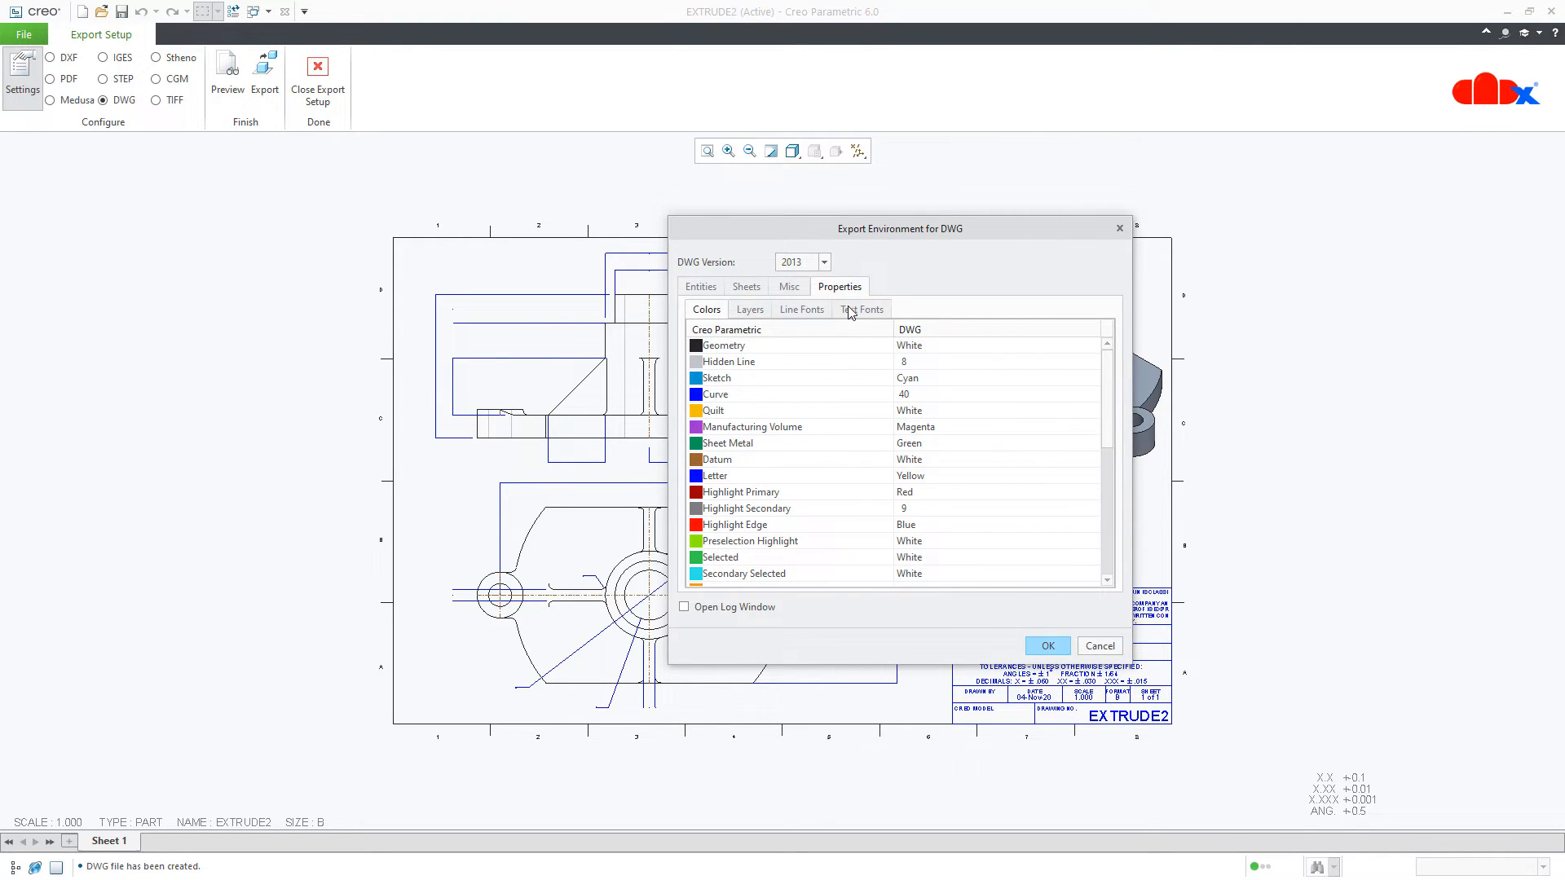
pyautogui.moveTo(741, 317)
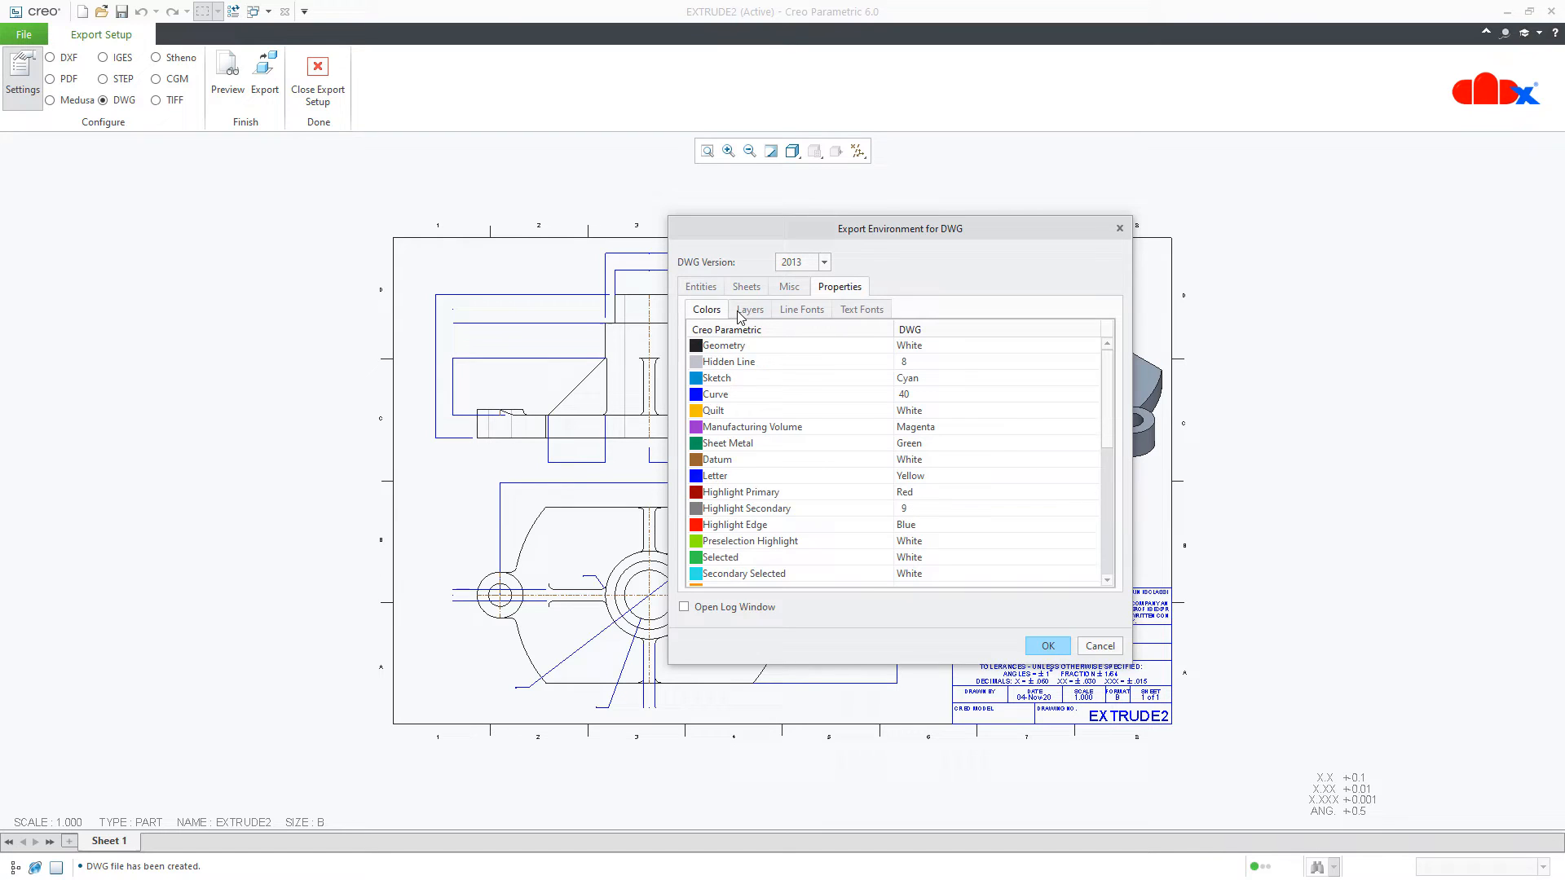
# Review font mappings, then map Geometry to Red and Hidden Line to Green.
pyautogui.click(802, 310)
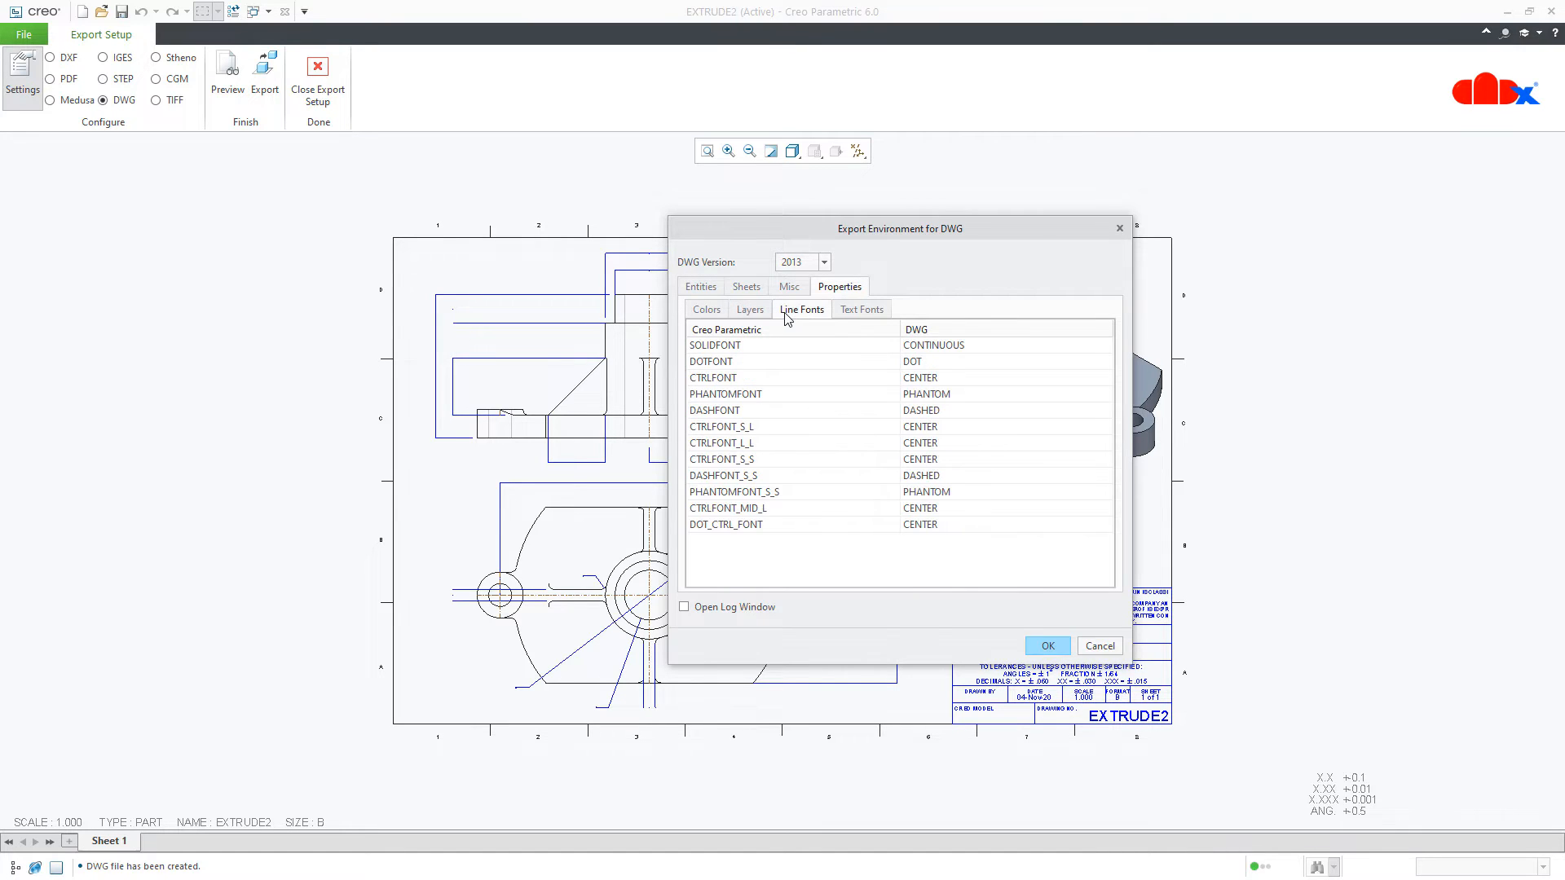
pyautogui.click(861, 308)
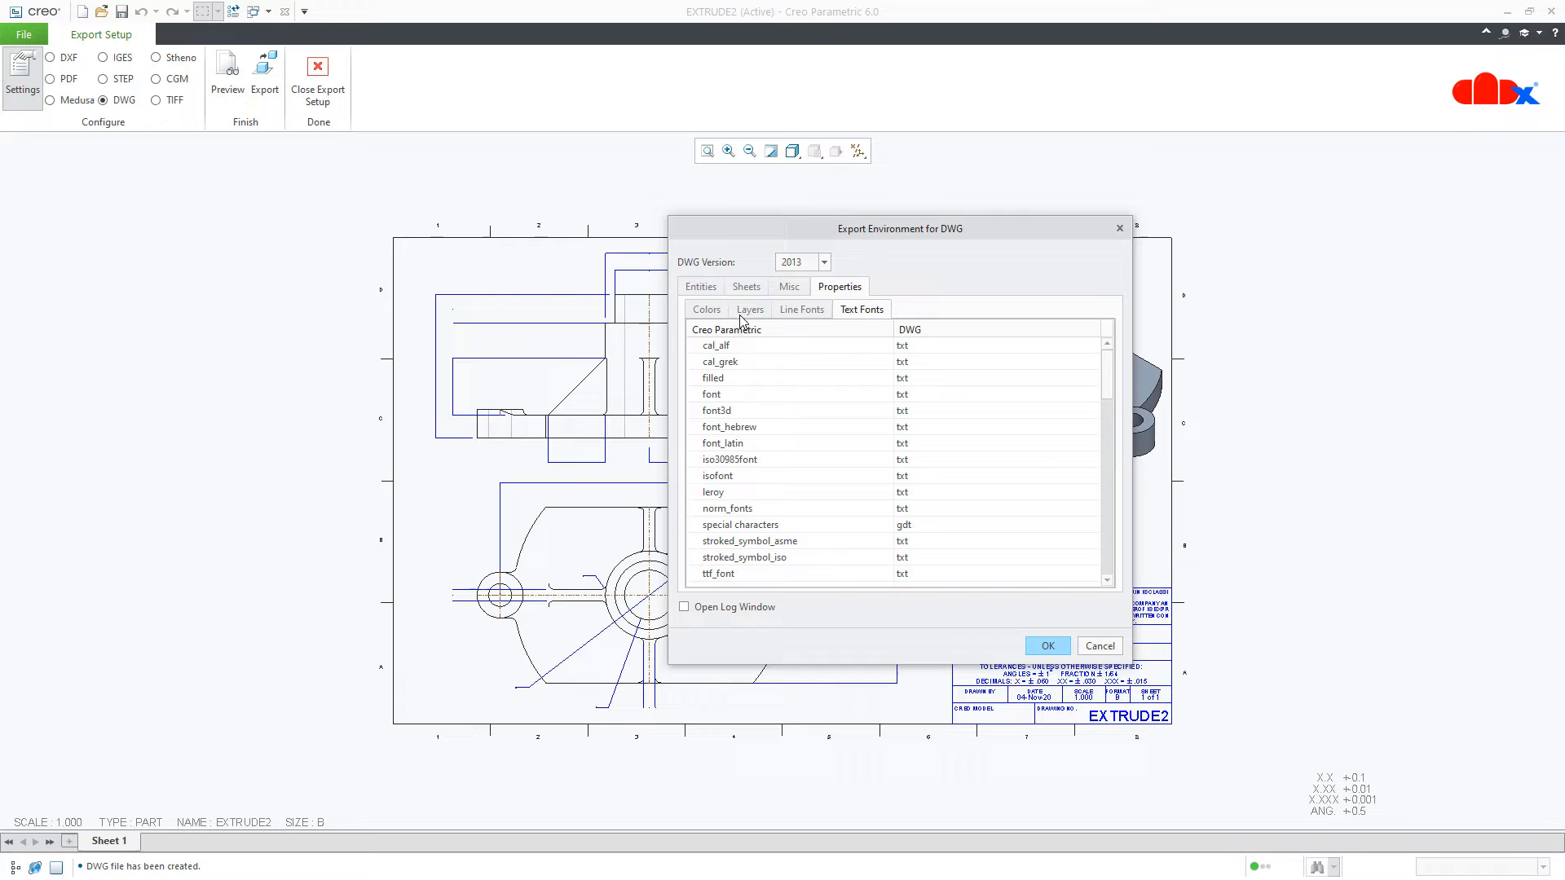
pyautogui.click(706, 310)
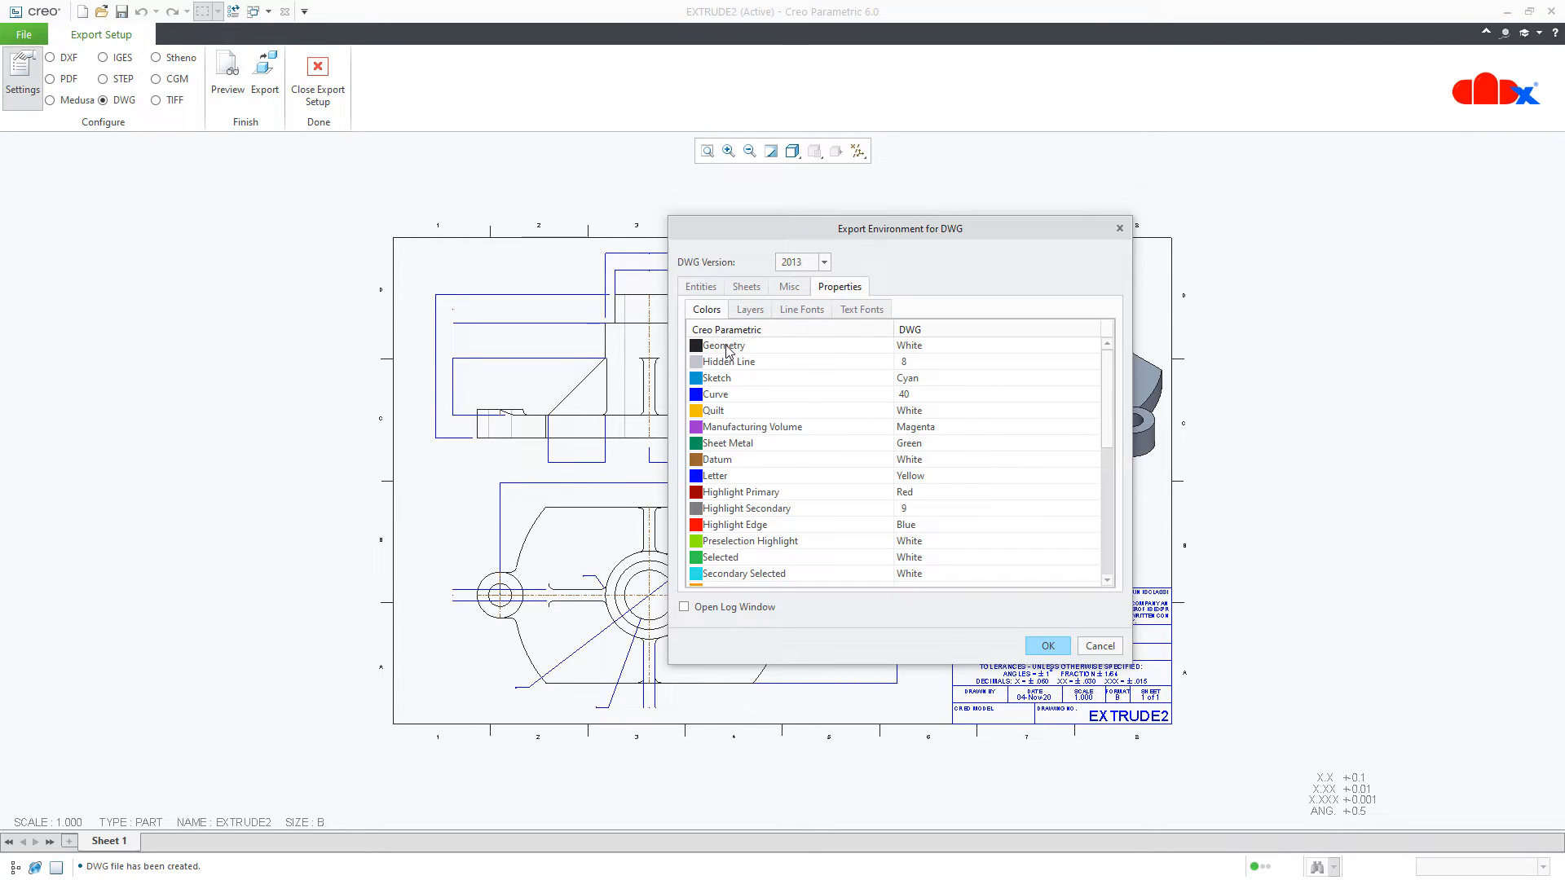
pyautogui.click(1092, 346)
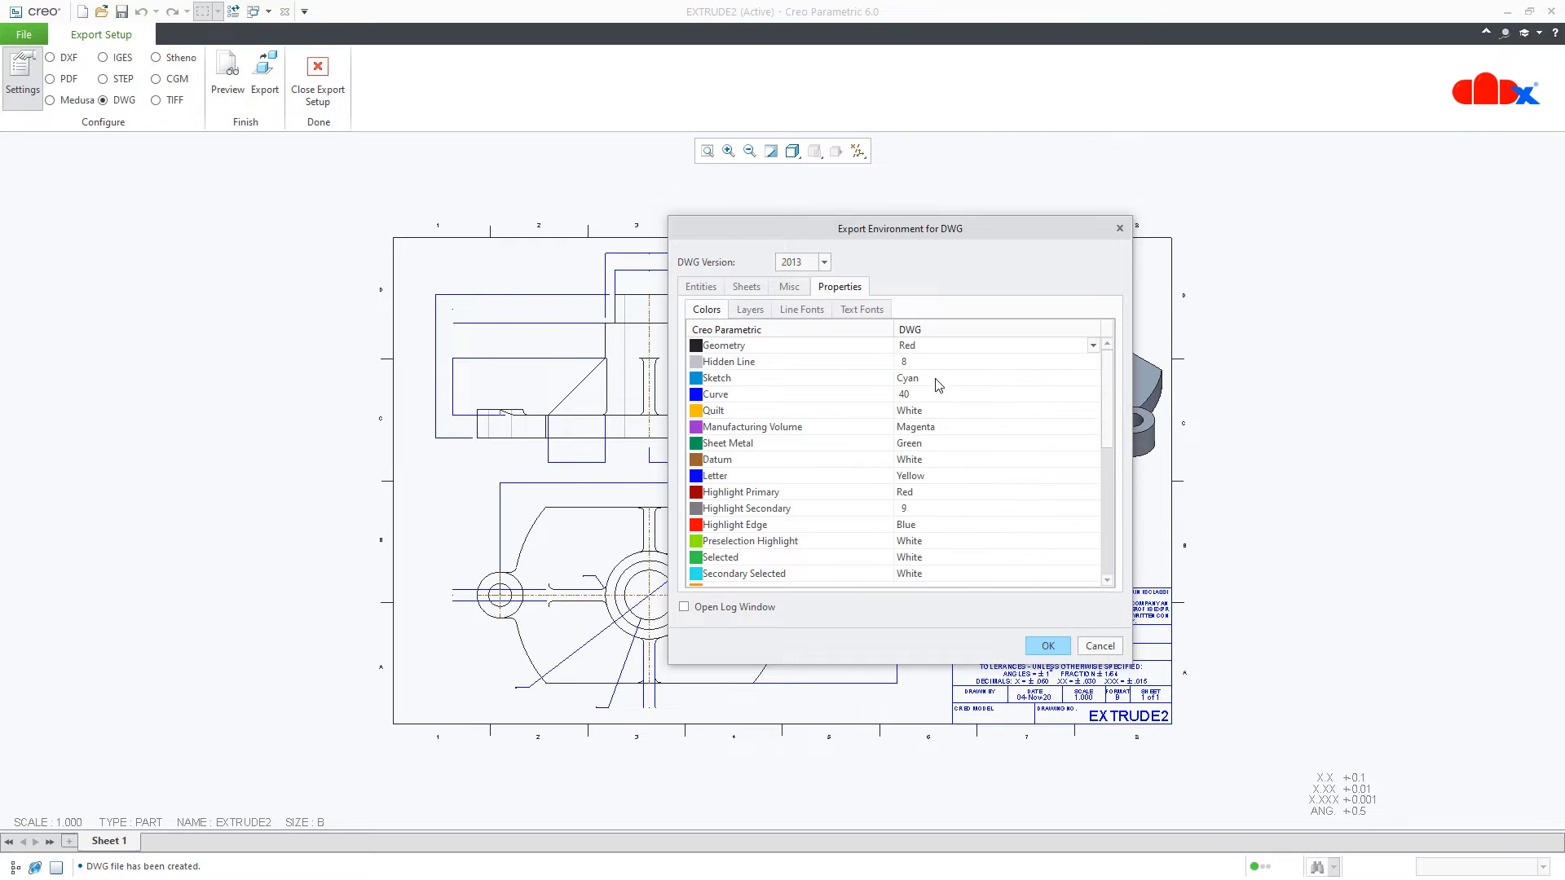
pyautogui.click(1092, 361)
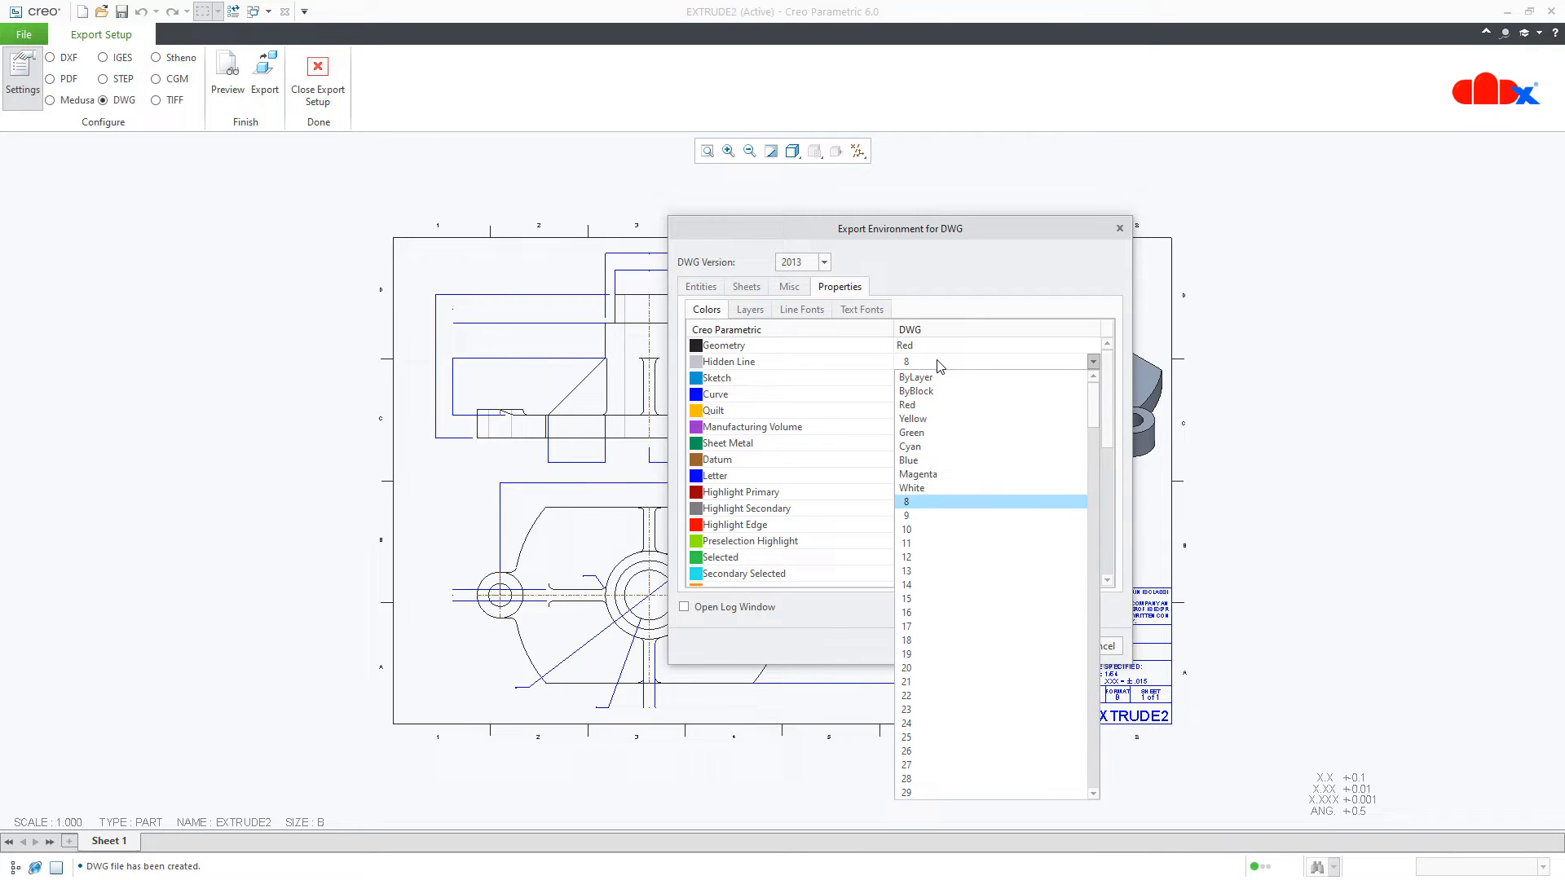
pyautogui.click(911, 432)
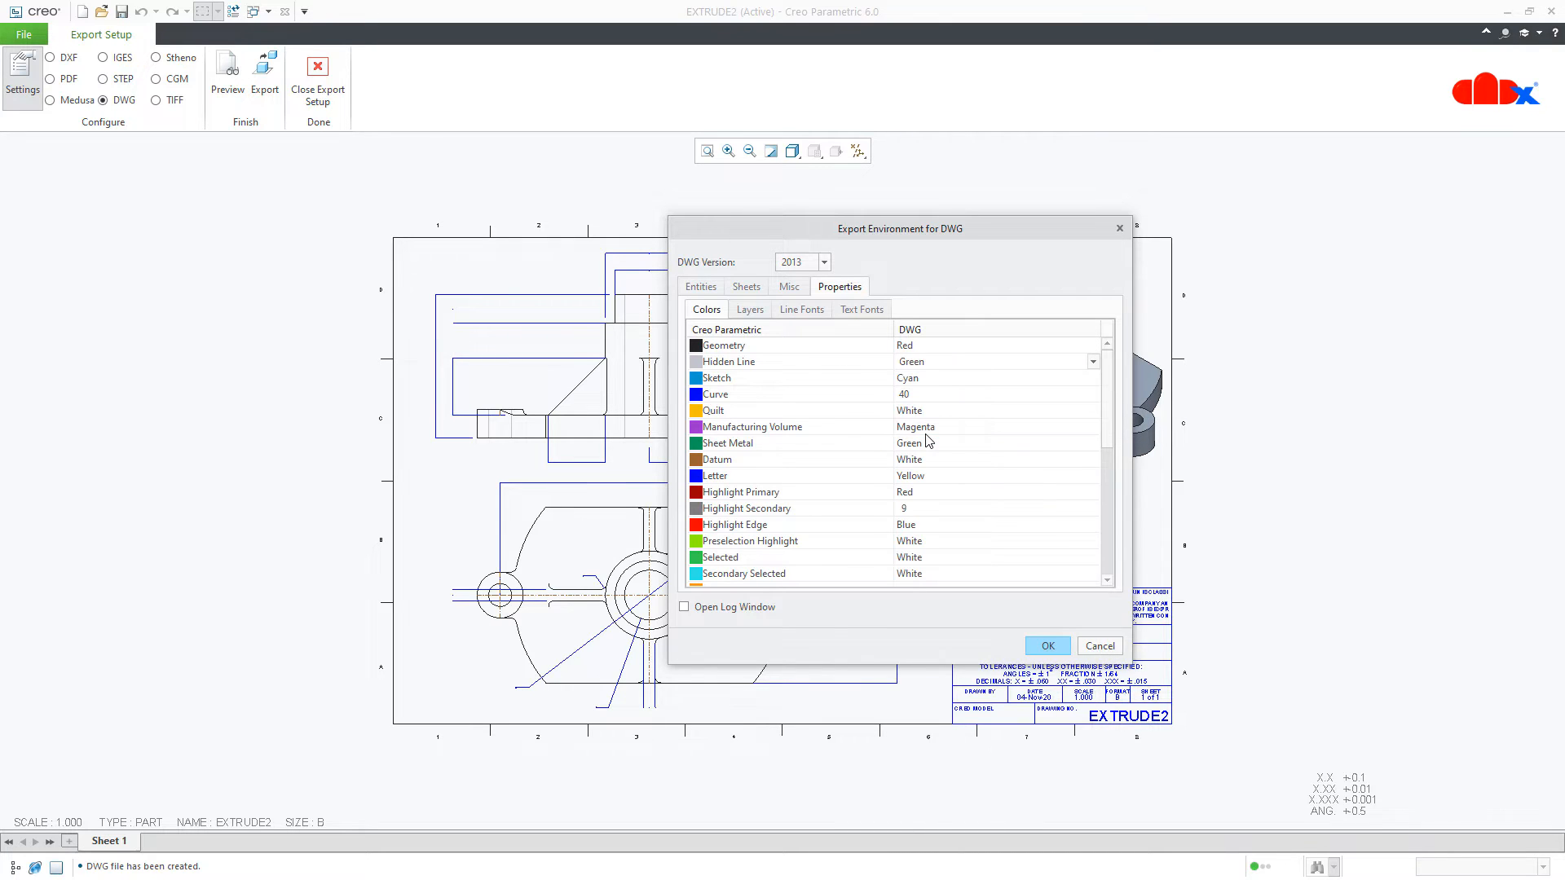
# Map win_font to romans under Text Fonts and confirm the export environment.
pyautogui.click(861, 310)
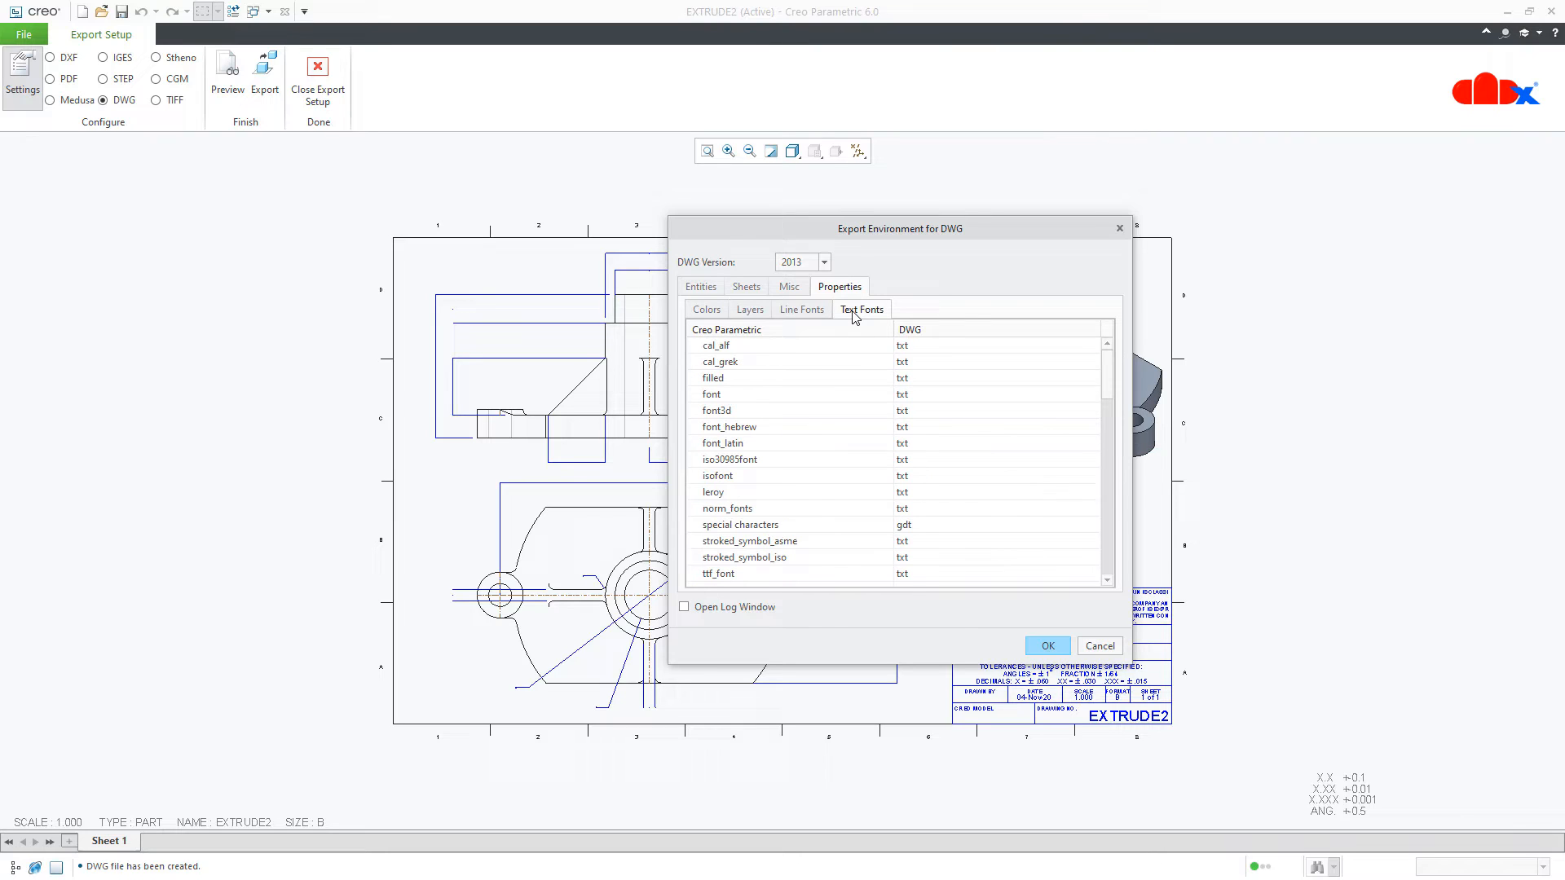
pyautogui.scroll(-3)
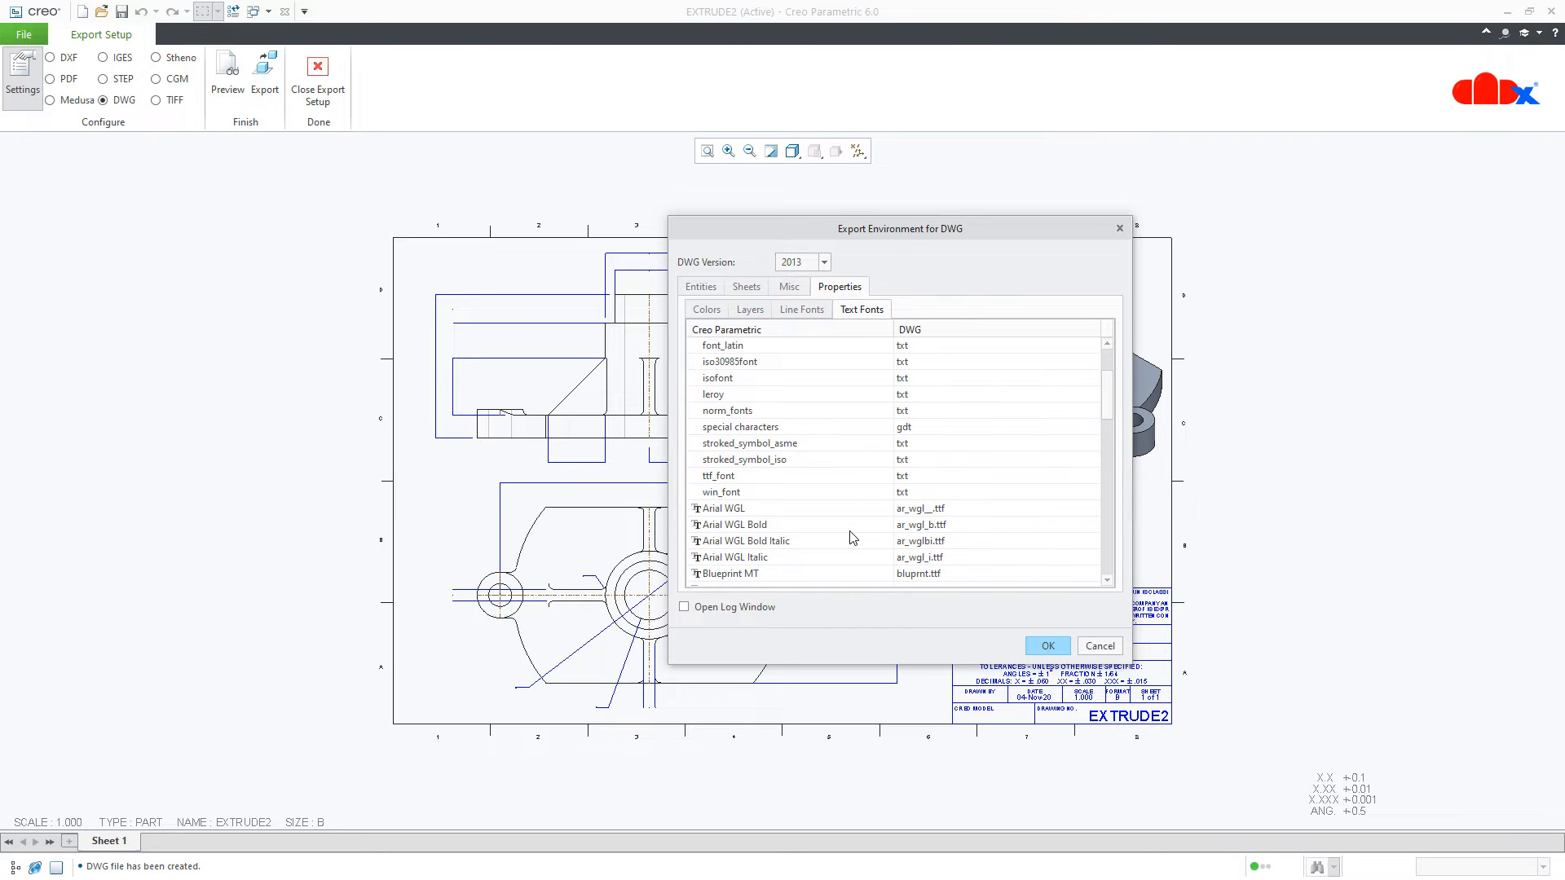
pyautogui.moveTo(908, 502)
pyautogui.write('romans')
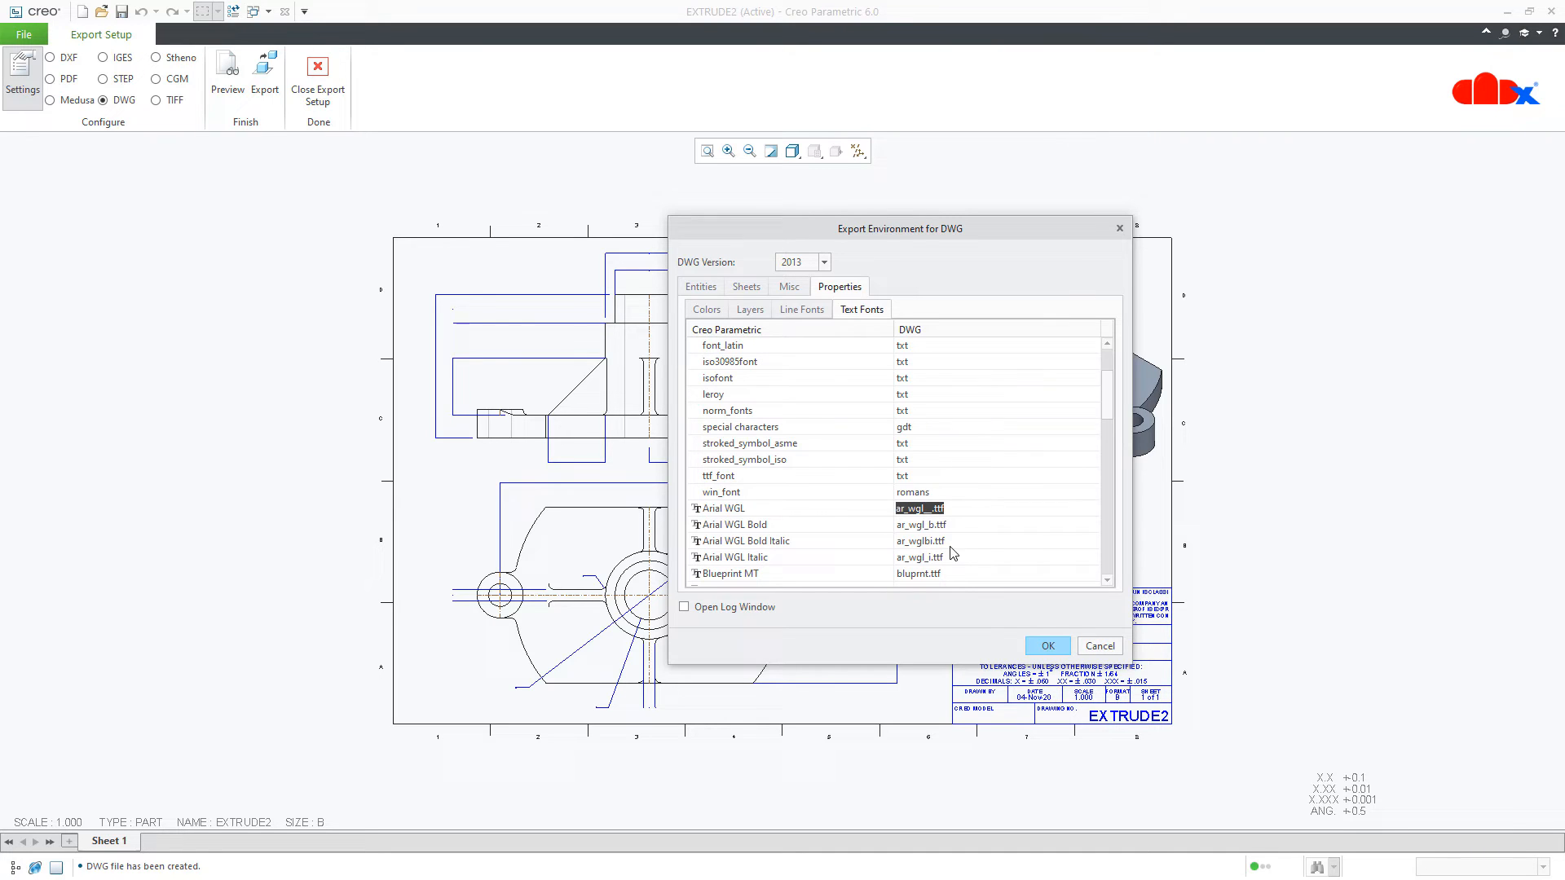
pyautogui.click(1046, 646)
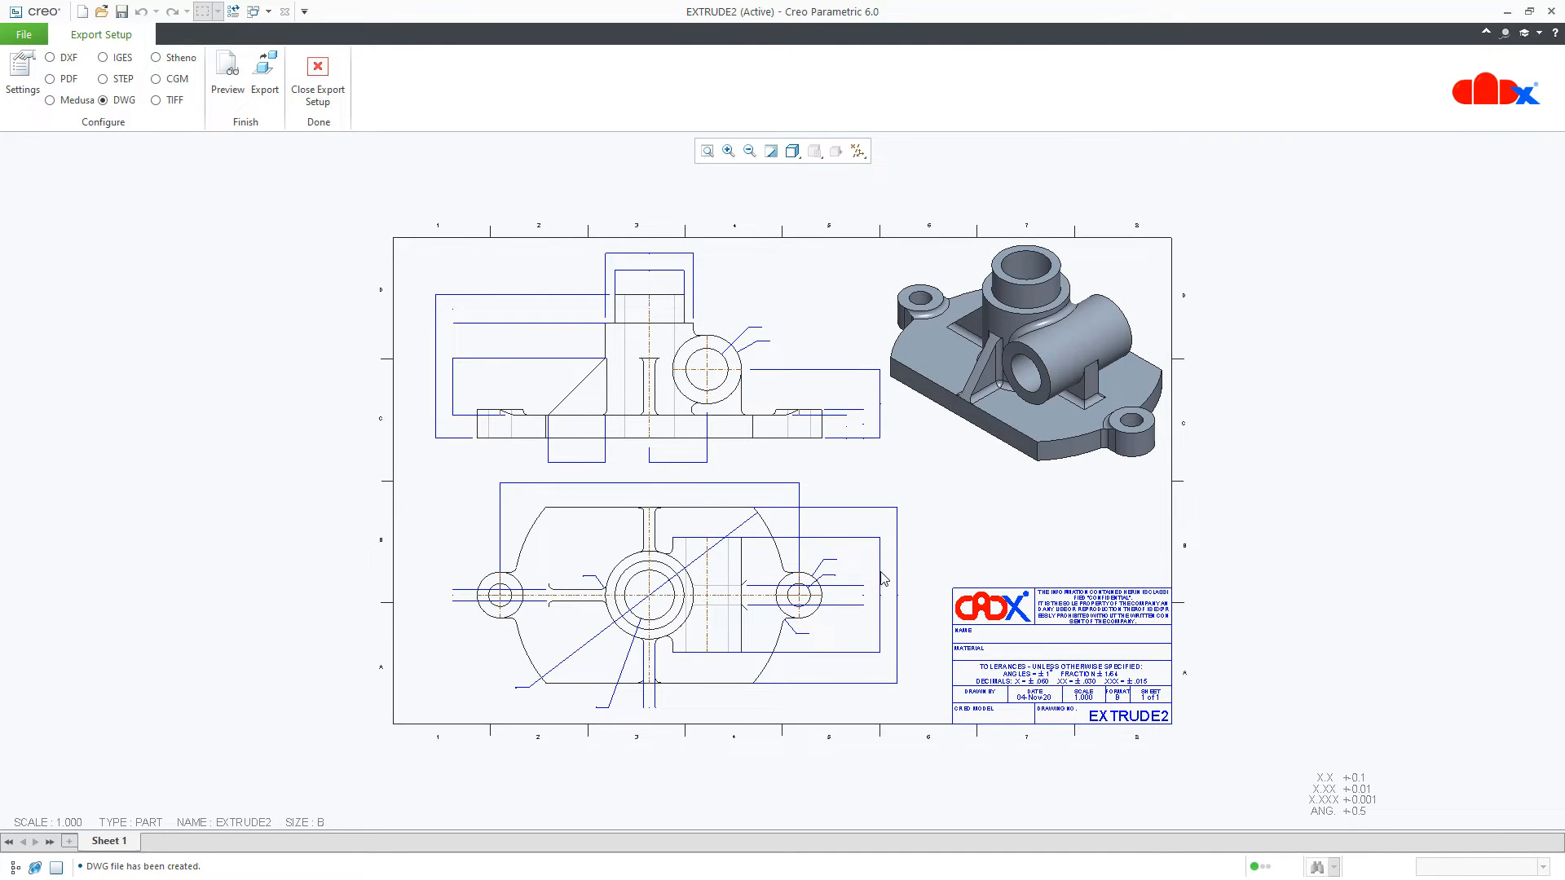
# Export a DWG copy of the drawing under the file name extrude3.
pyautogui.click(264, 65)
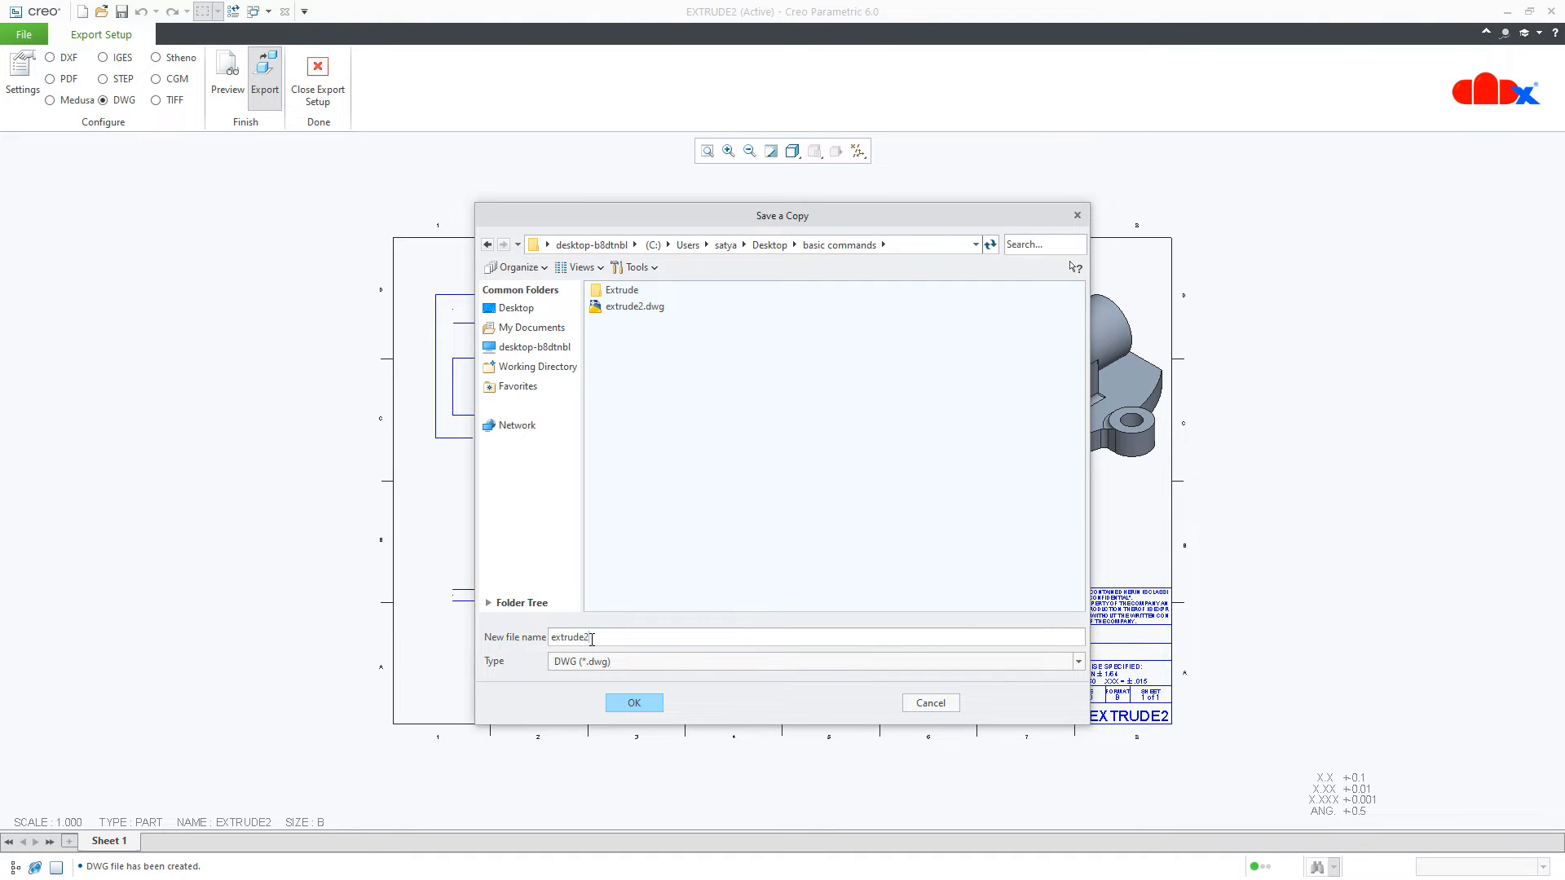
pyautogui.write('3')
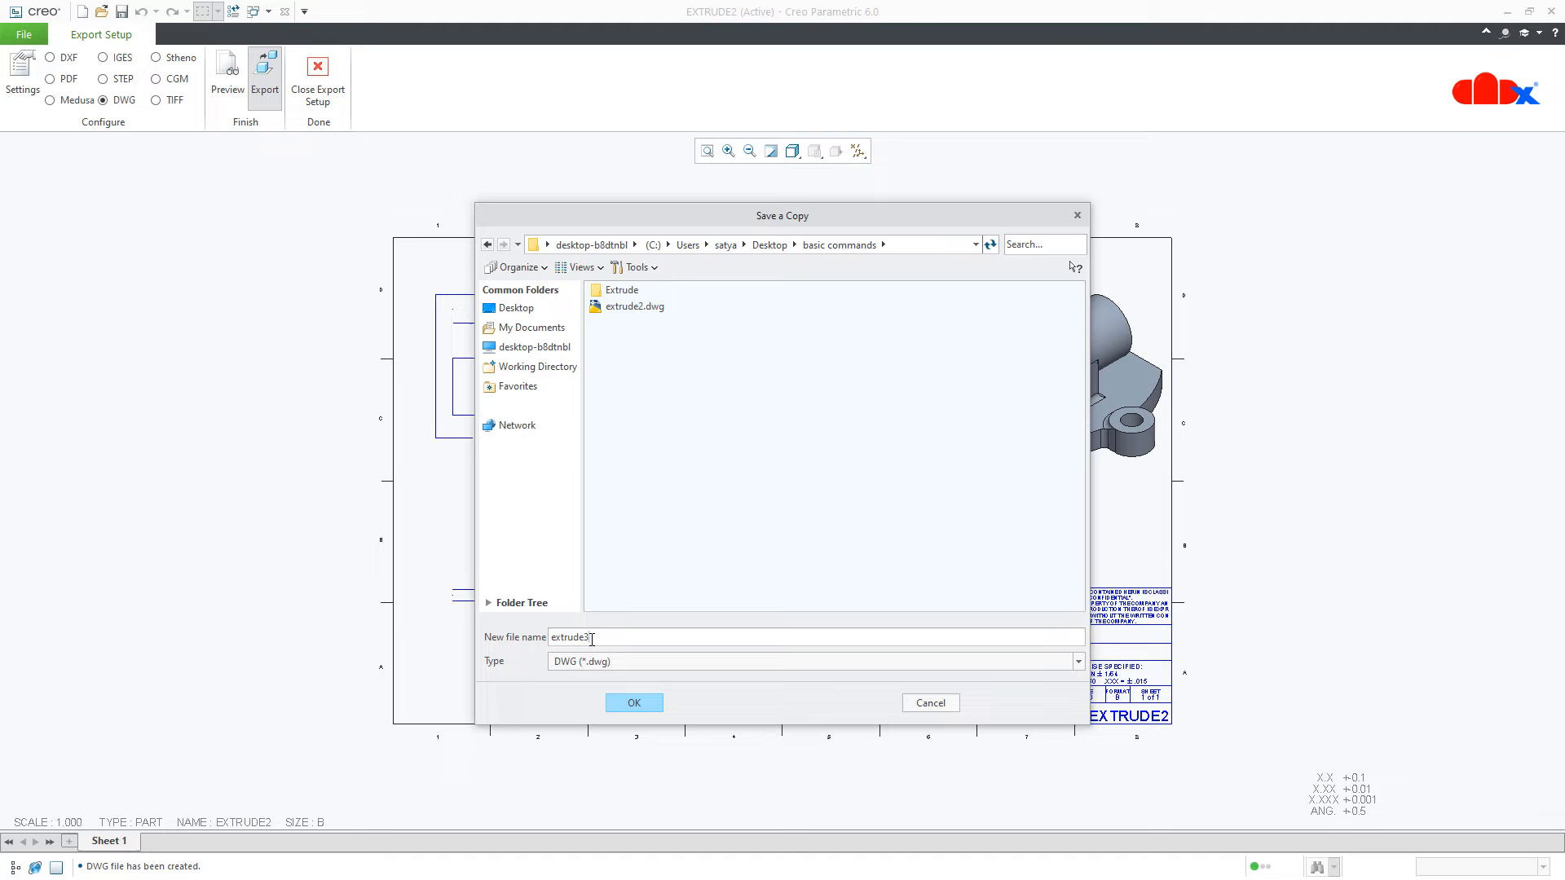
pyautogui.click(634, 703)
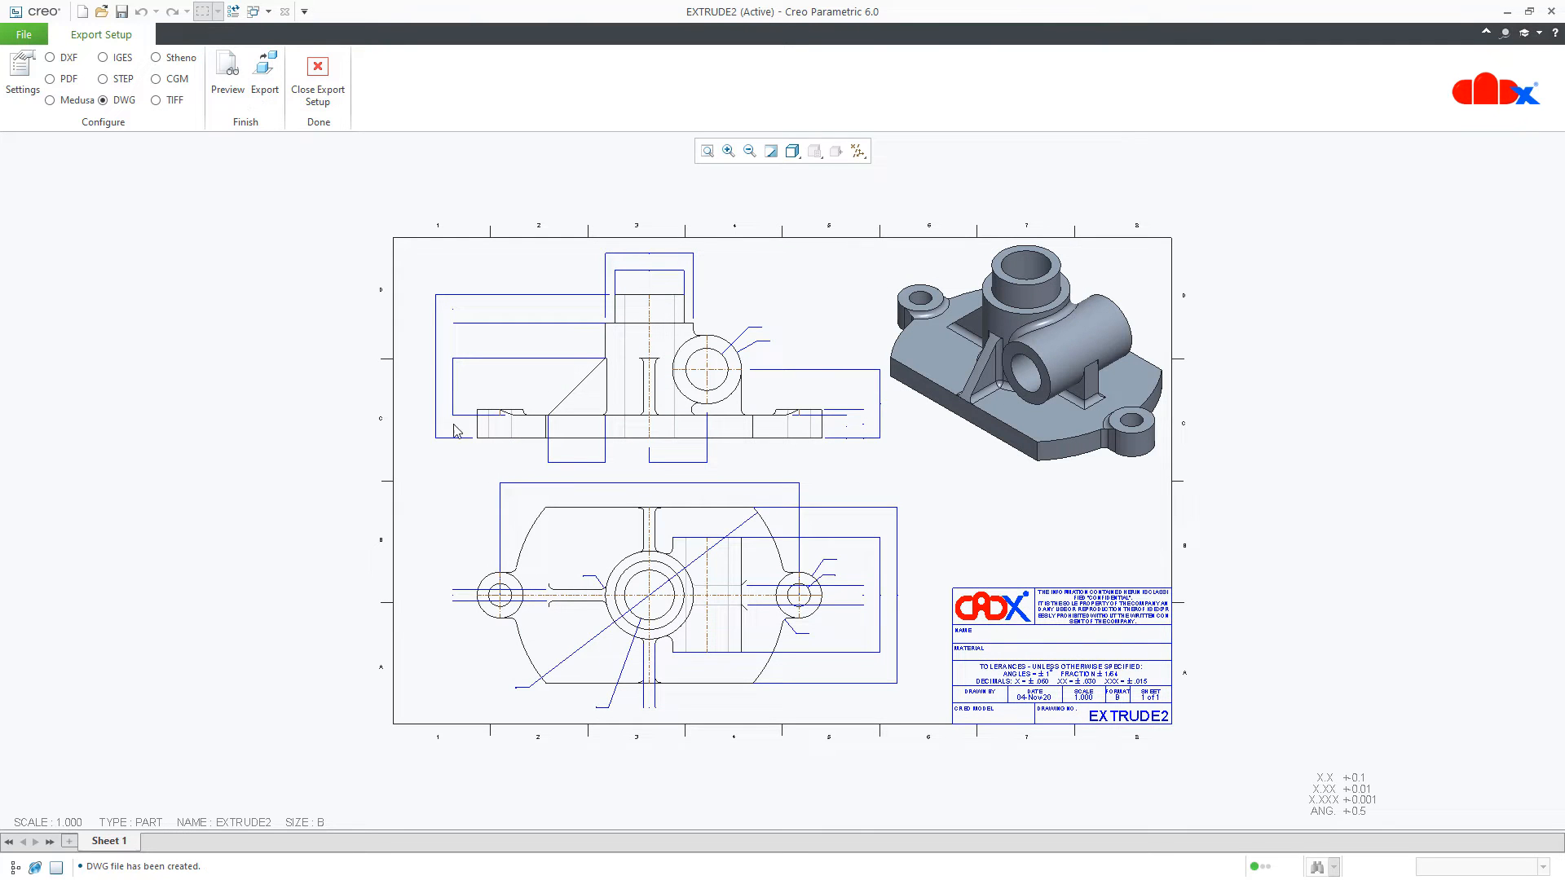
pyautogui.click(317, 75)
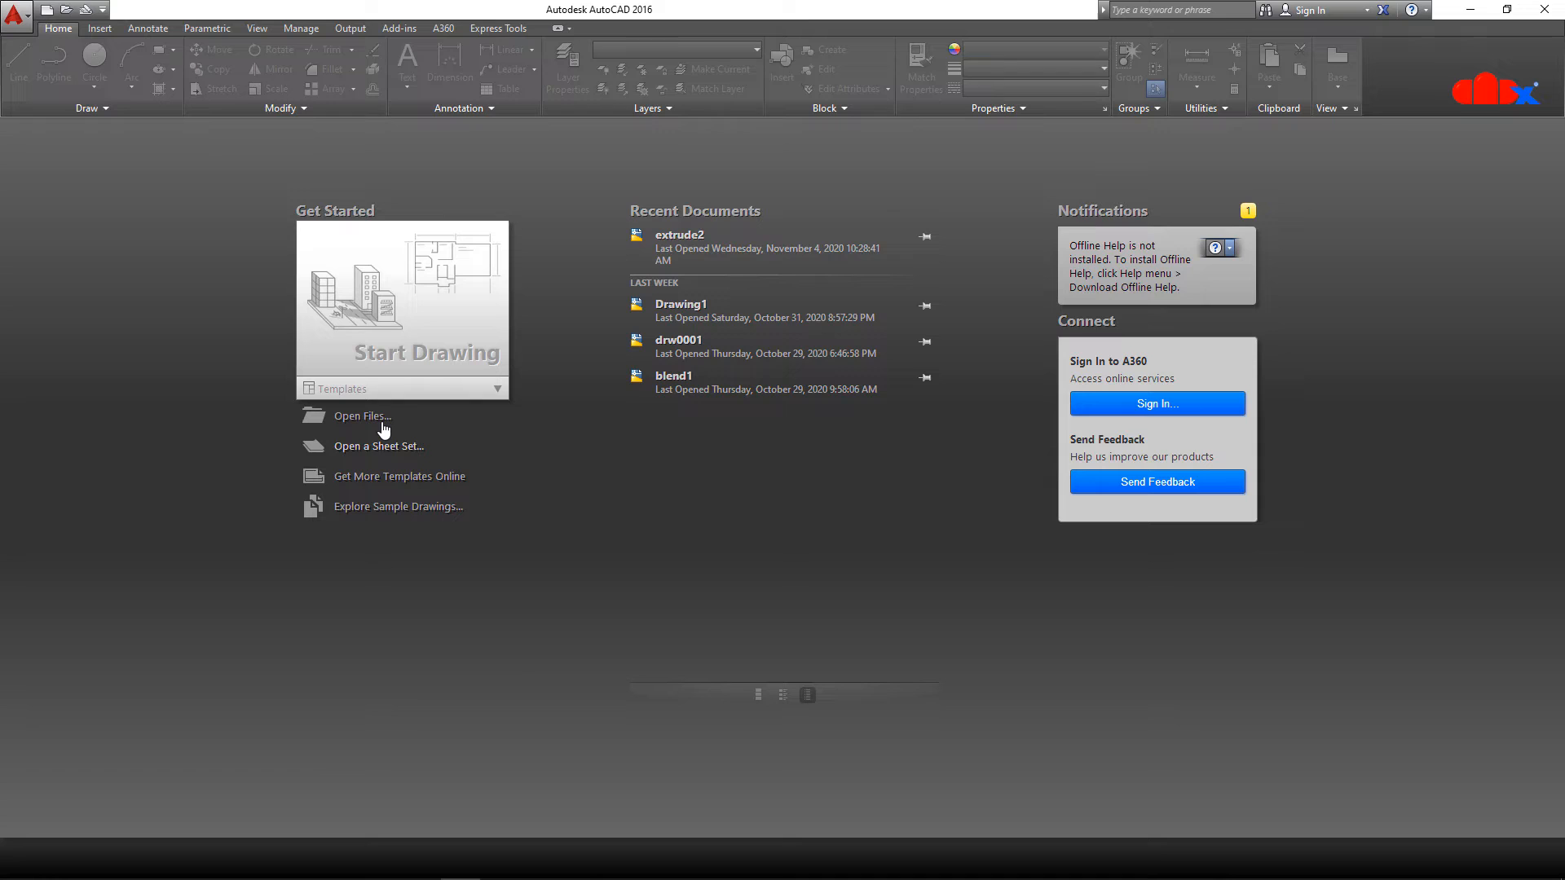
# Open extrude2.dwg from the basic commands folder.
pyautogui.click(361, 417)
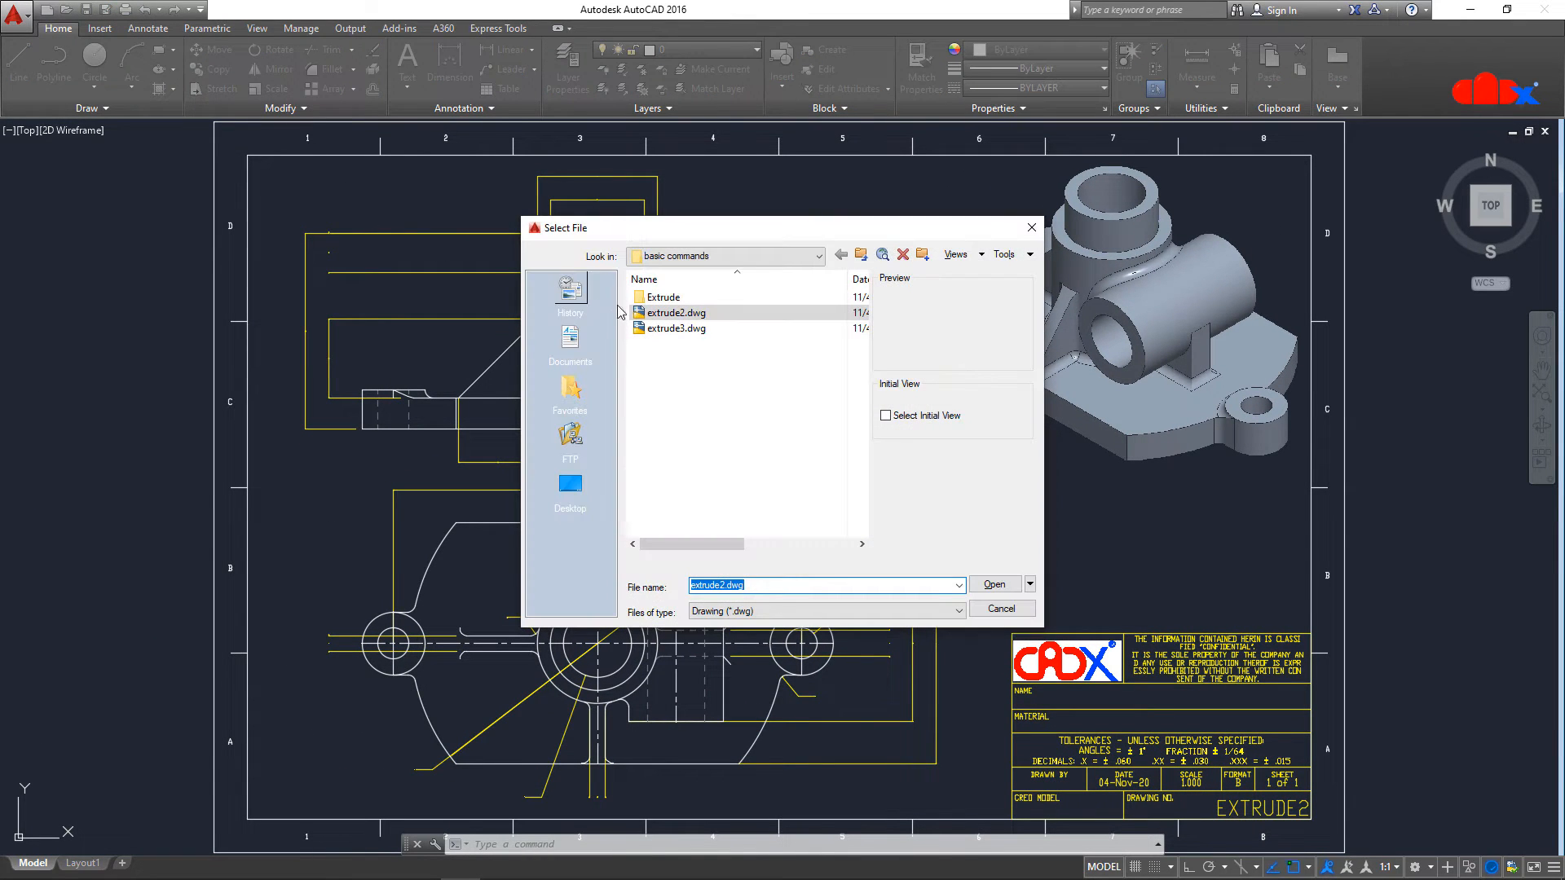
pyautogui.moveTo(675, 328)
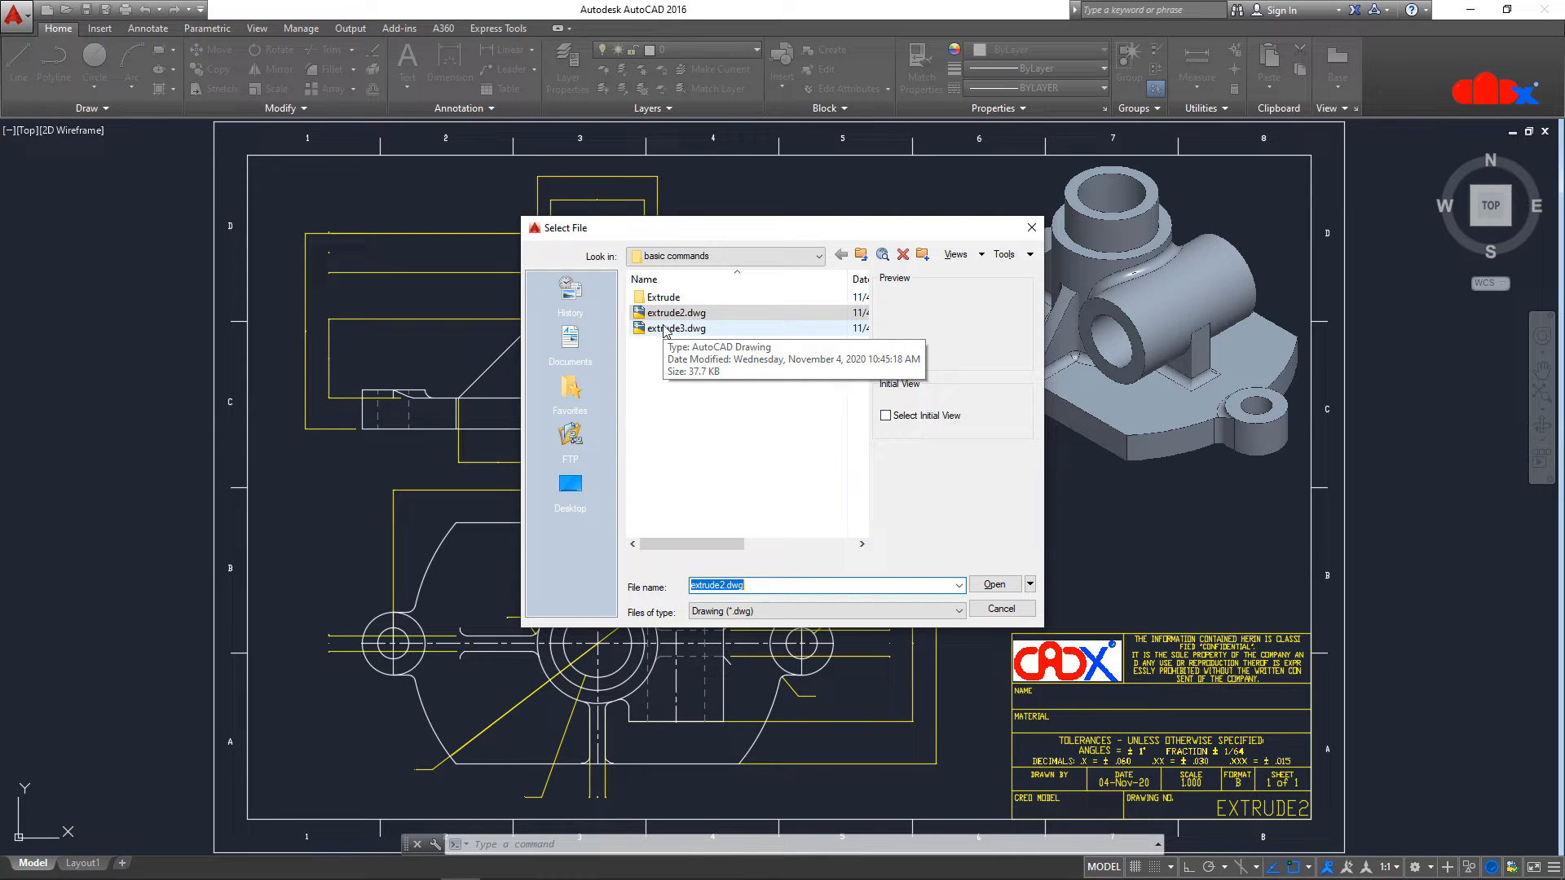
pyautogui.doubleClick(675, 329)
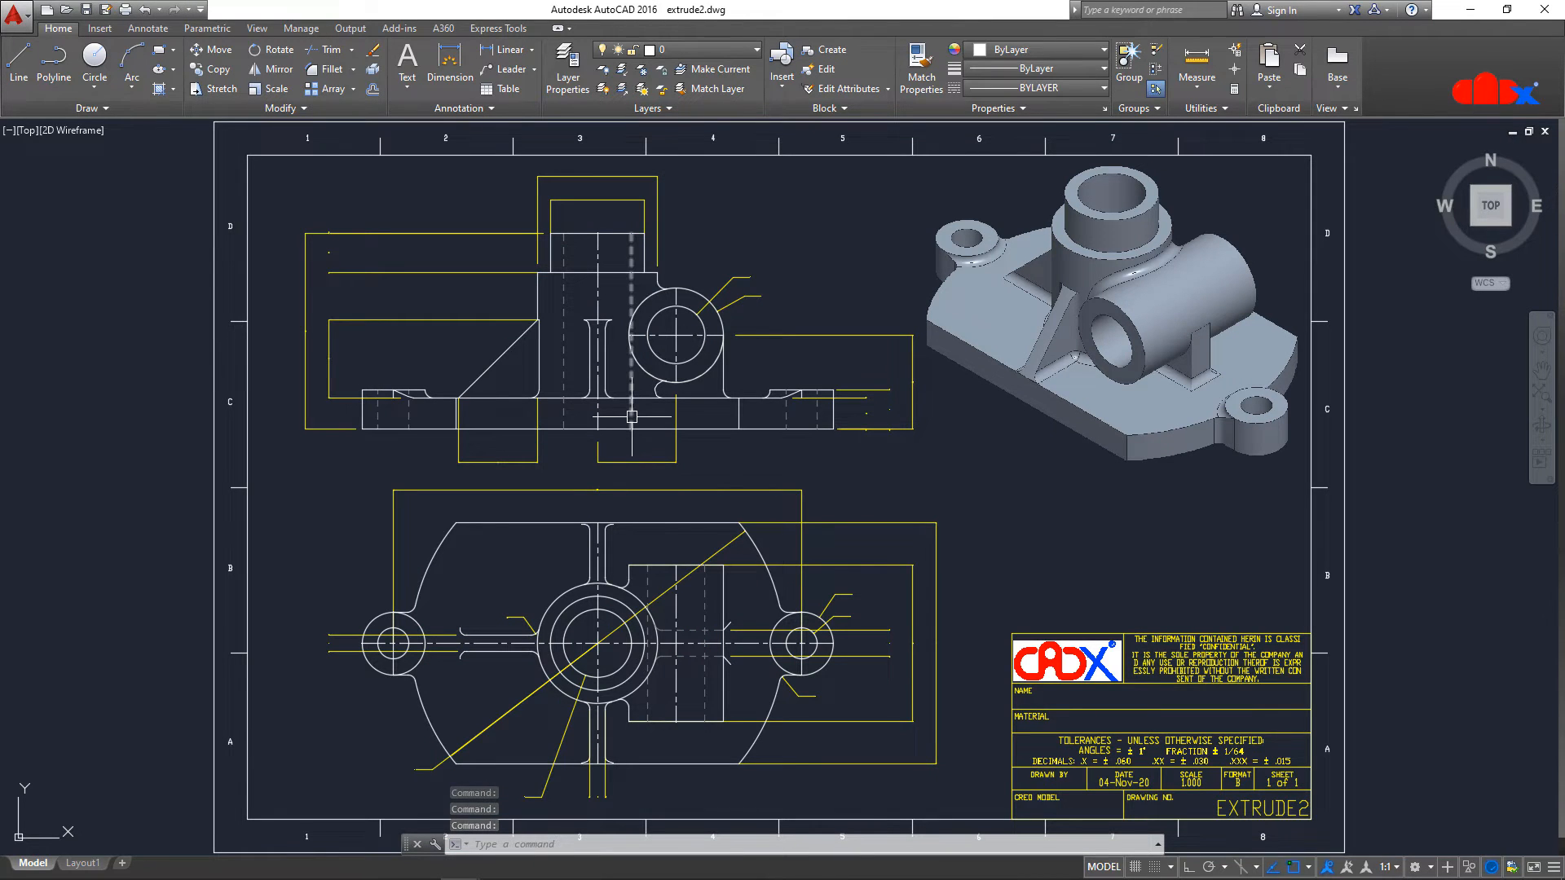
pyautogui.moveTo(649, 434)
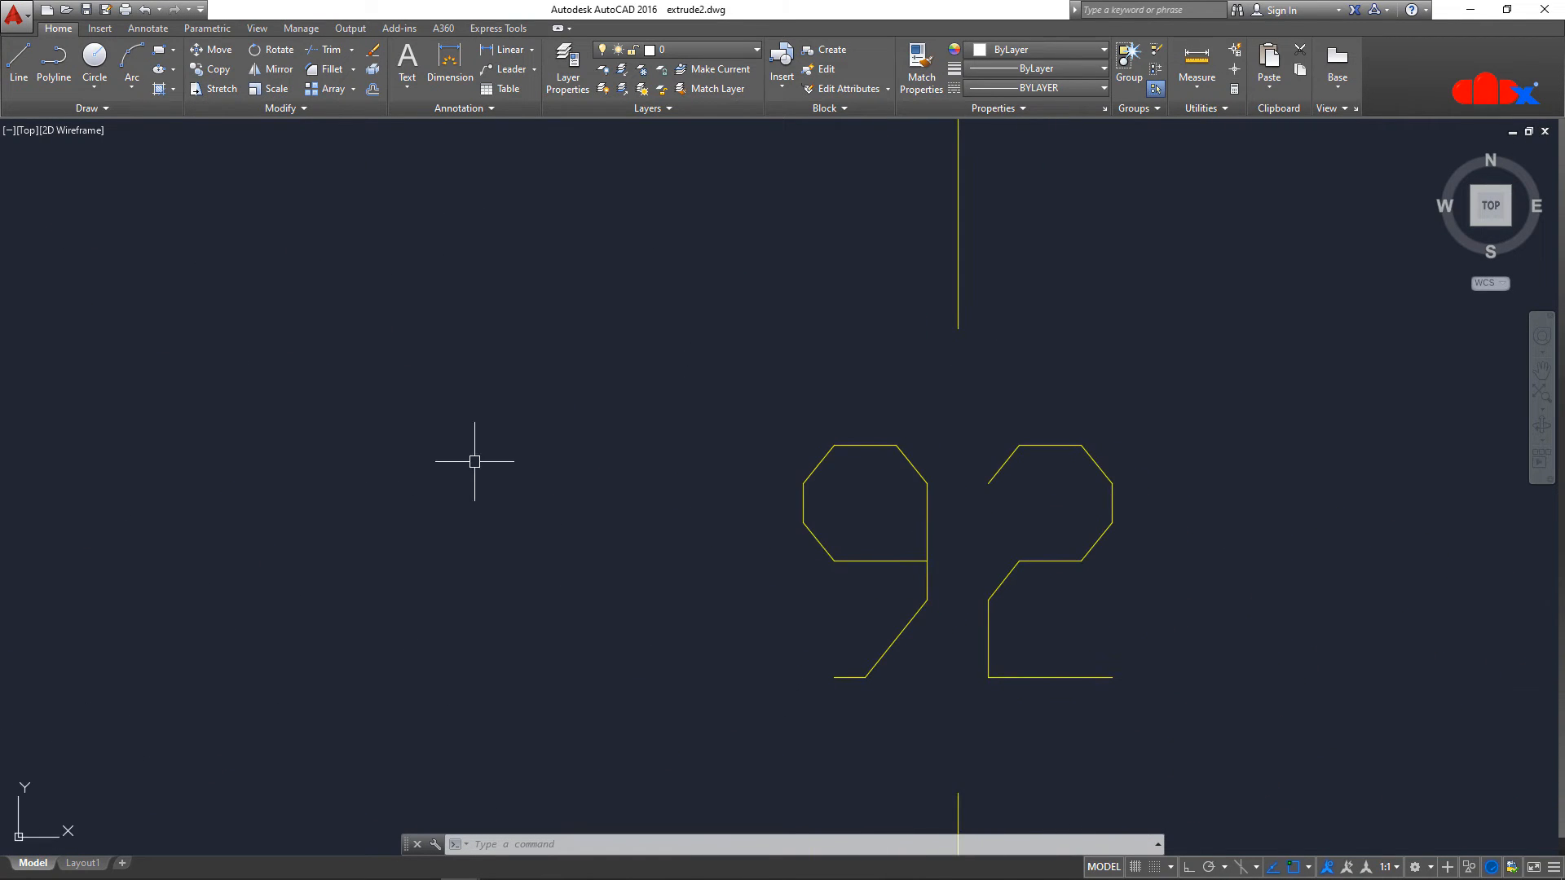
pyautogui.moveTo(925, 627)
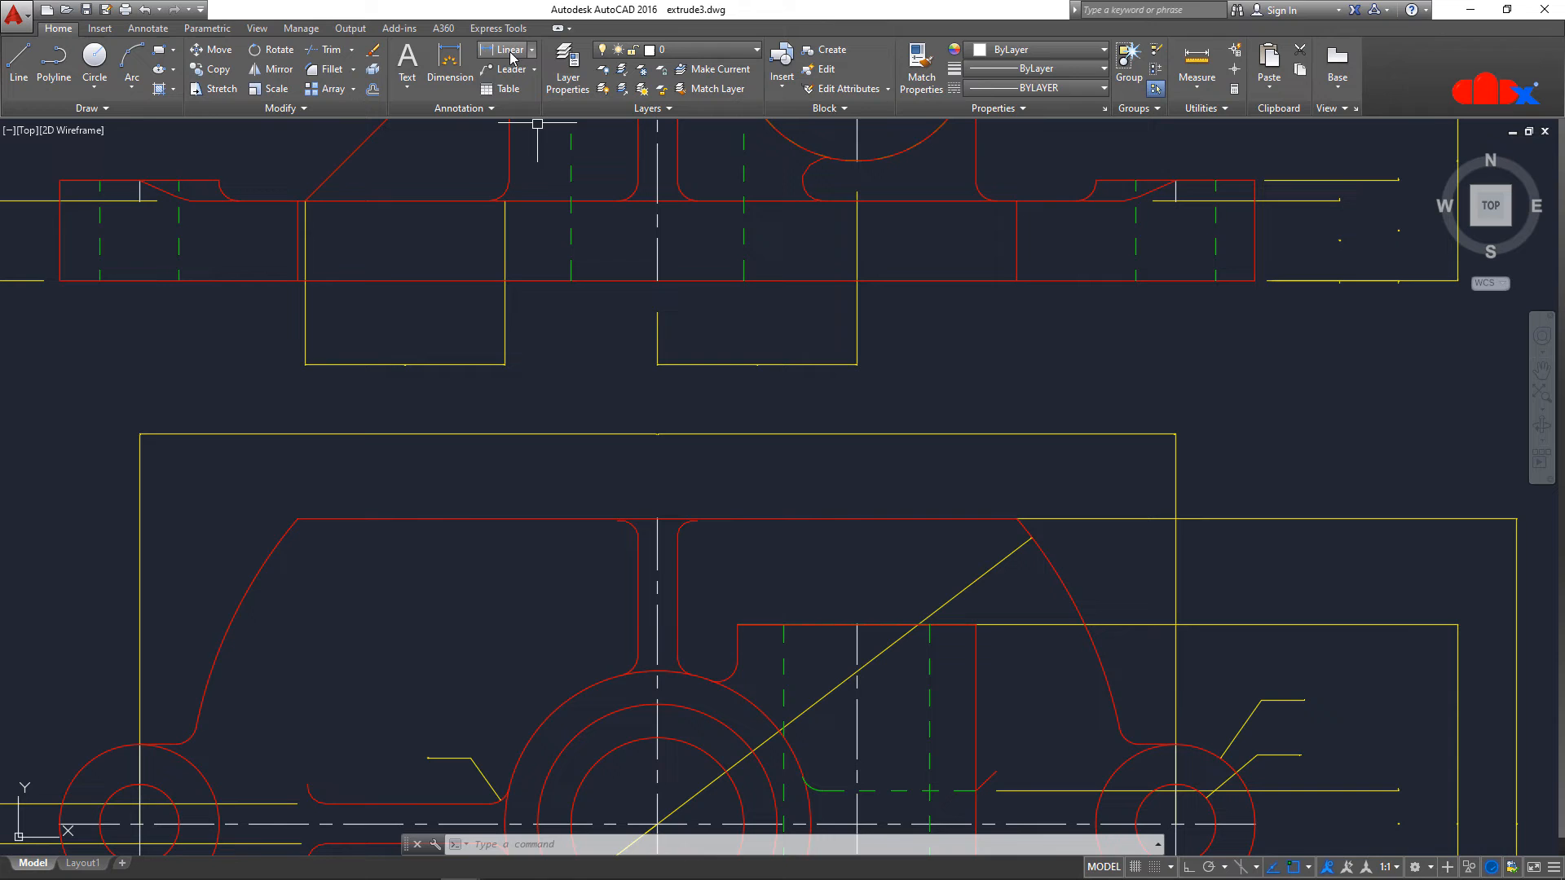
# Place a 156 linear dimension, then switch to Diameter to measure the 142 circle.
pyautogui.click(504, 50)
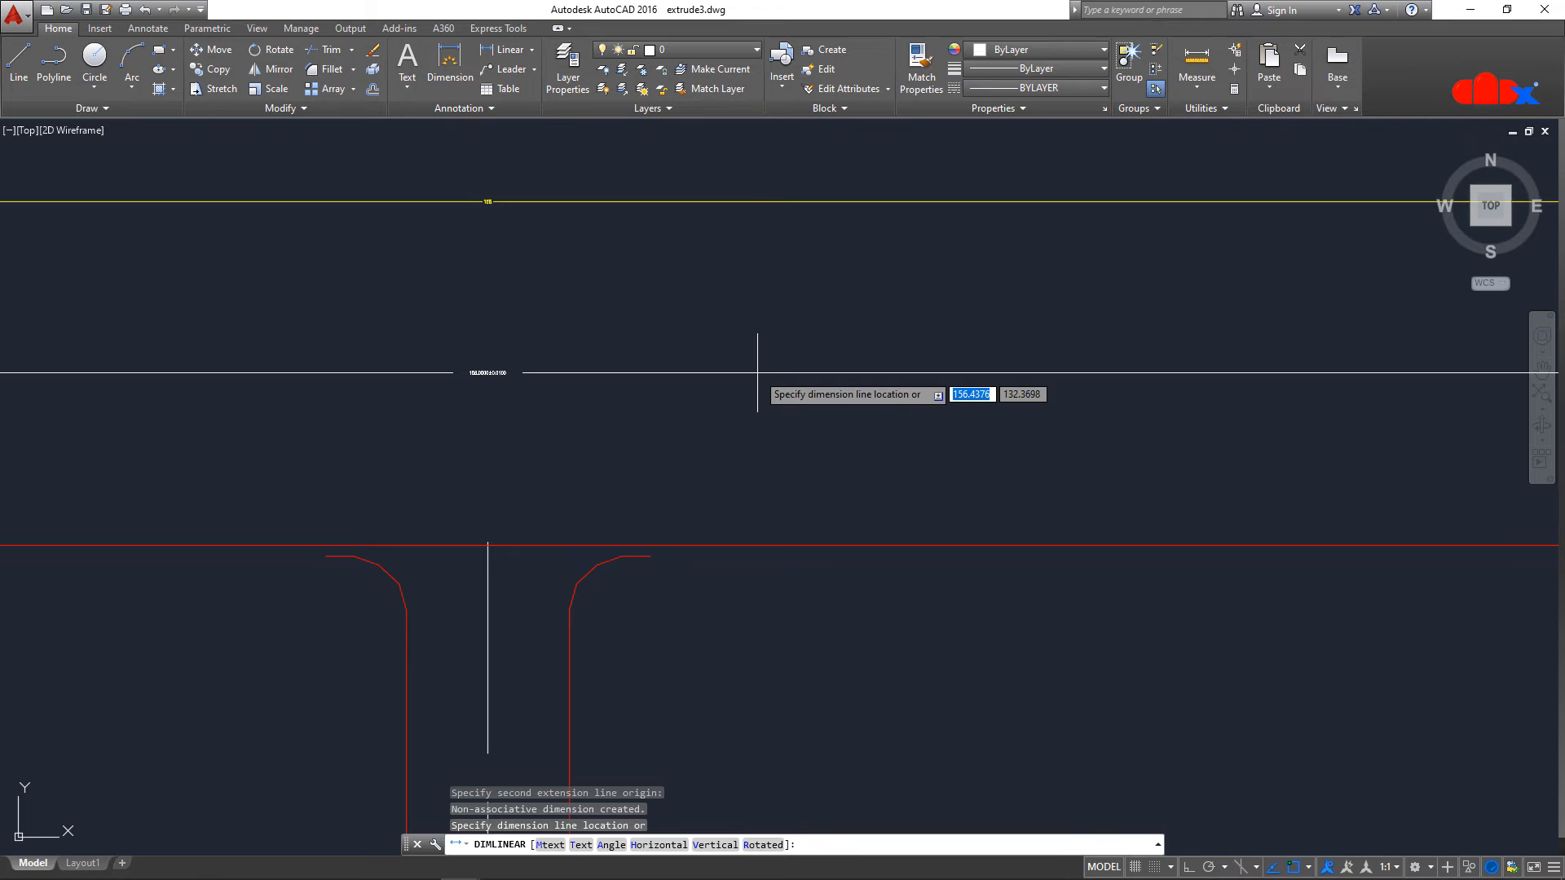
pyautogui.click(459, 379)
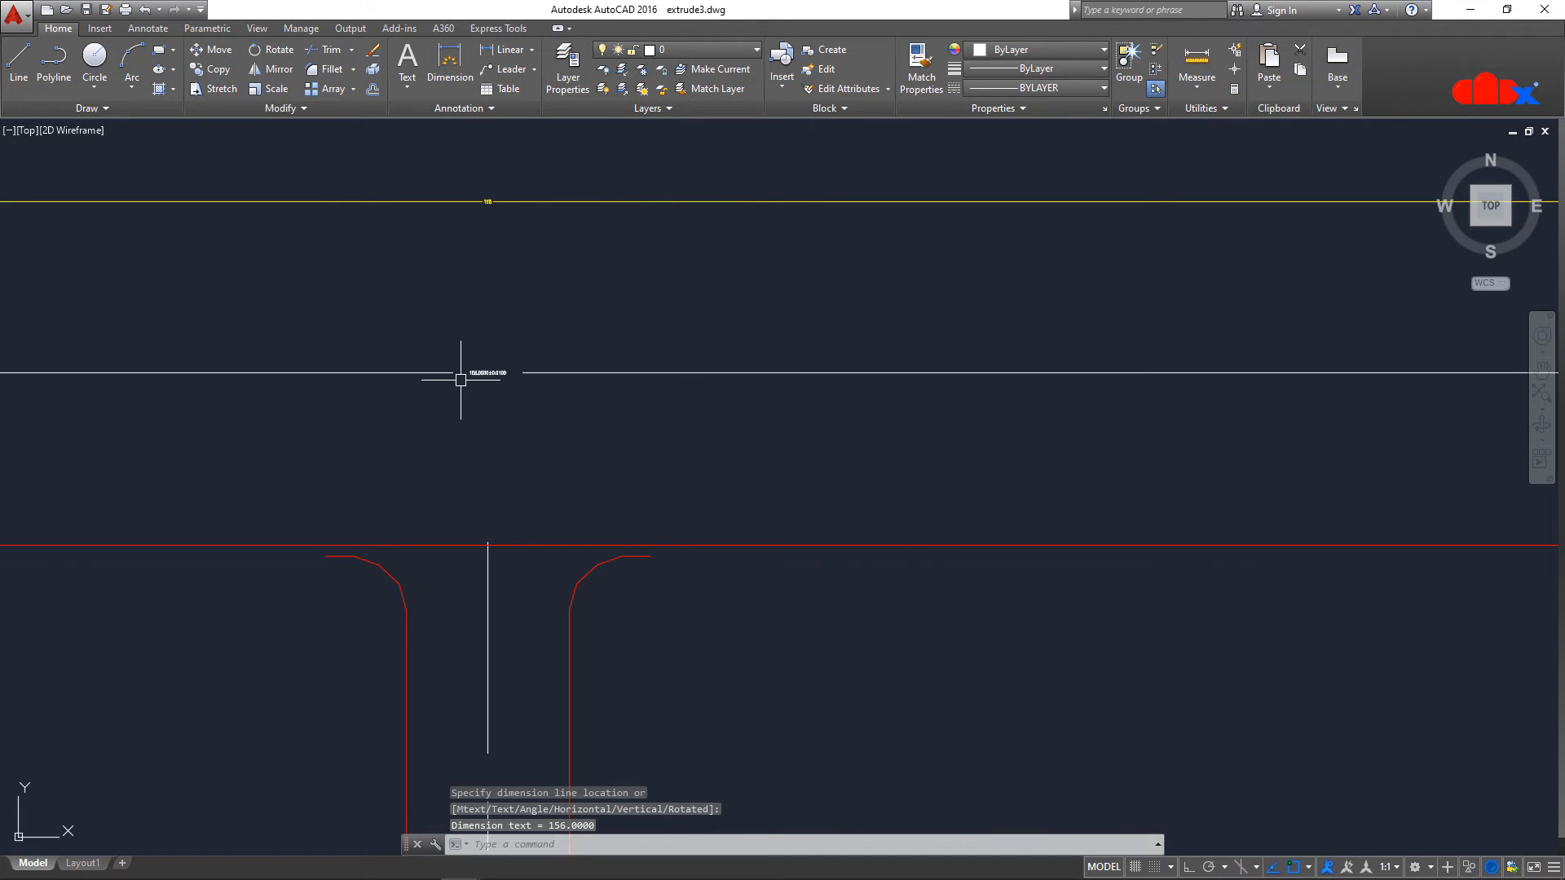
pyautogui.moveTo(578, 373)
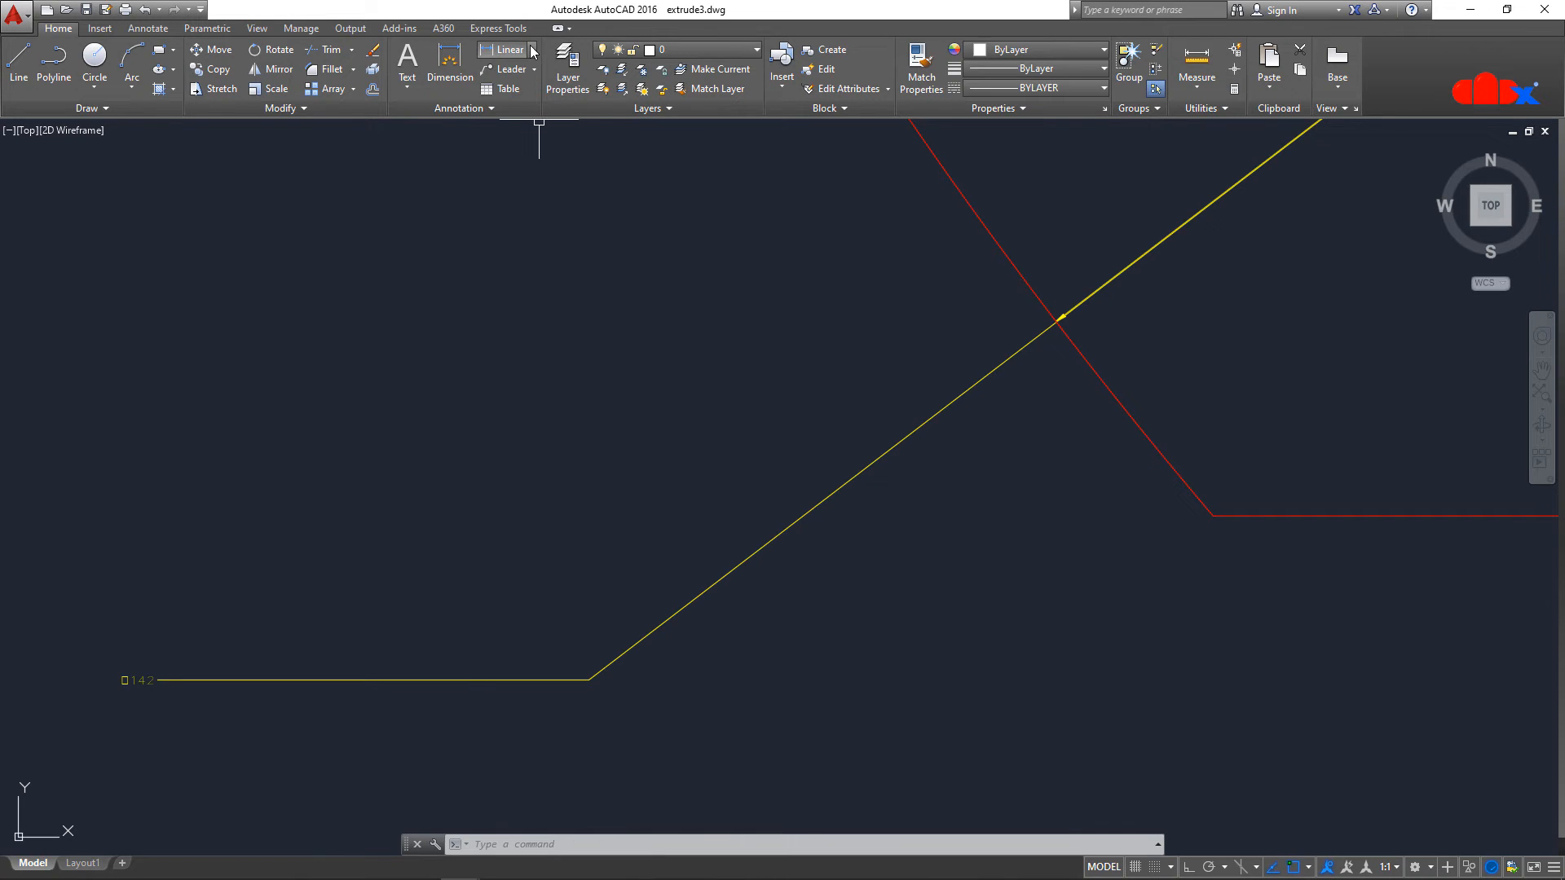
pyautogui.click(533, 50)
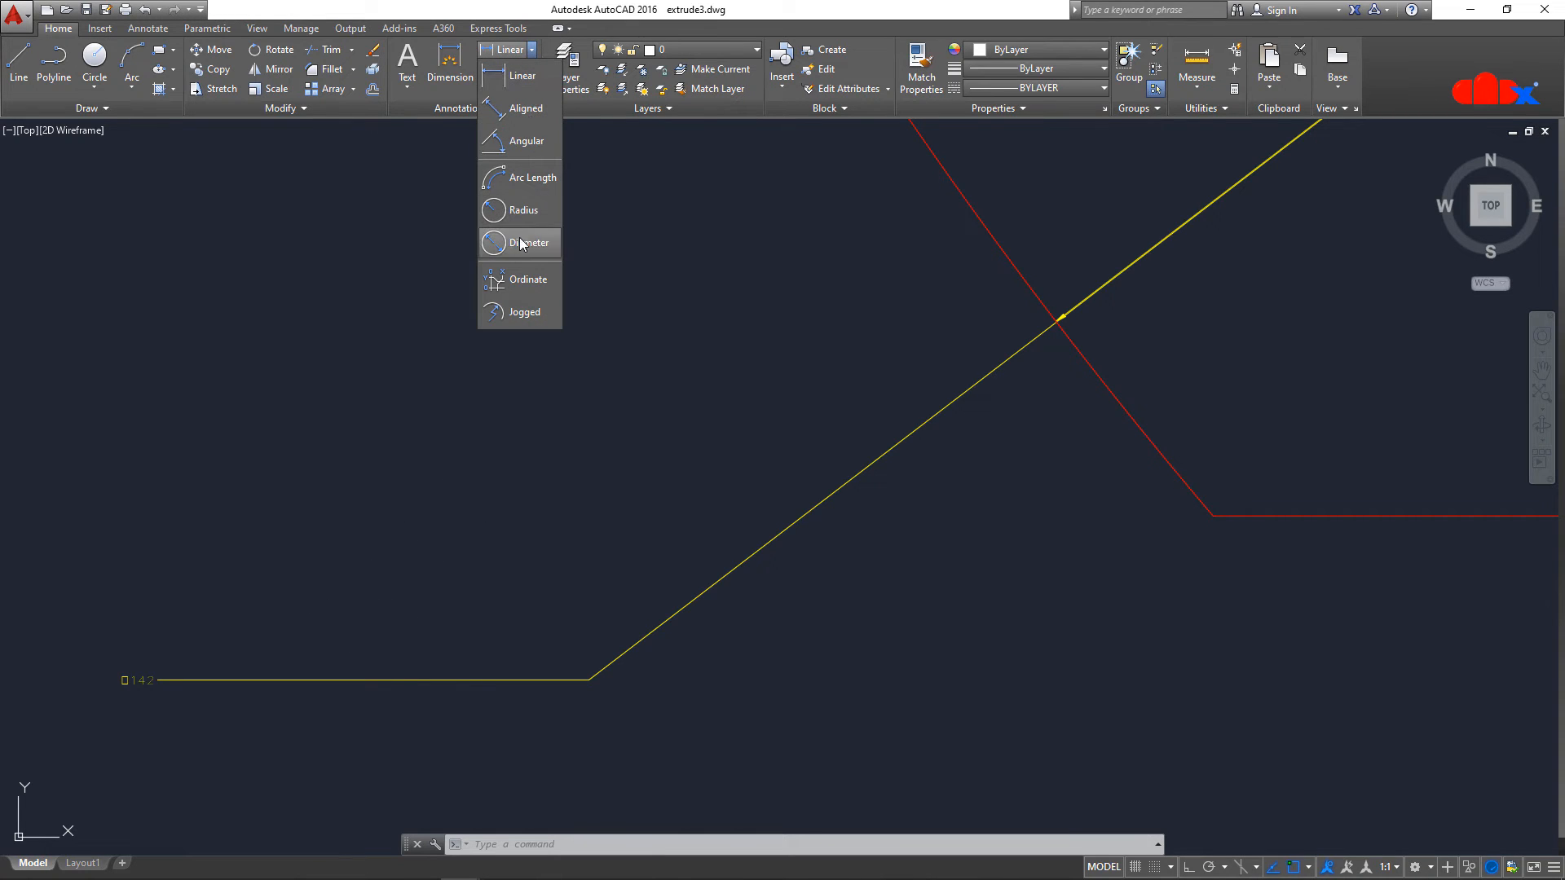
pyautogui.click(530, 242)
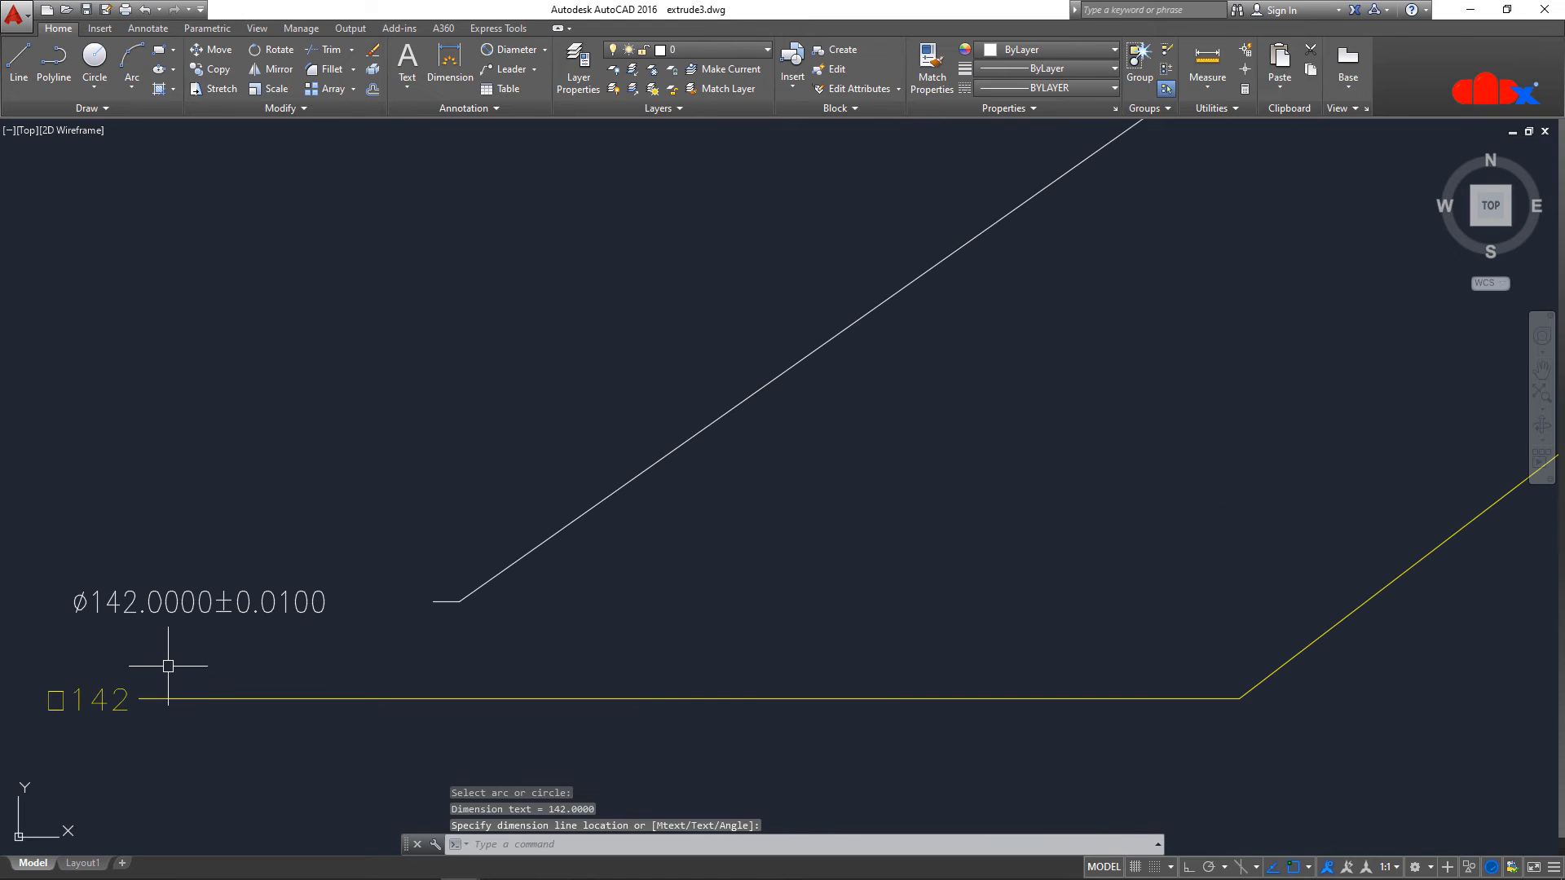
pyautogui.moveTo(184, 666)
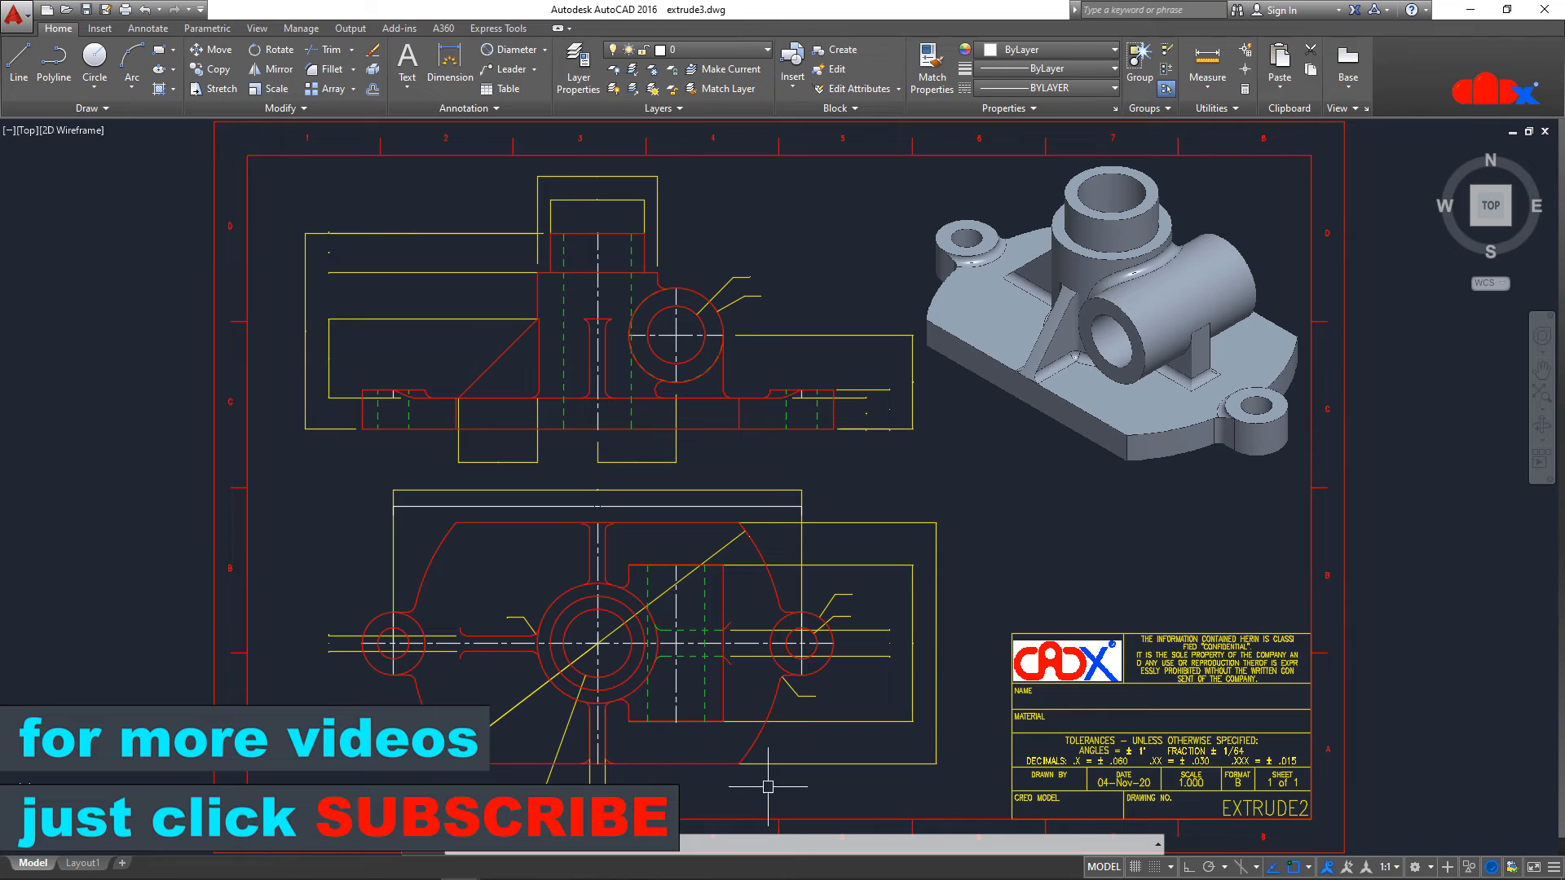
pyautogui.moveTo(462, 514)
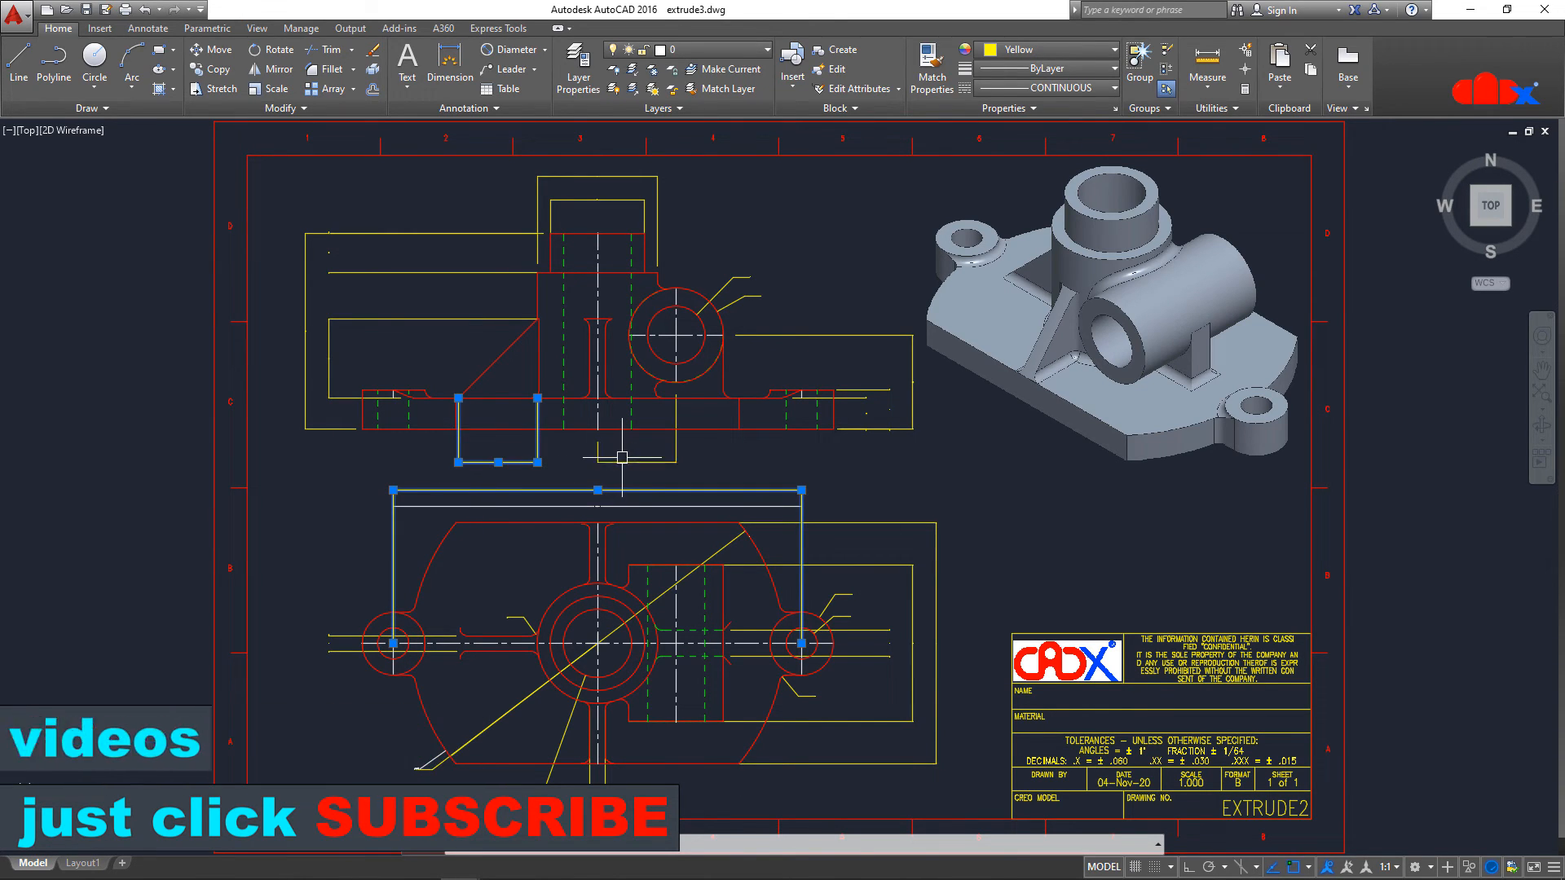
# Select all 26 dimensions with a Dimension-only selection filter (FI) and All.
pyautogui.press('Escape')
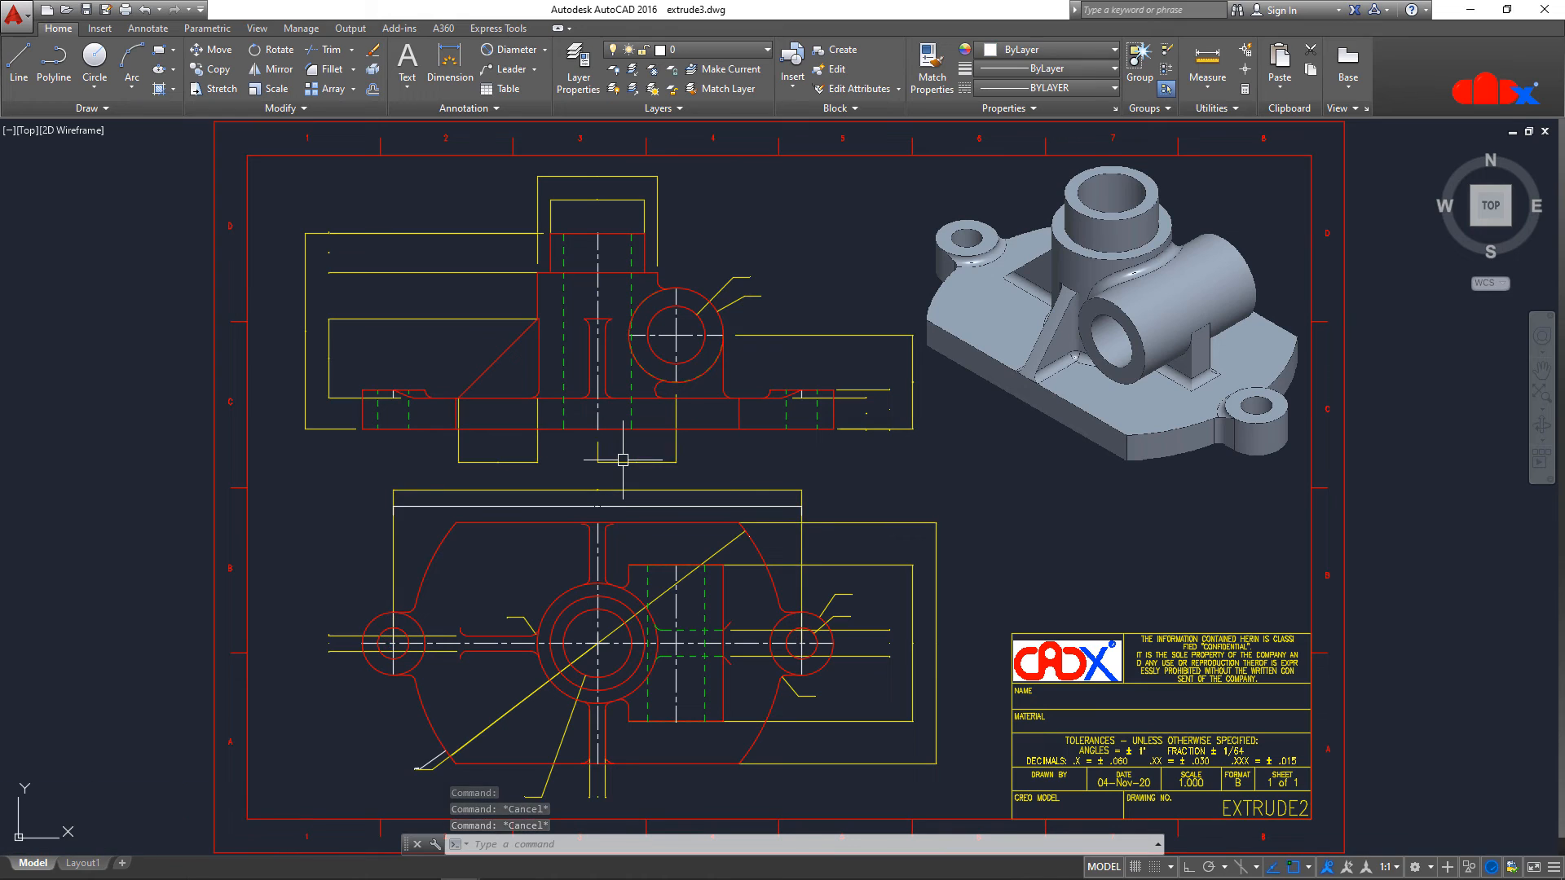
pyautogui.write('FI')
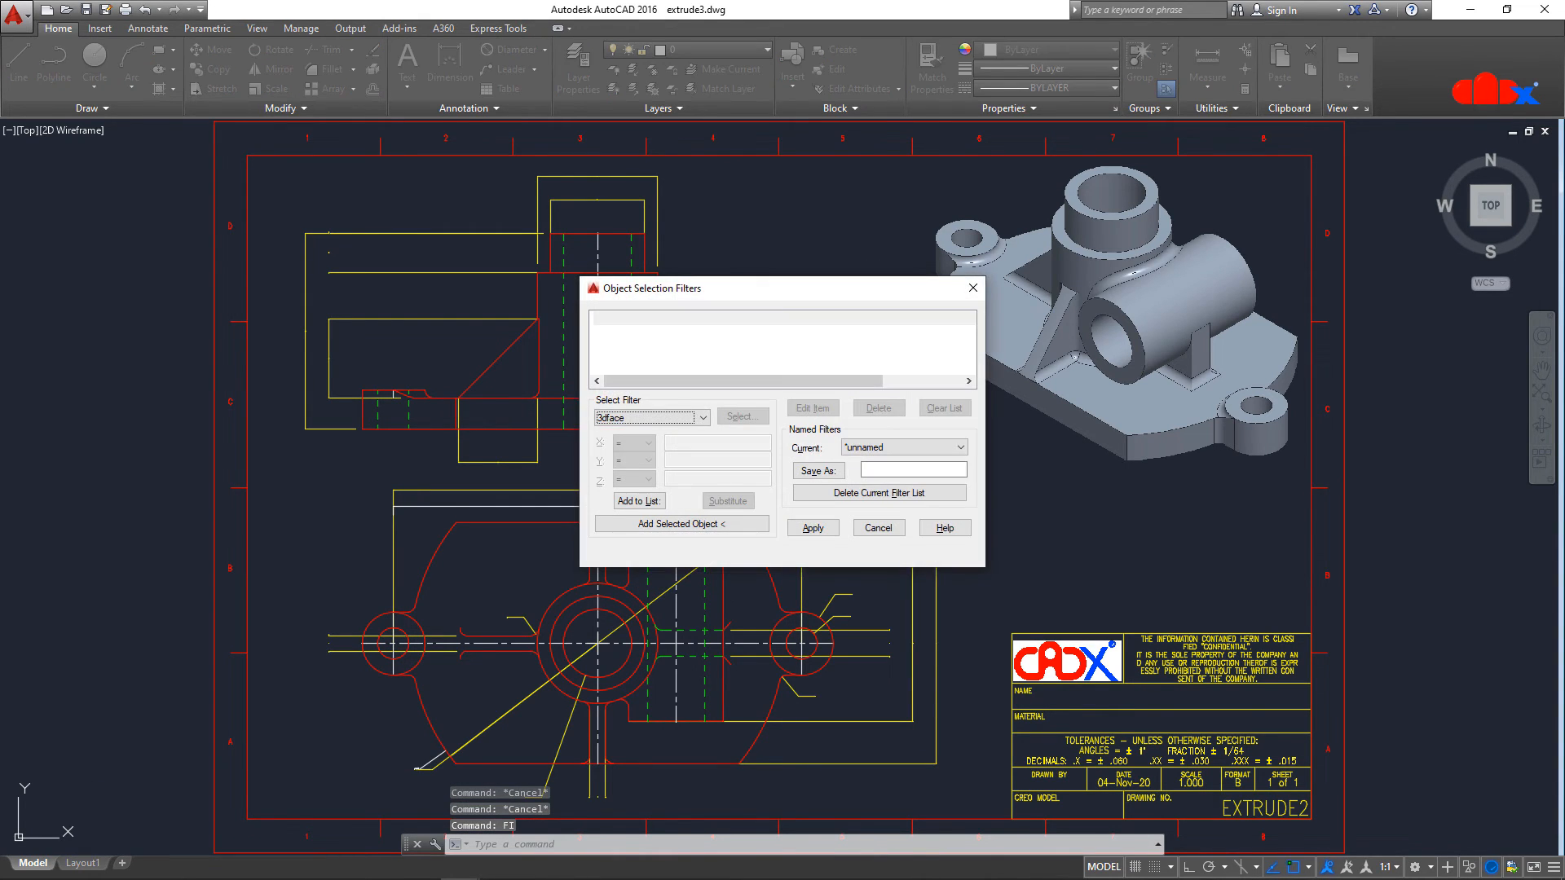
pyautogui.click(701, 418)
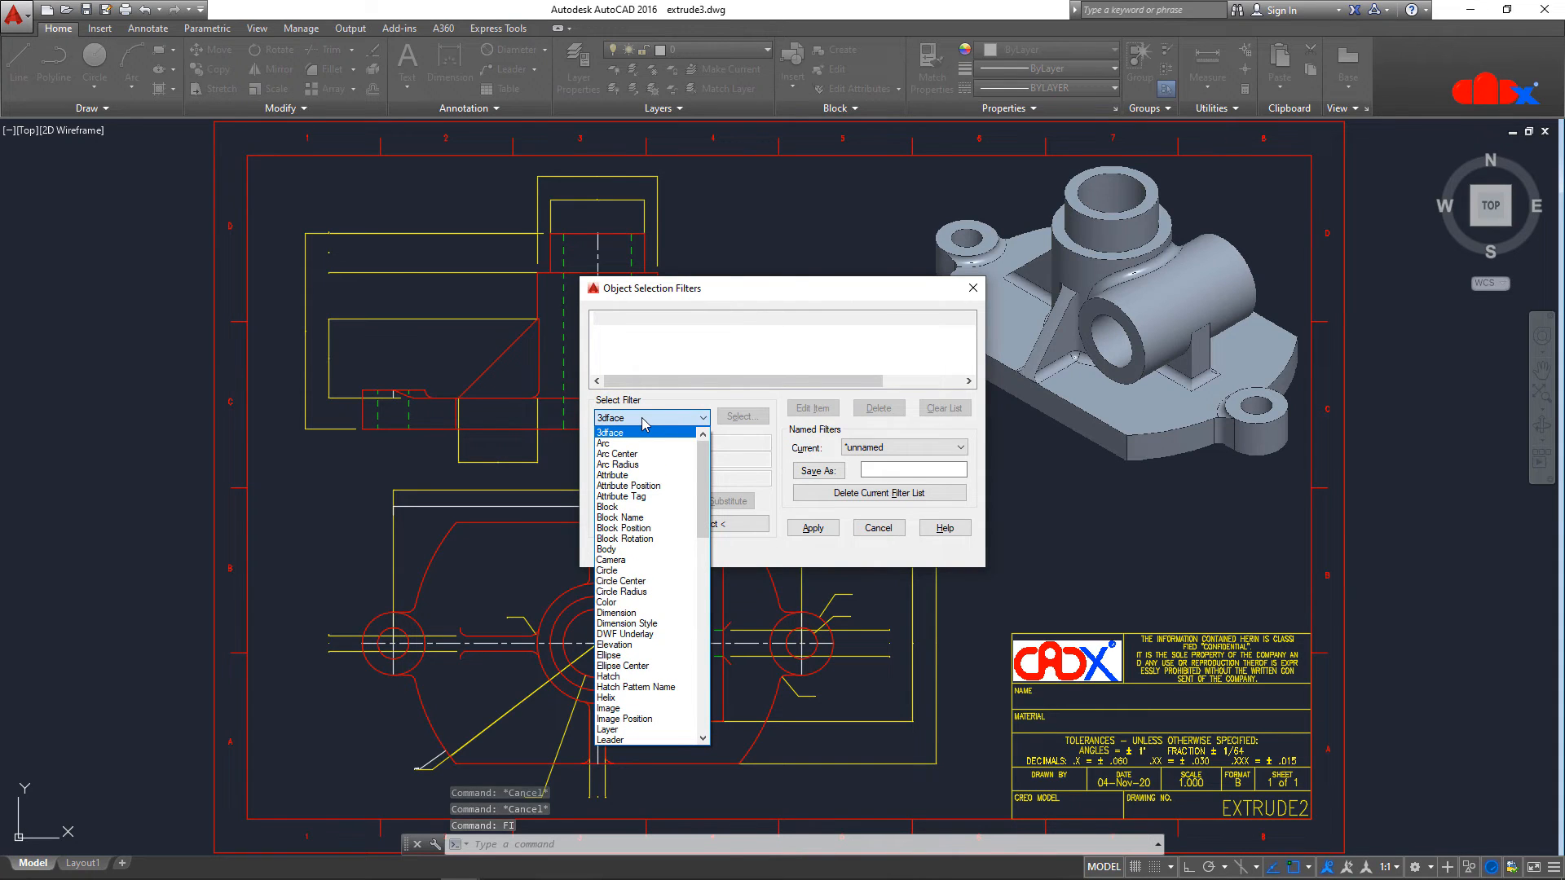
pyautogui.click(616, 613)
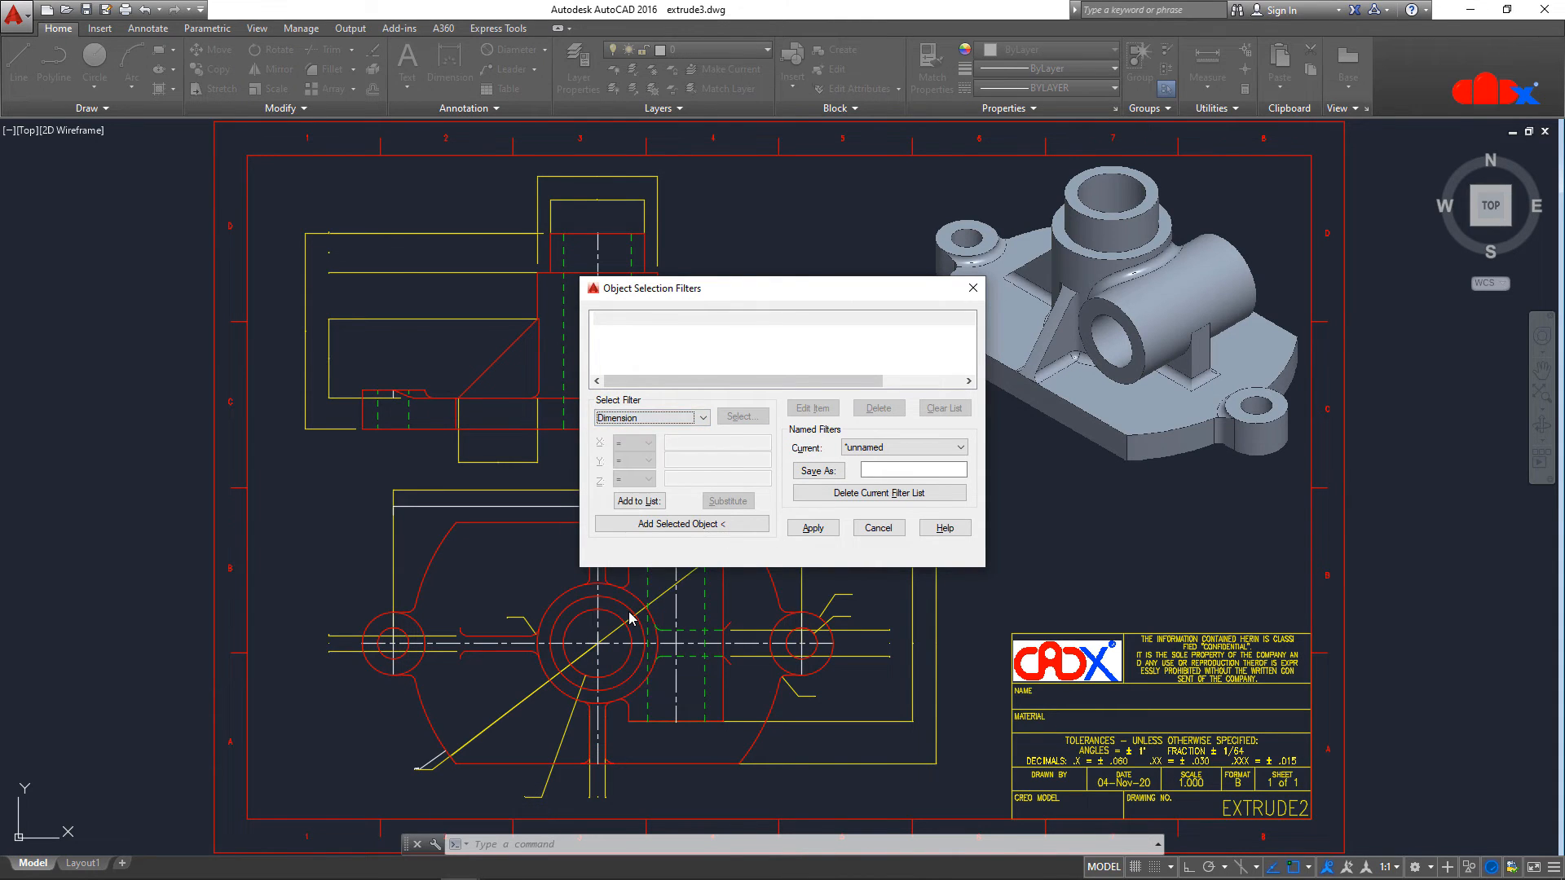
pyautogui.click(637, 499)
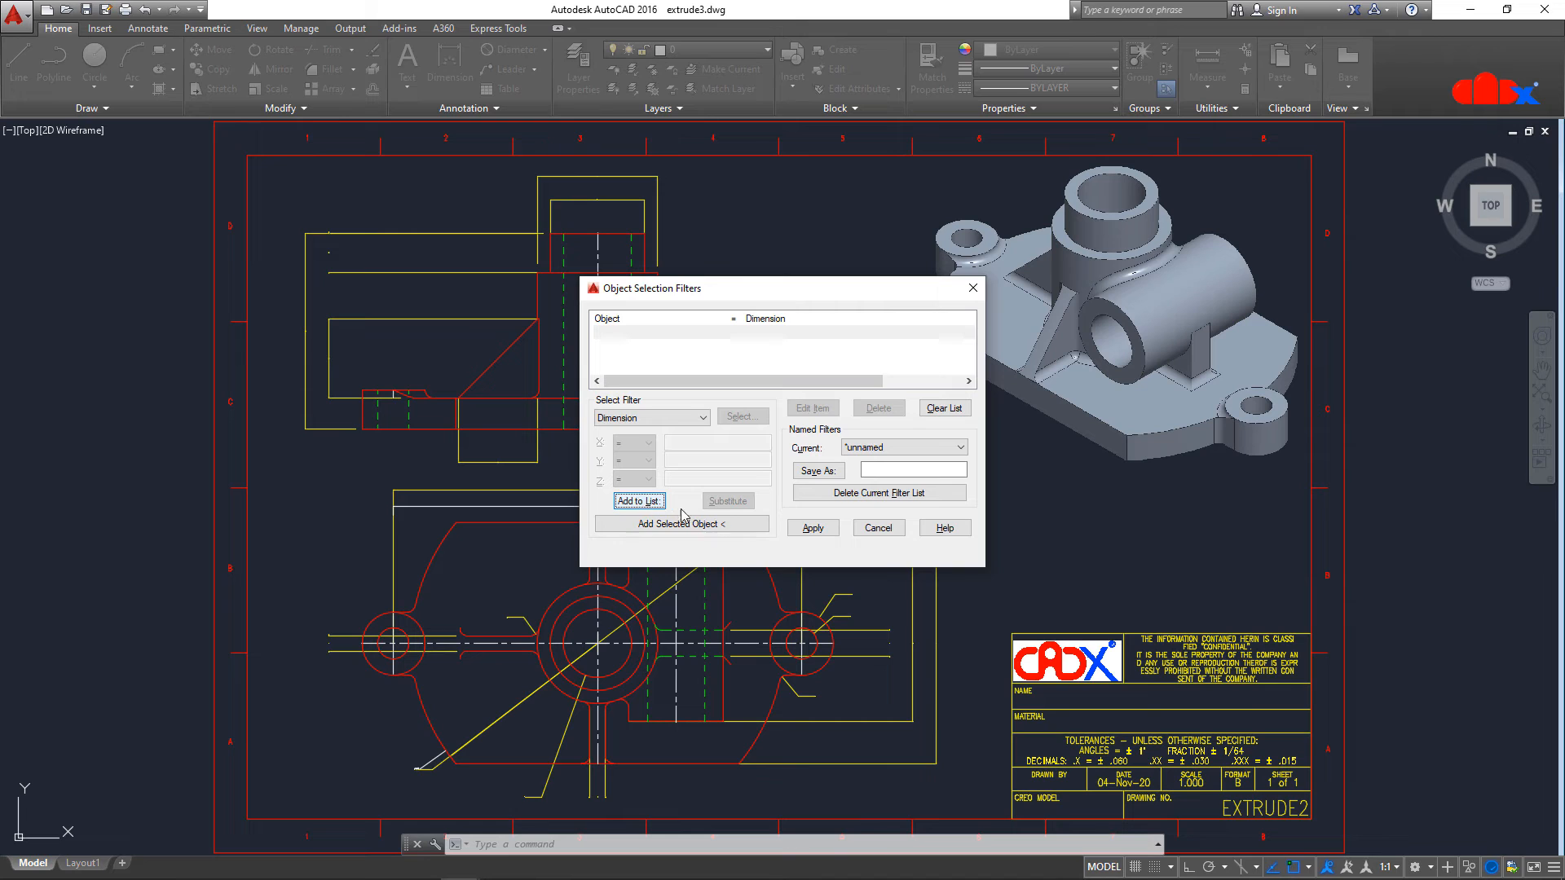
pyautogui.click(812, 527)
pyautogui.write('all')
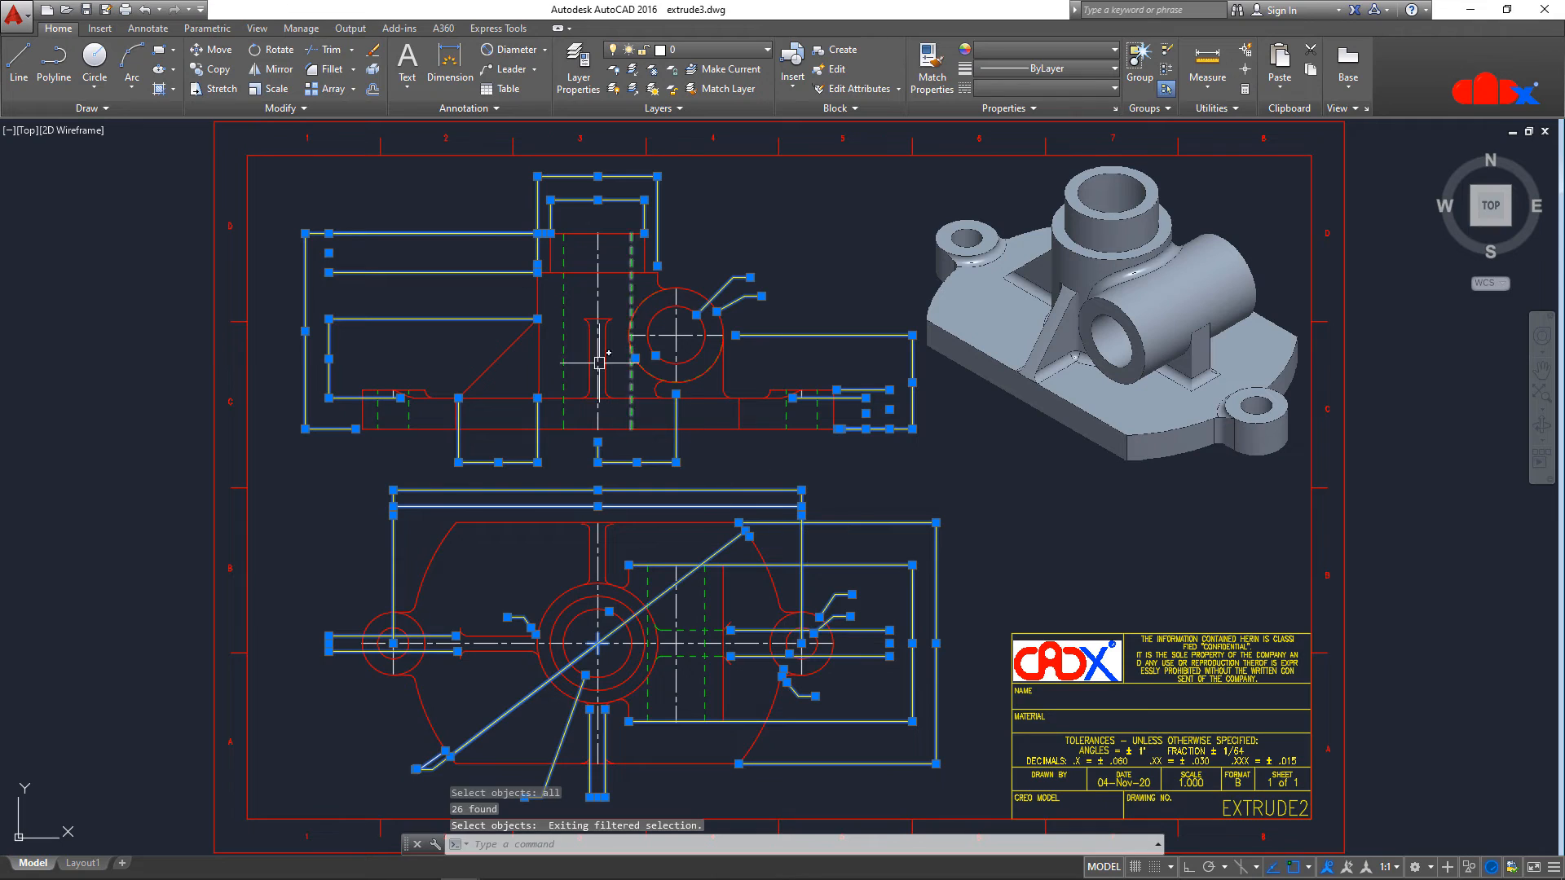
# Switch the selected dimensions to DIMSTYLE_1, deselect them, and open the style manager (D).
pyautogui.click(147, 26)
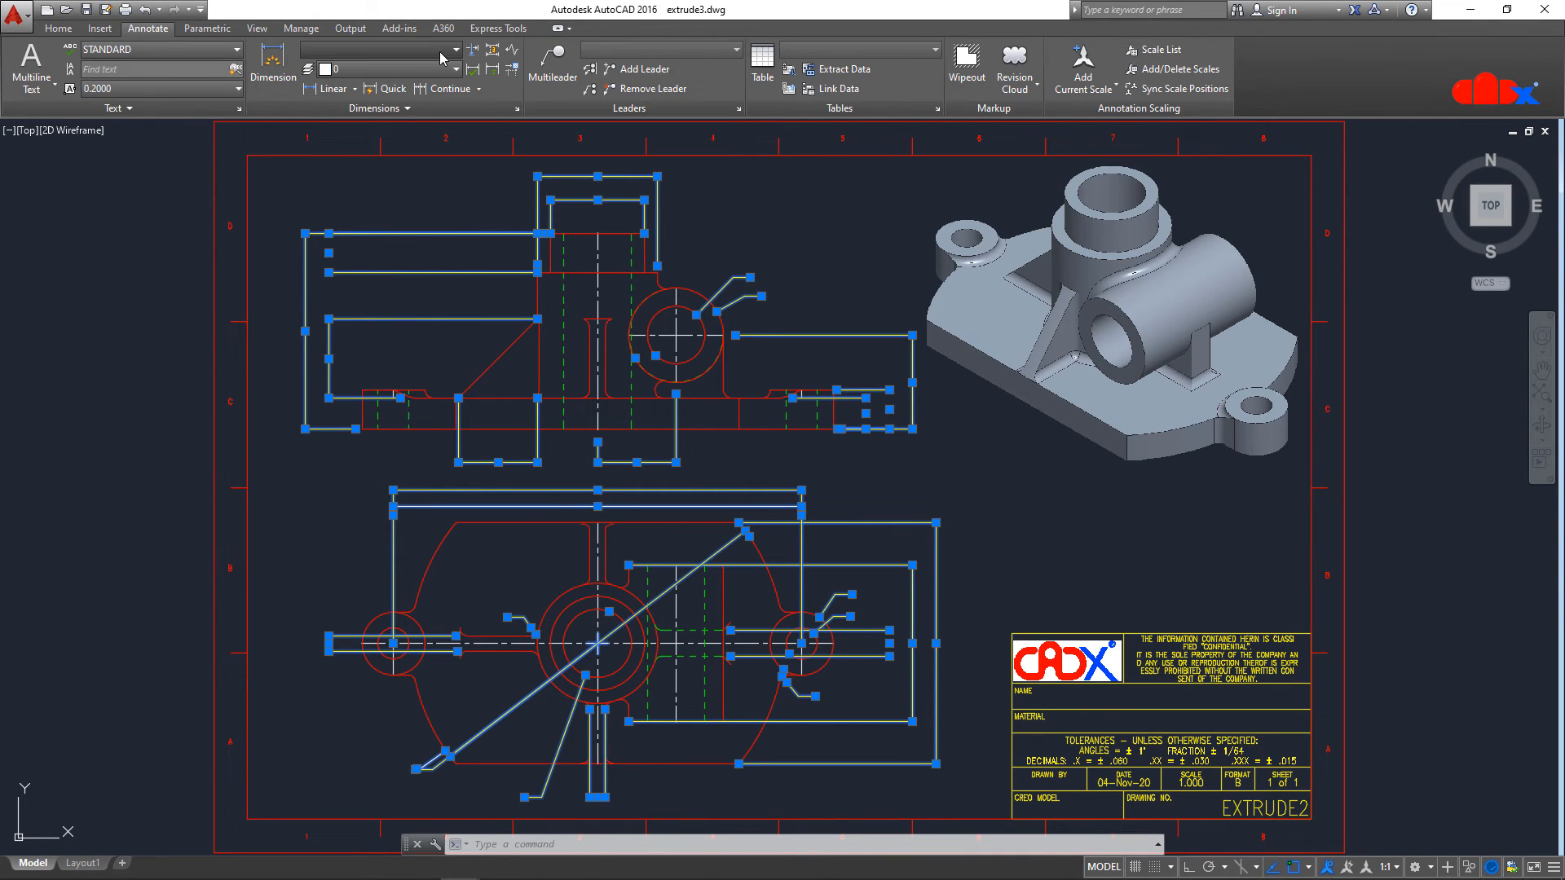
pyautogui.click(449, 50)
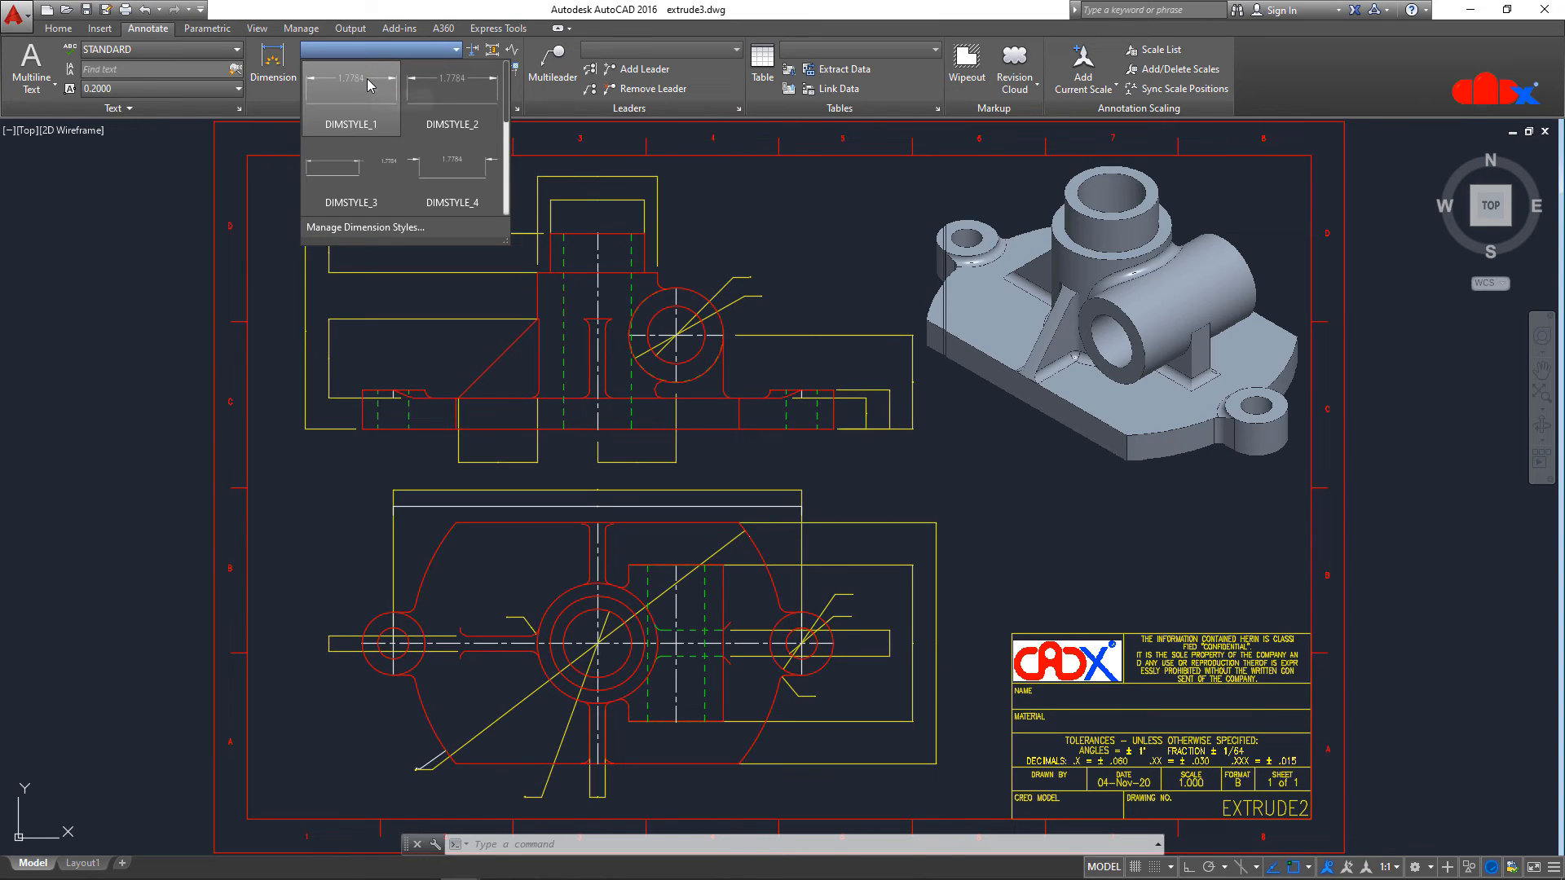
pyautogui.click(350, 124)
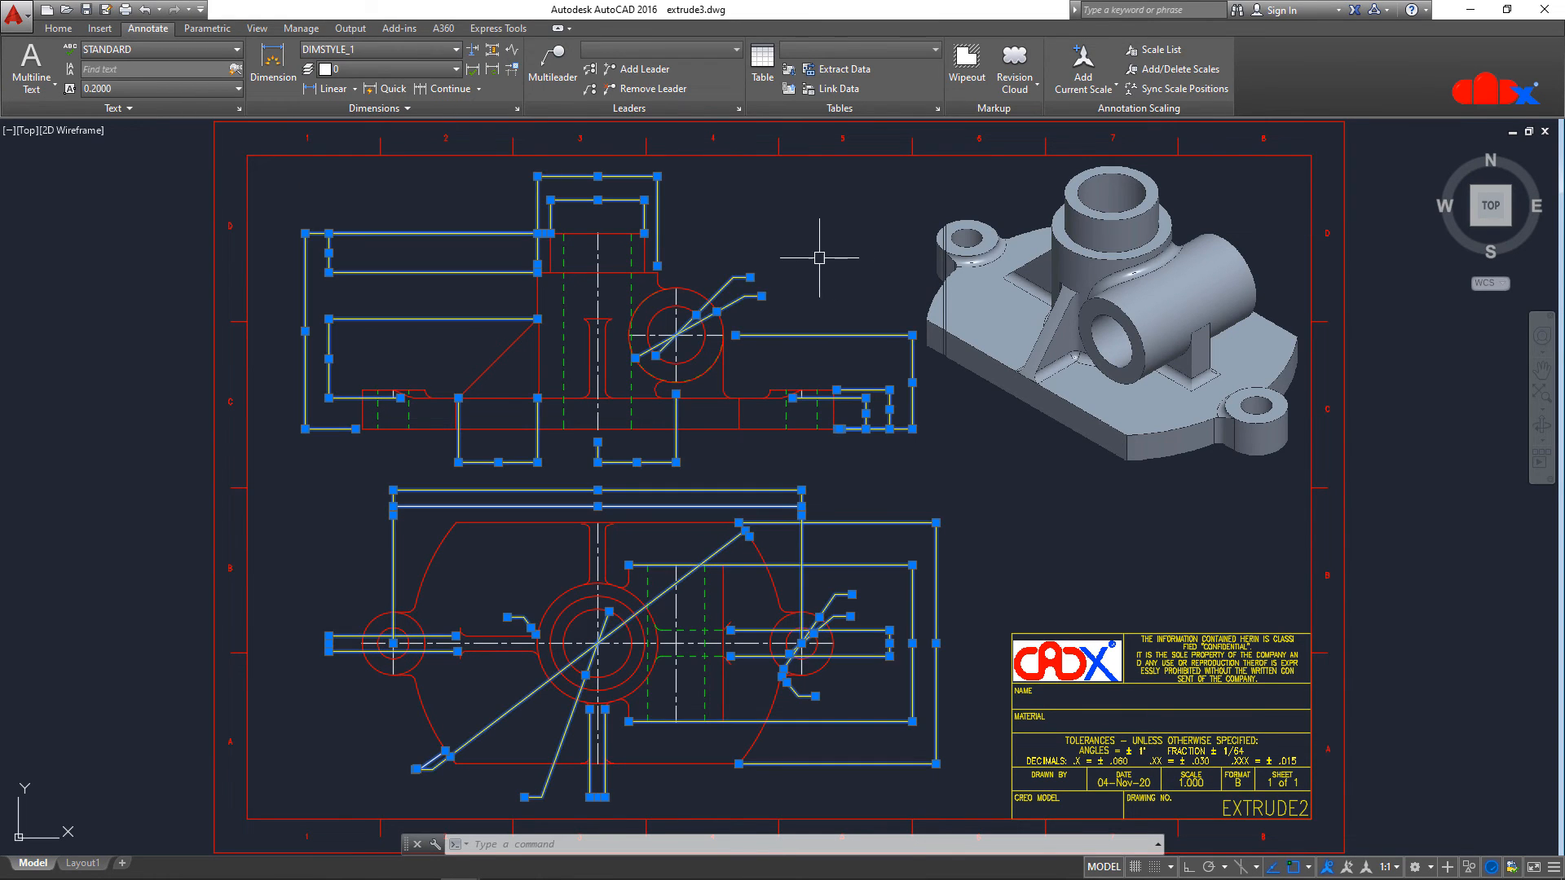
pyautogui.press('Escape')
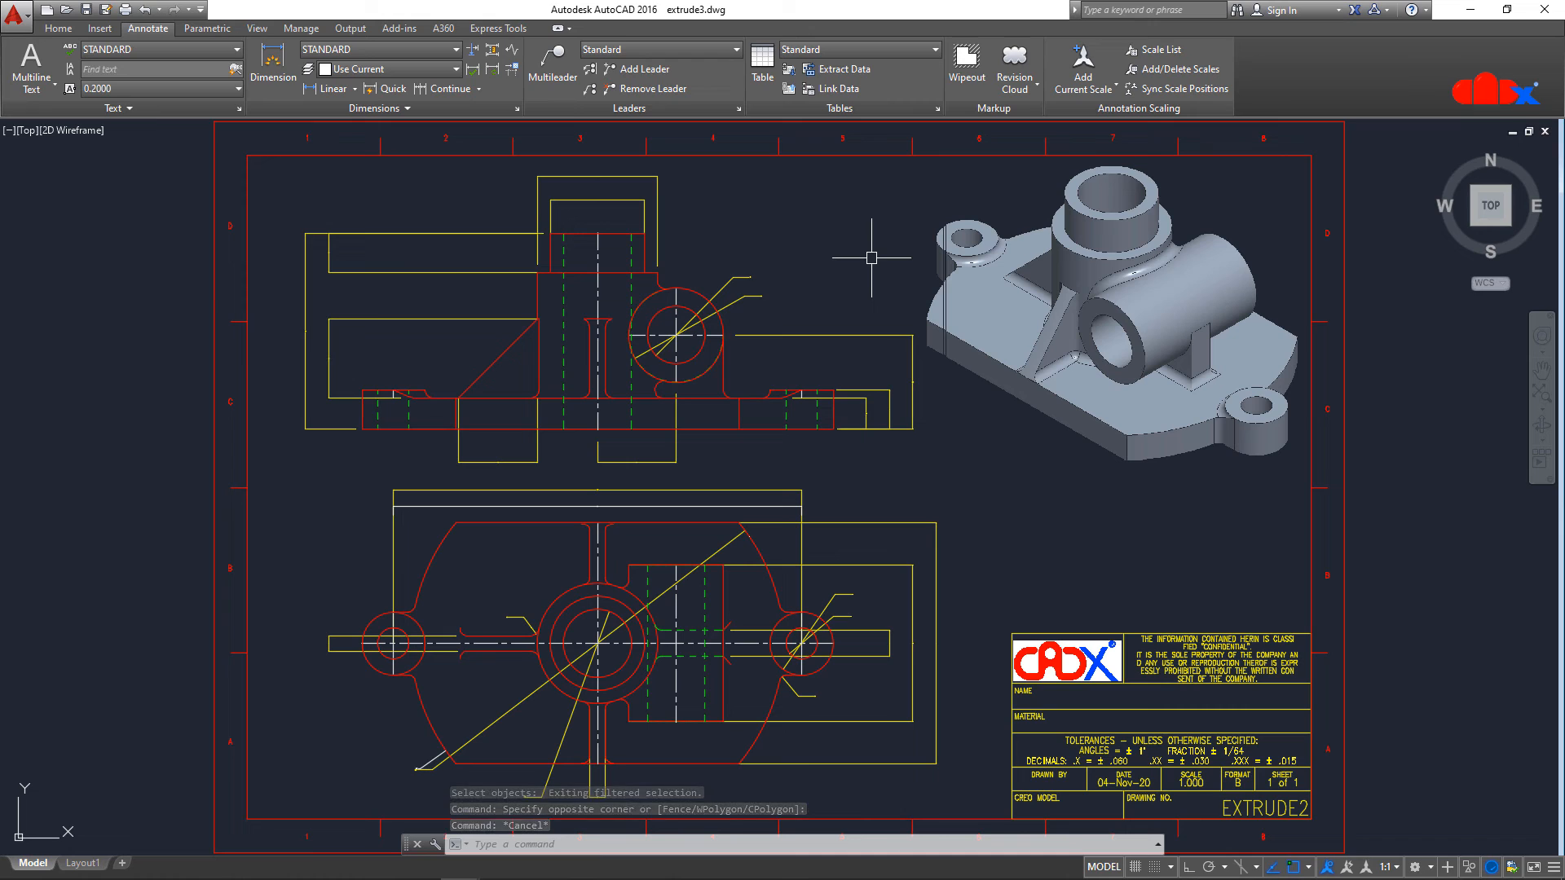
pyautogui.write('D')
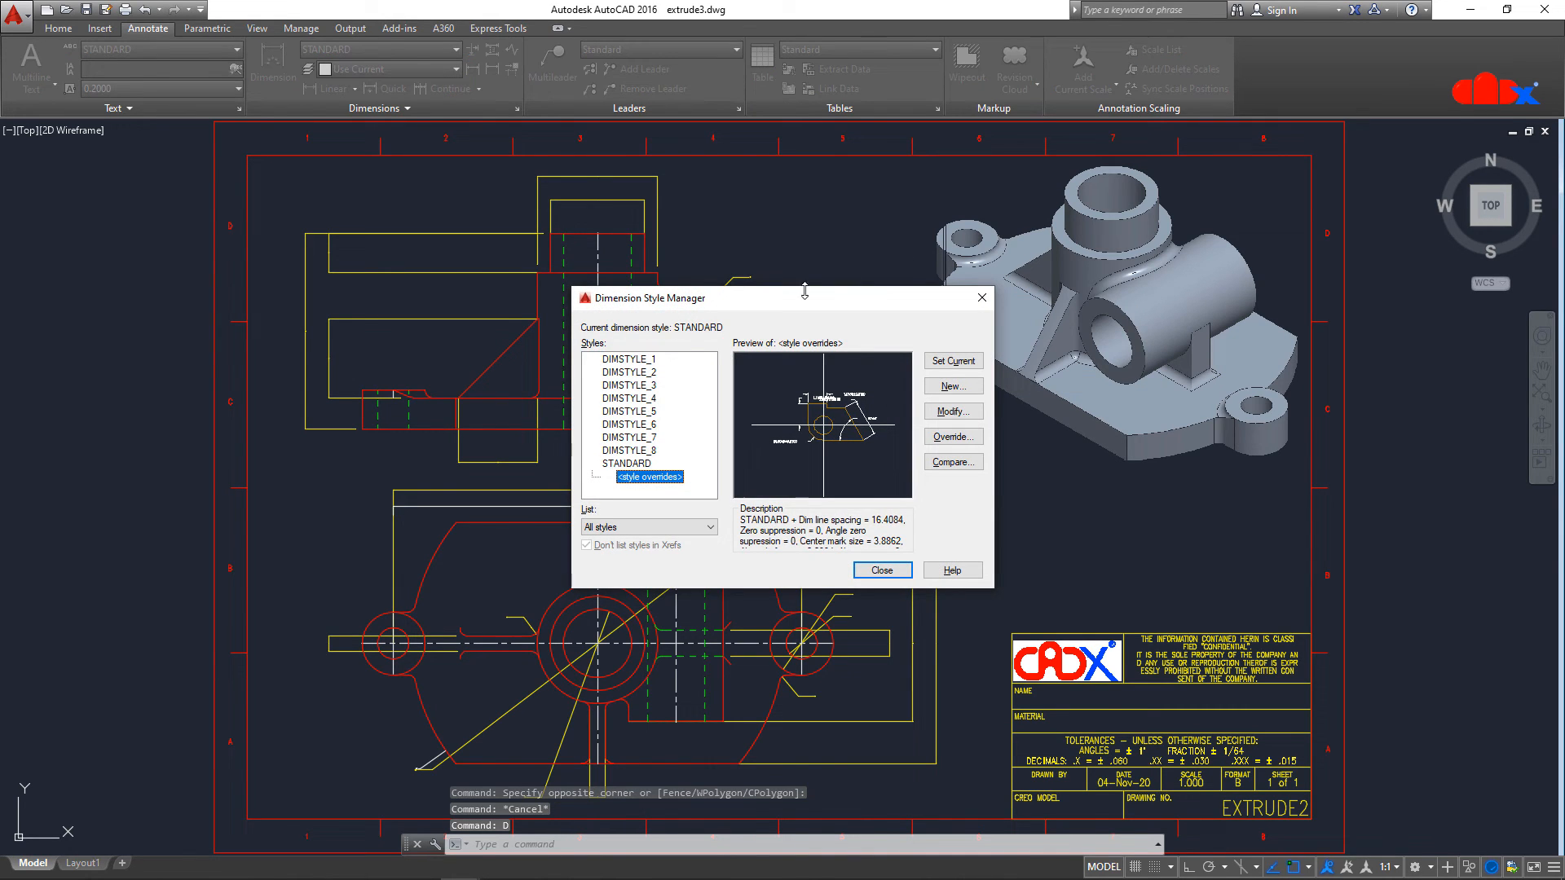
# Set DIMSTYLE_1's overall scale on the Fit tab to 20 and close the manager.
pyautogui.click(629, 359)
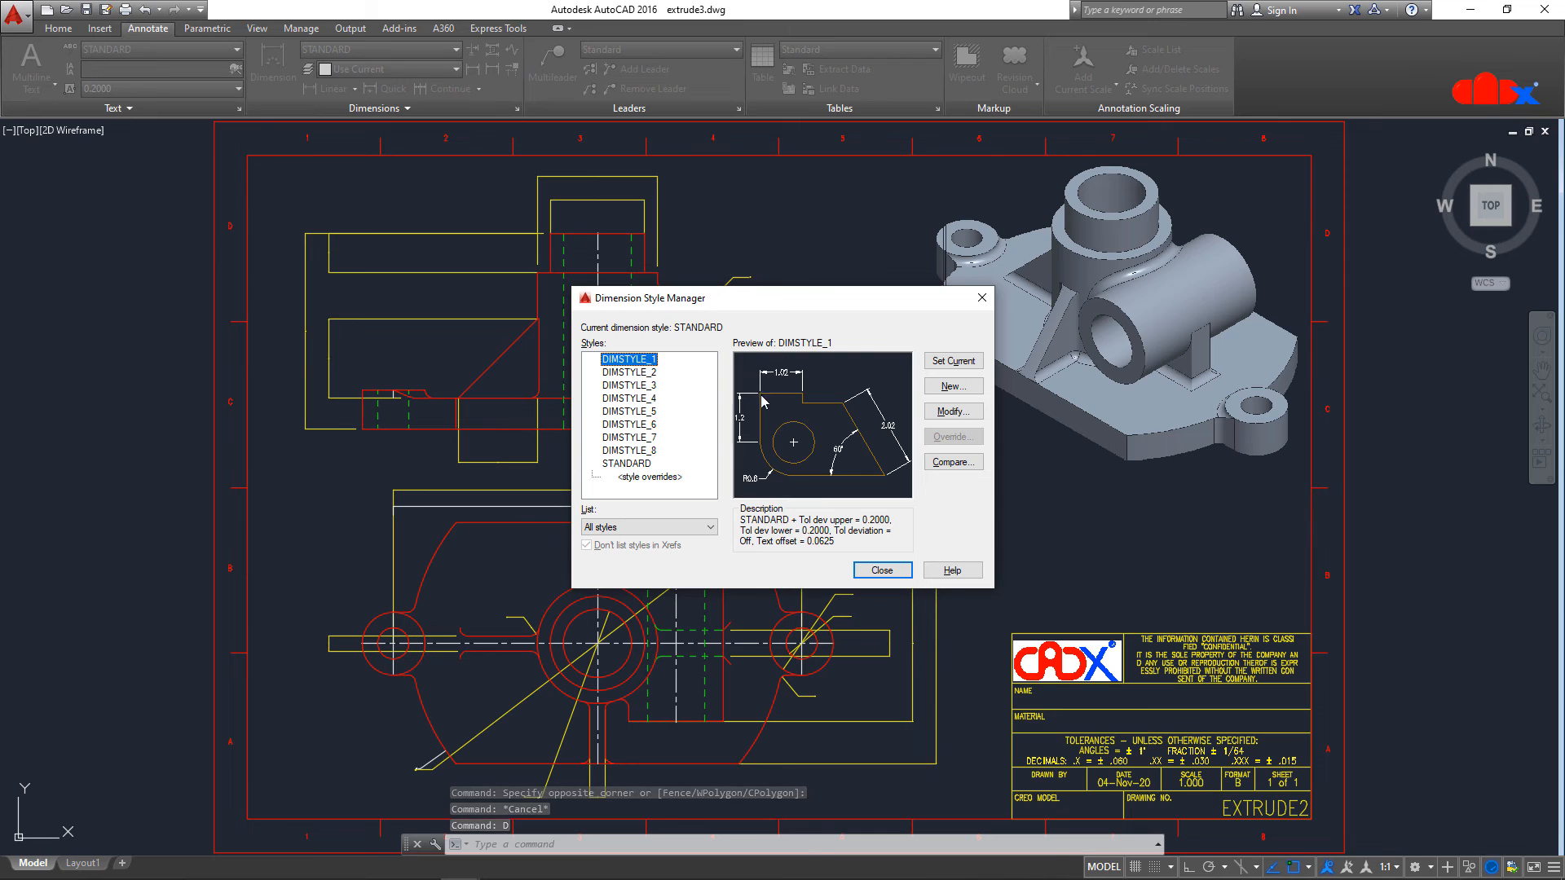
pyautogui.click(950, 410)
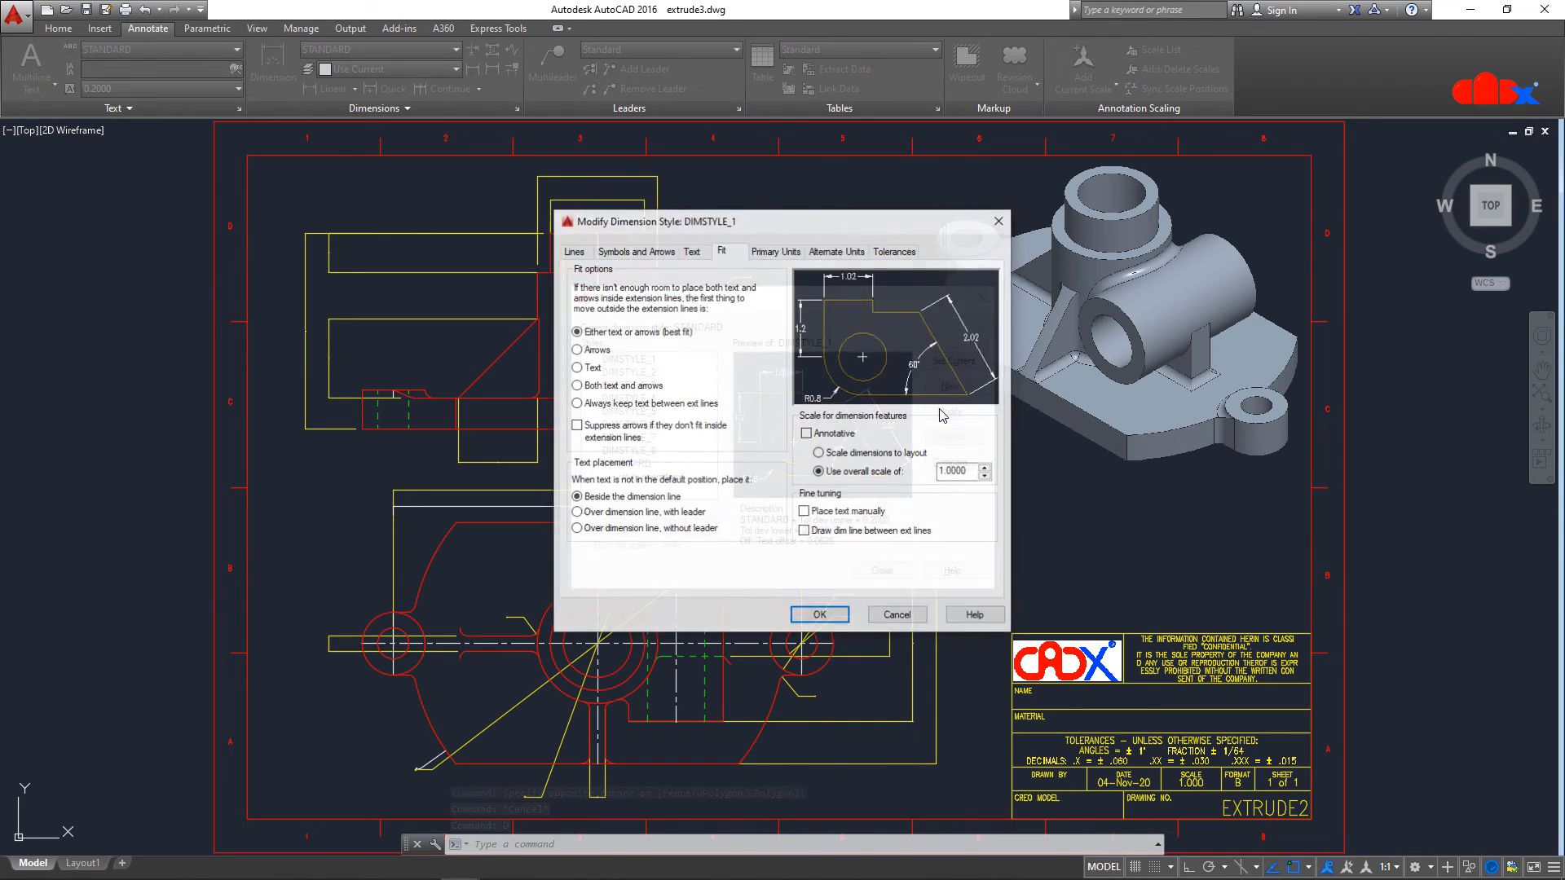
pyautogui.tripleClick(952, 471)
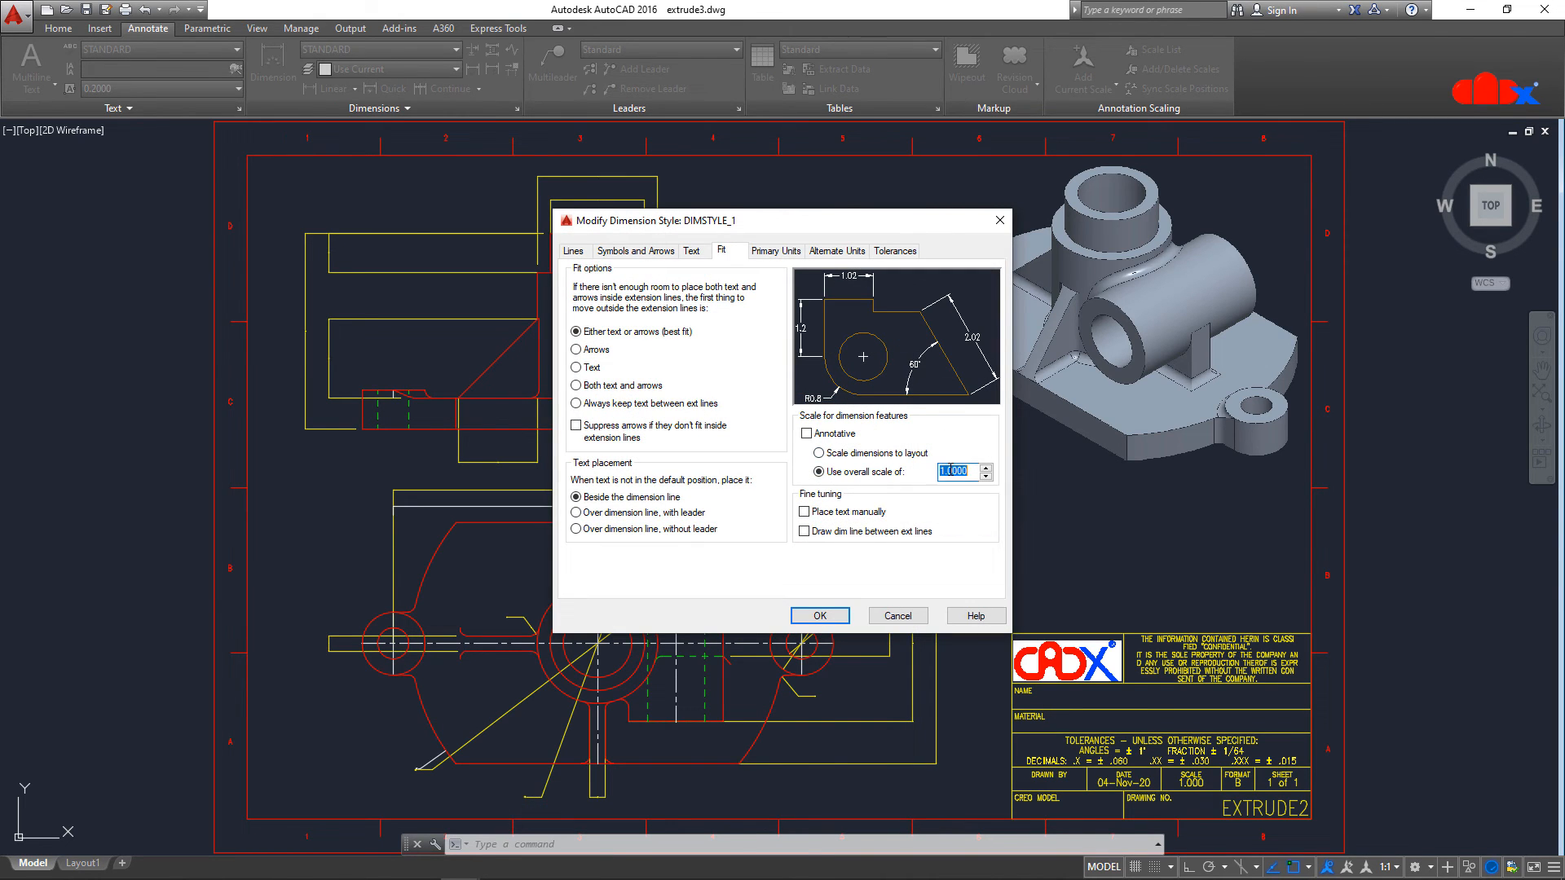
pyautogui.moveTo(955, 471)
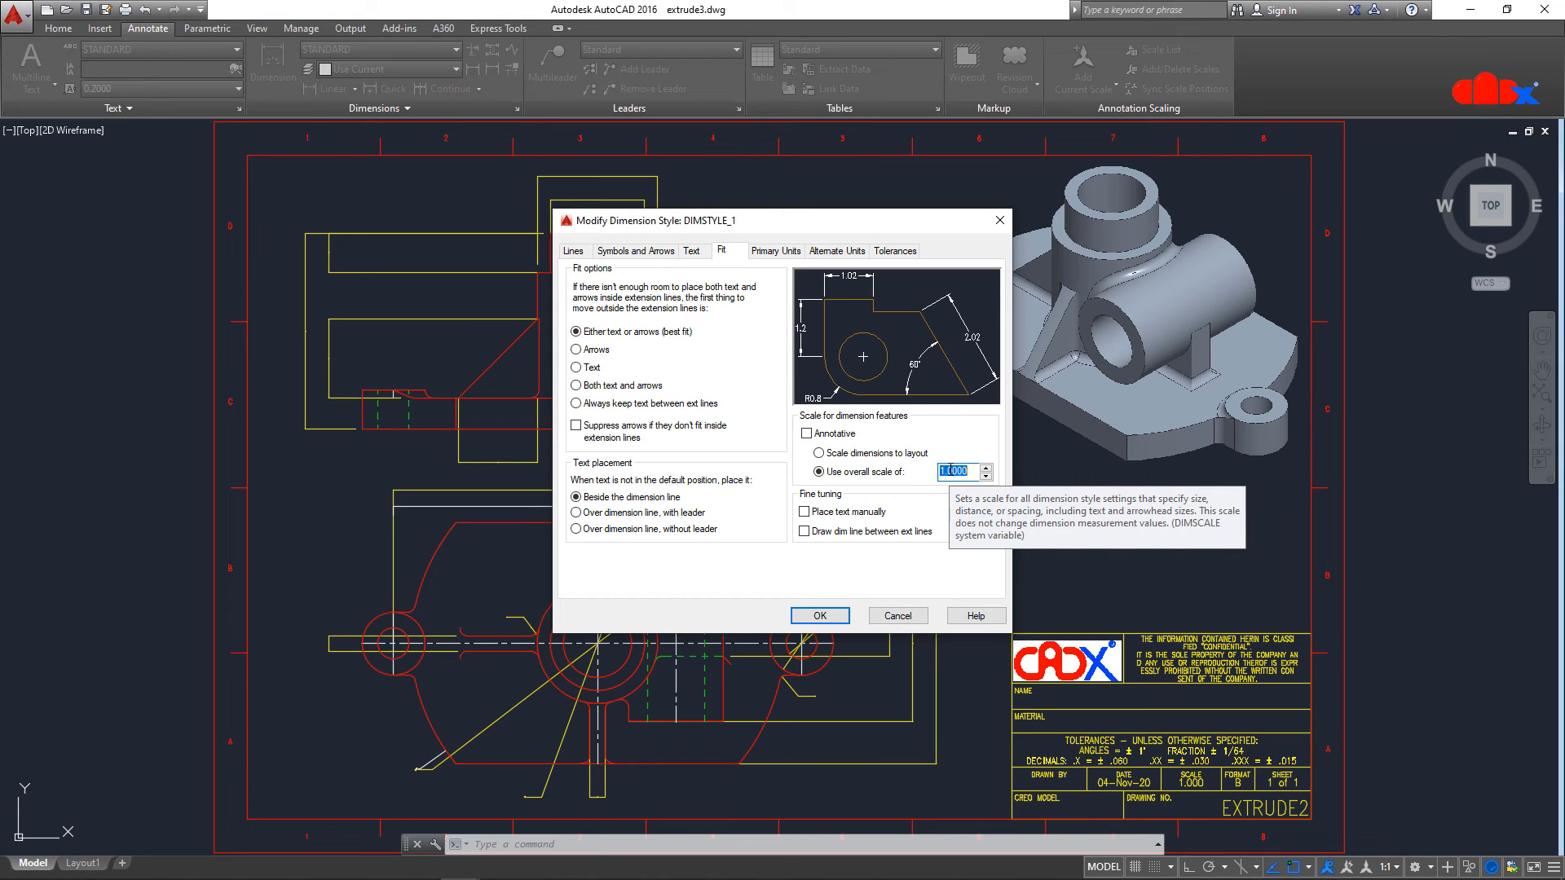
pyautogui.write('20')
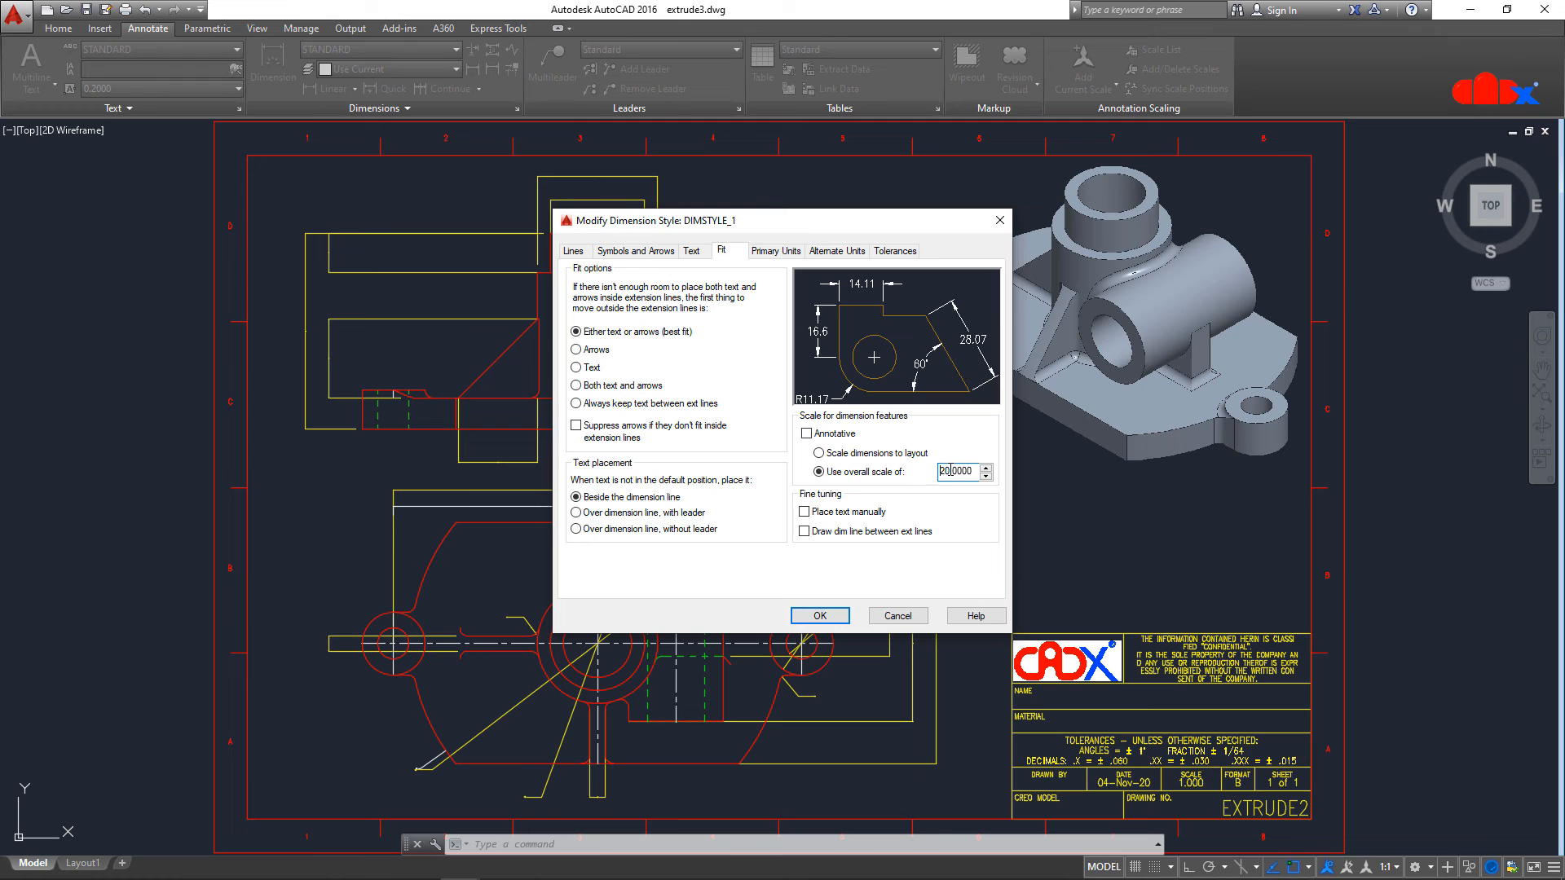
pyautogui.click(819, 616)
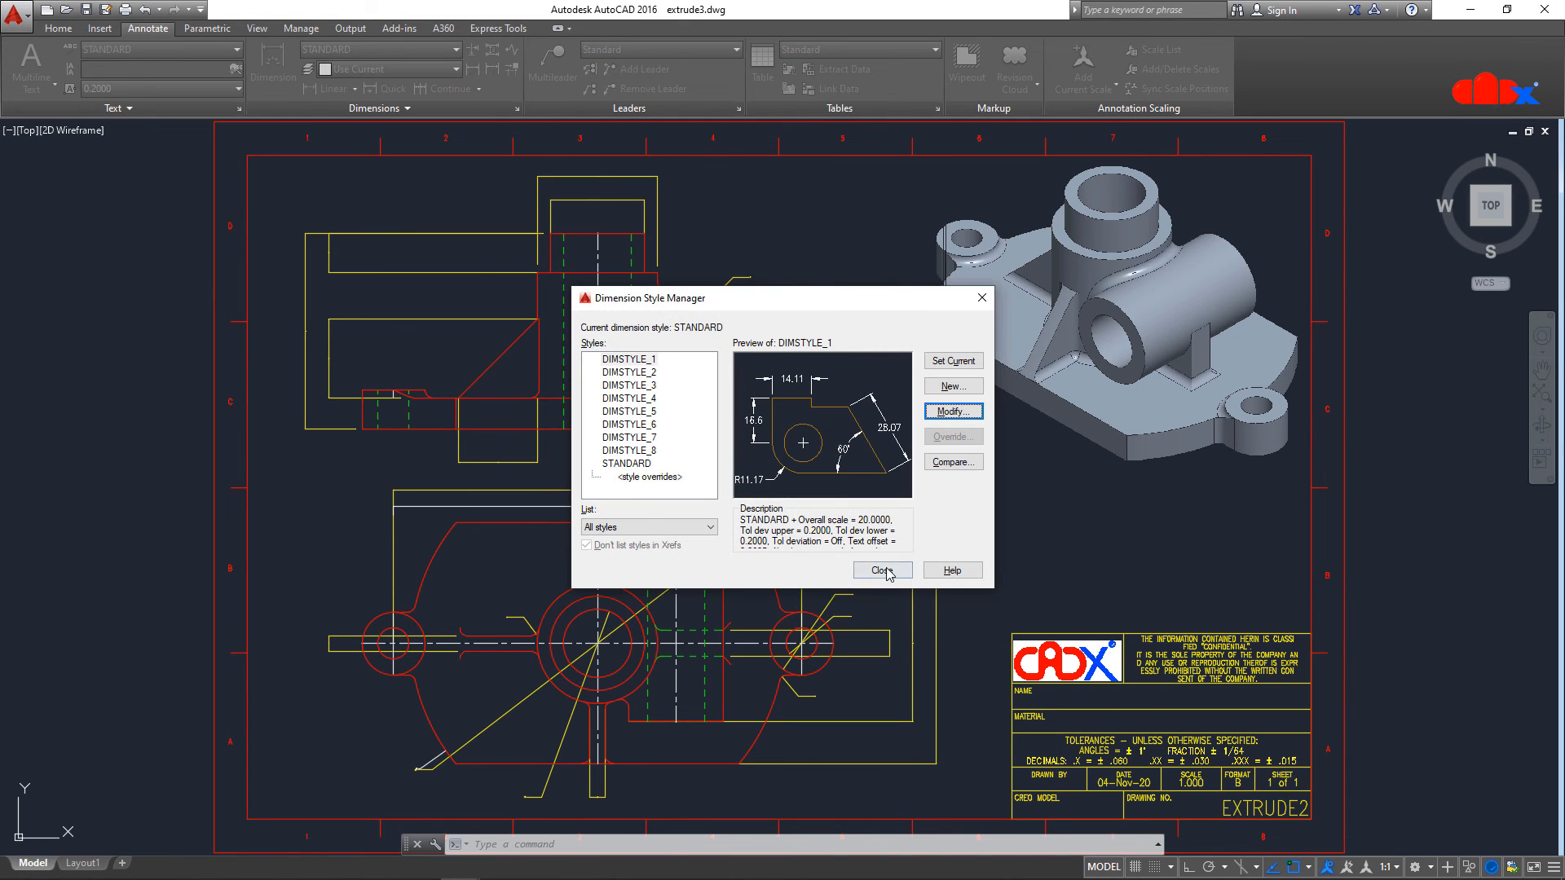
pyautogui.click(880, 570)
pyautogui.write('D')
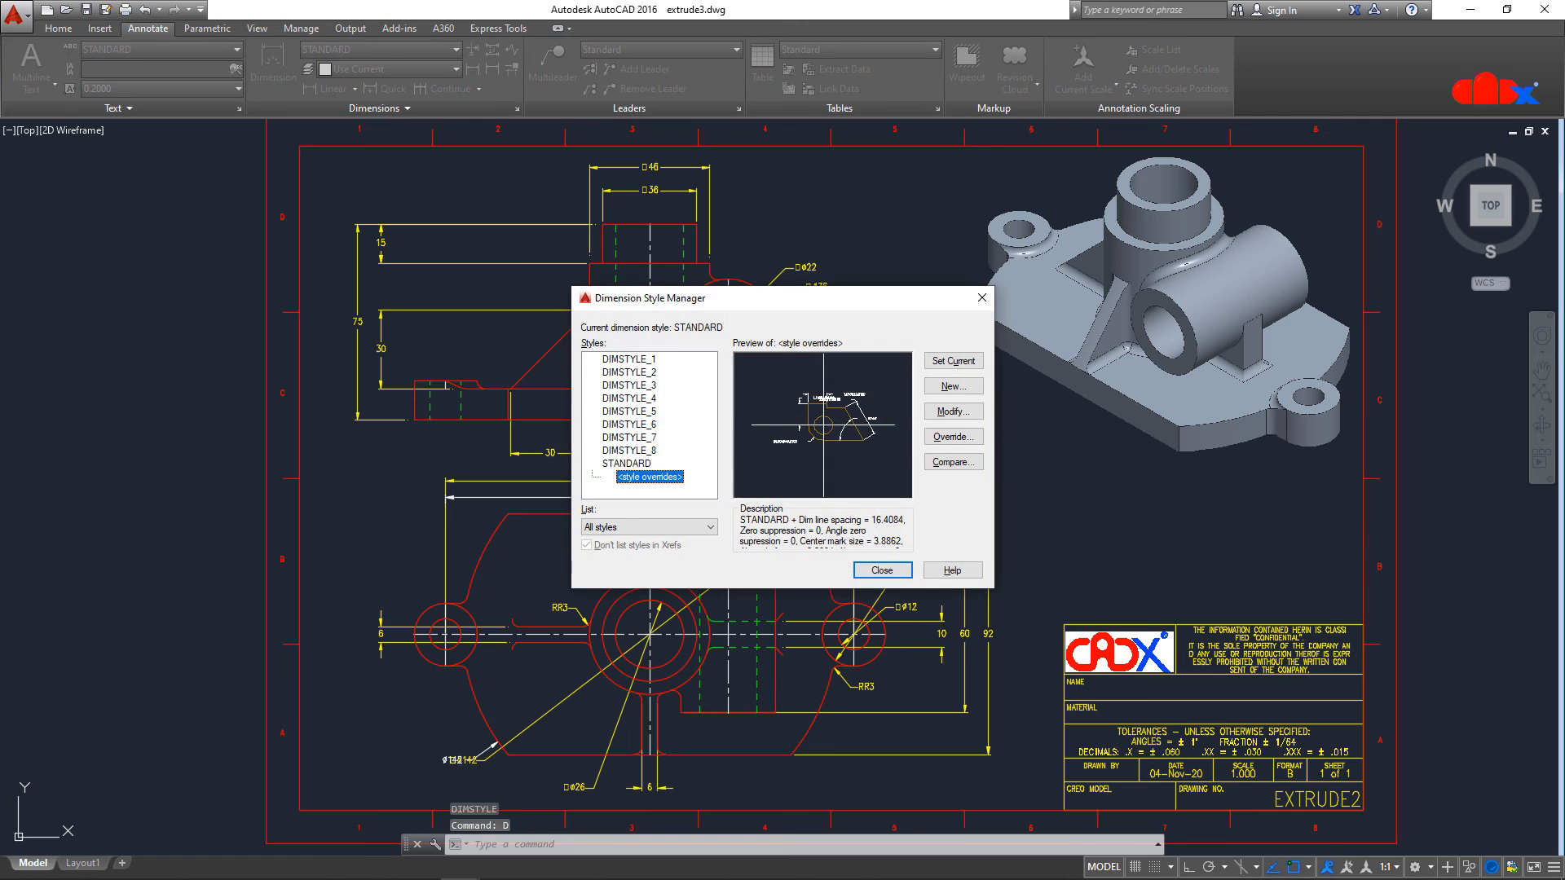
# Raise DIMSTYLE_1's overall scale to 25 and close the manager.
pyautogui.click(628, 359)
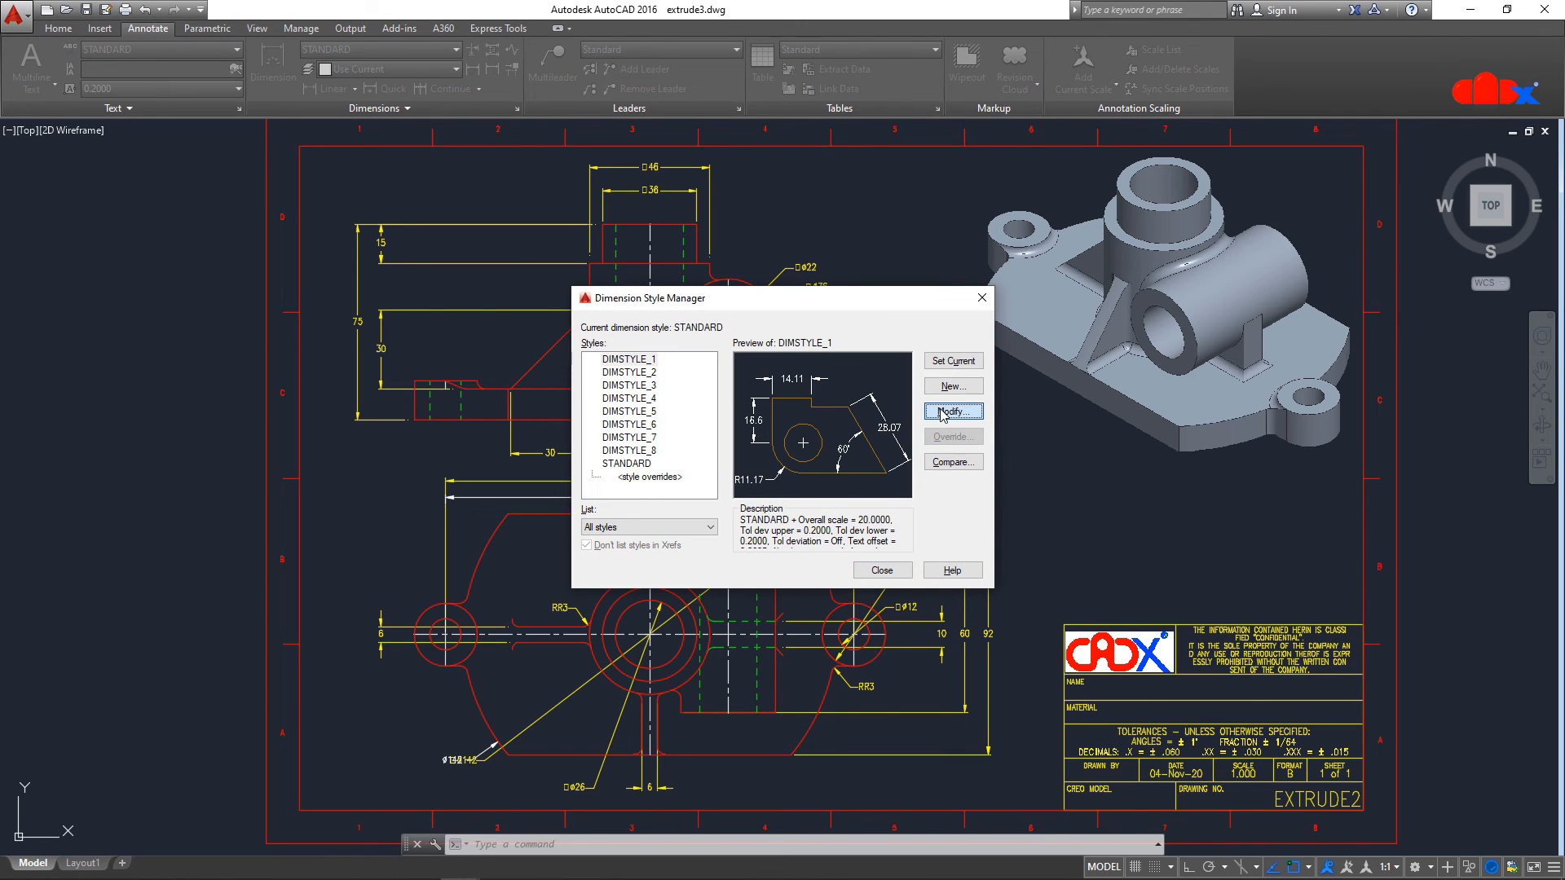
pyautogui.click(950, 411)
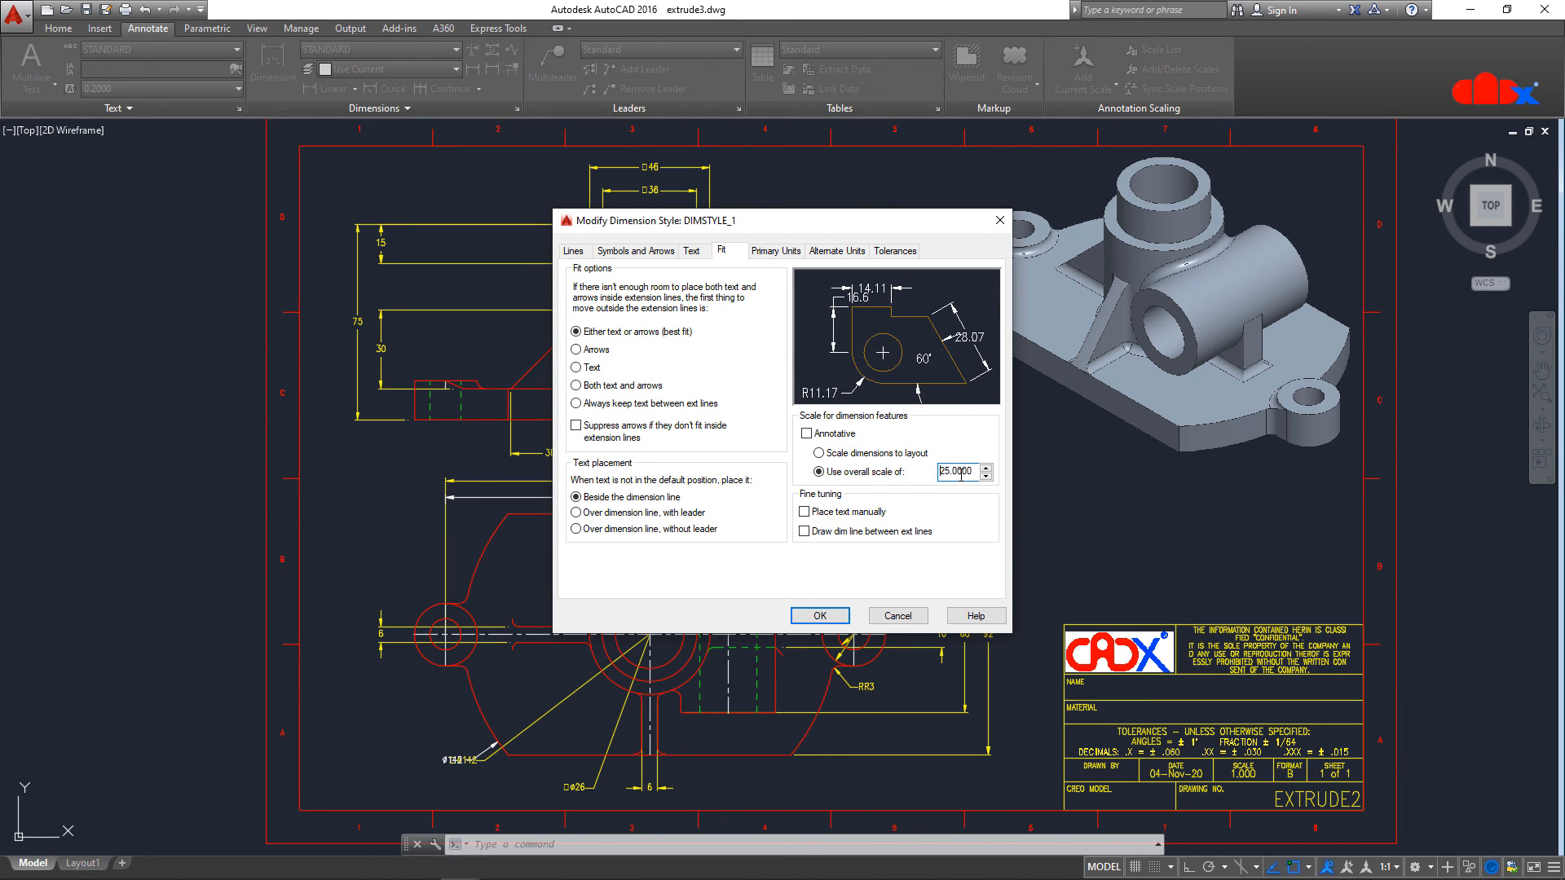
pyautogui.click(818, 616)
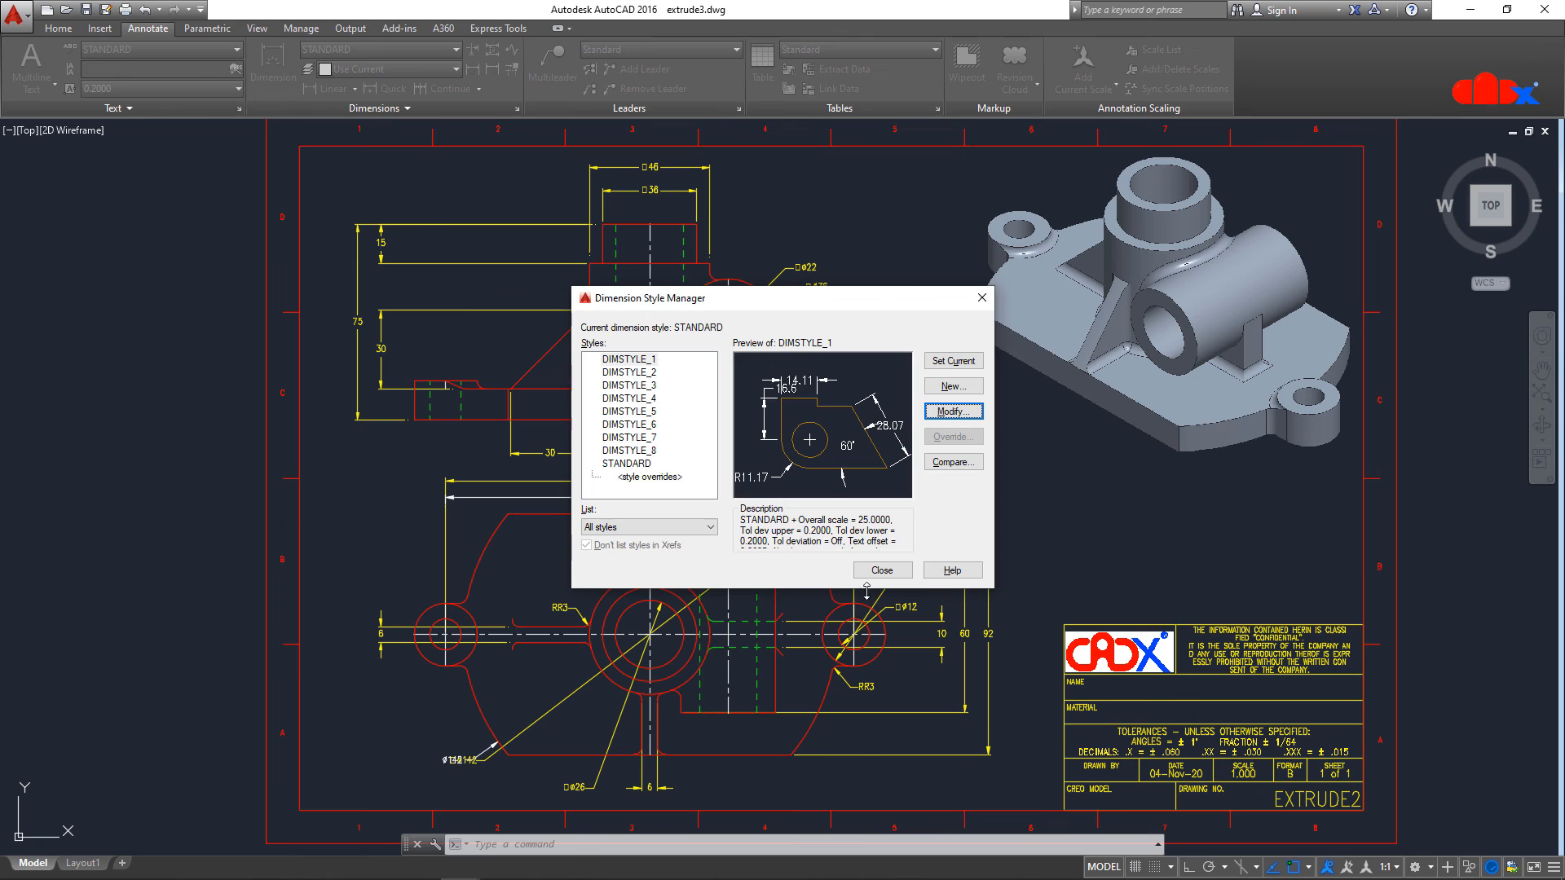
pyautogui.click(880, 570)
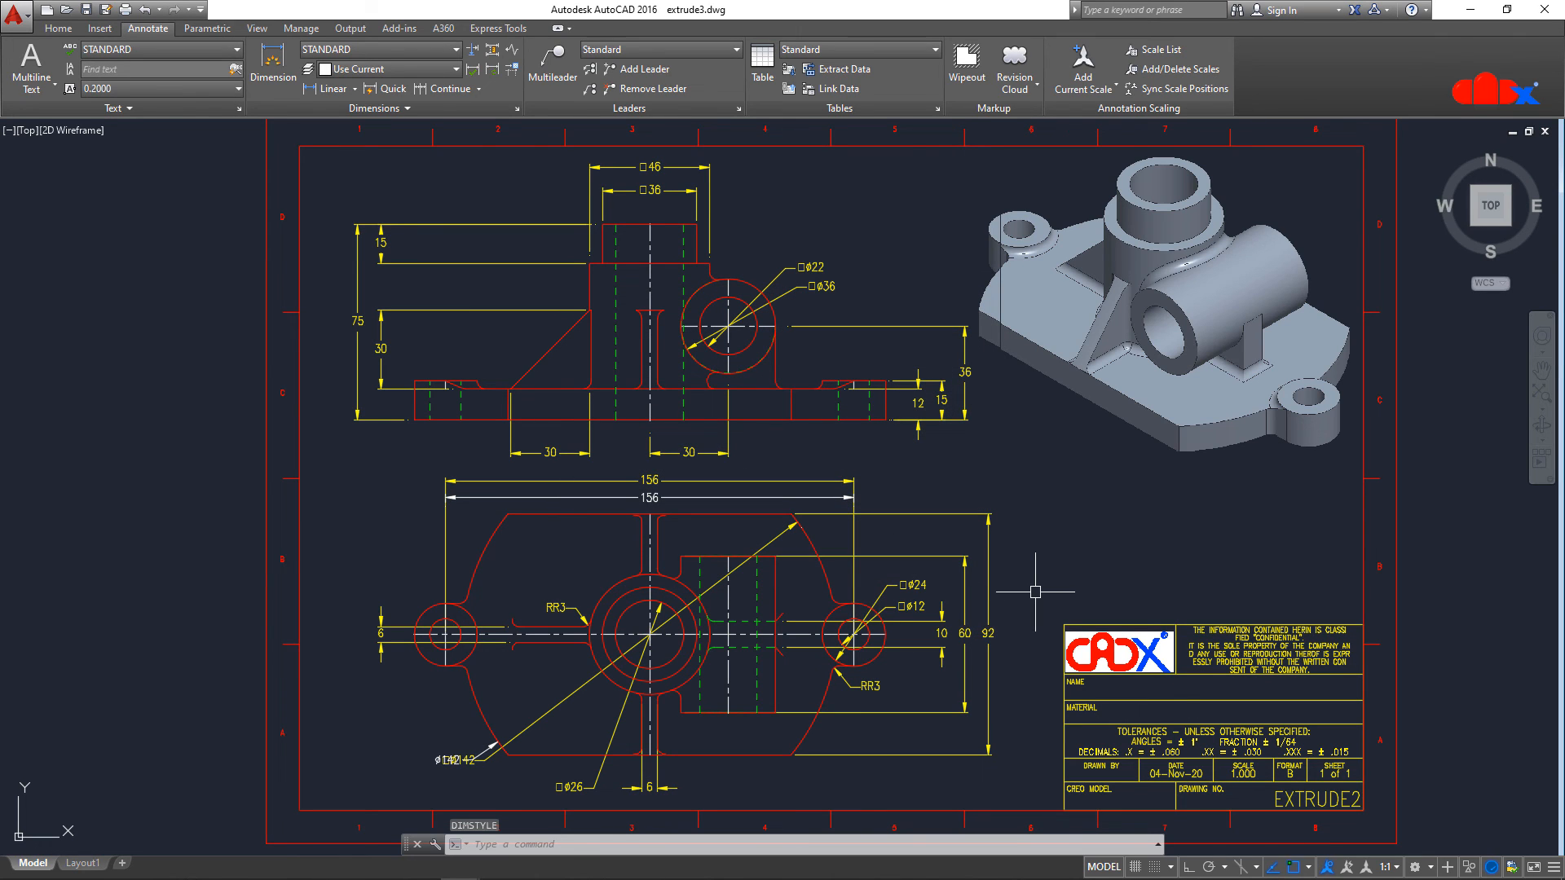